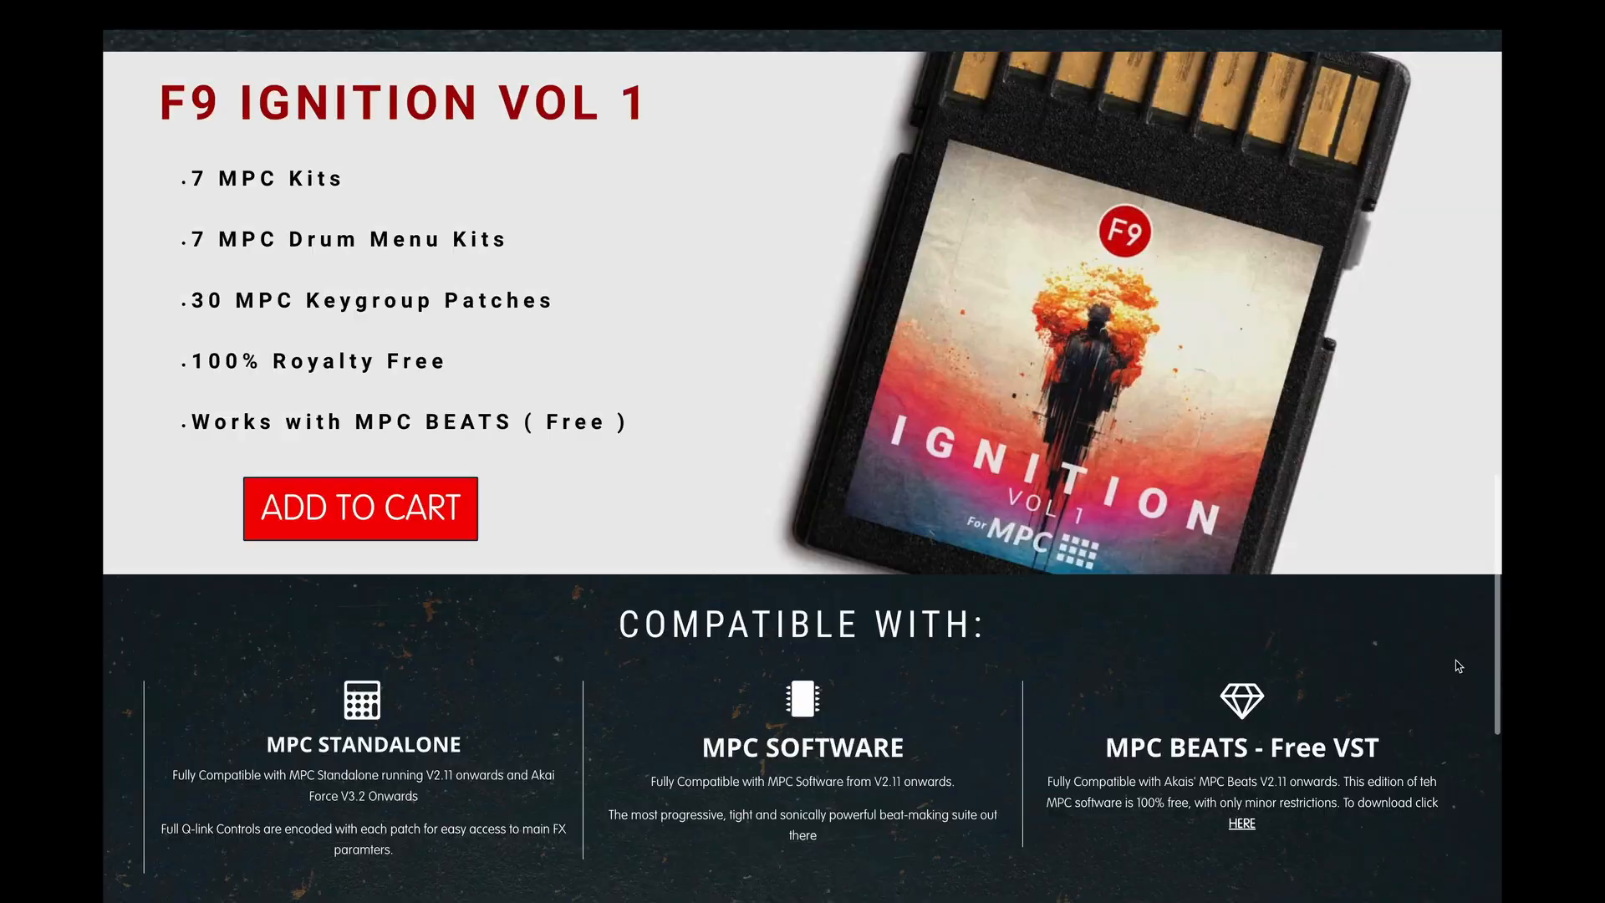
Leave the F9 Ignition Vol 1 product page and open the MPC Beats application menu
{"action": "left_click", "coordinate": [147, 18]}
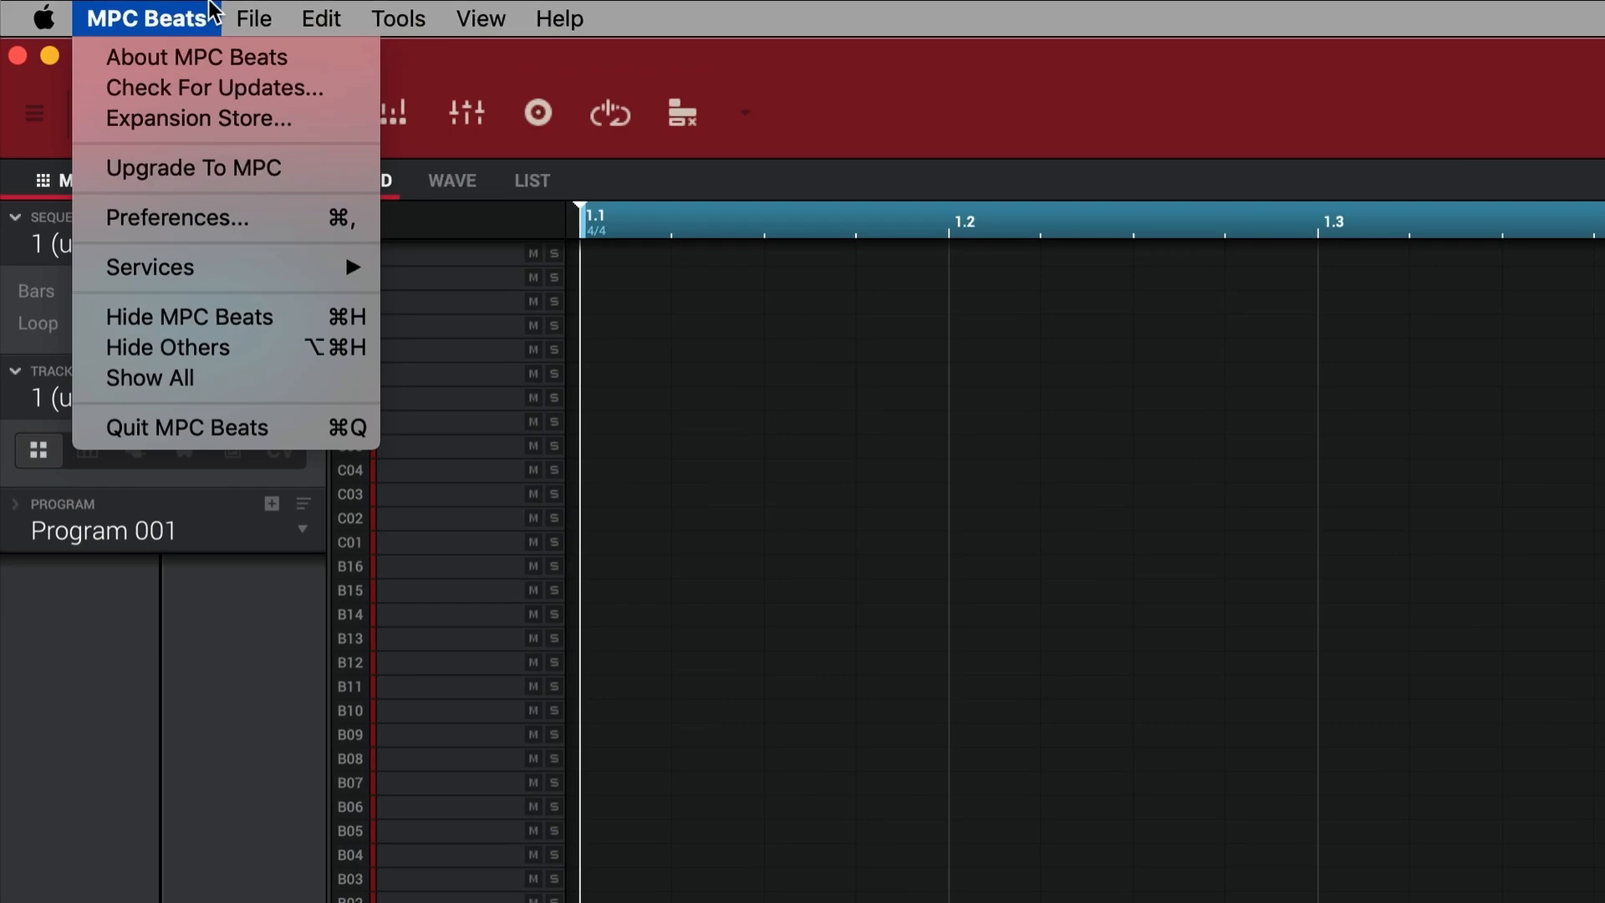
{"action": "left_click", "coordinate": [213, 87]}
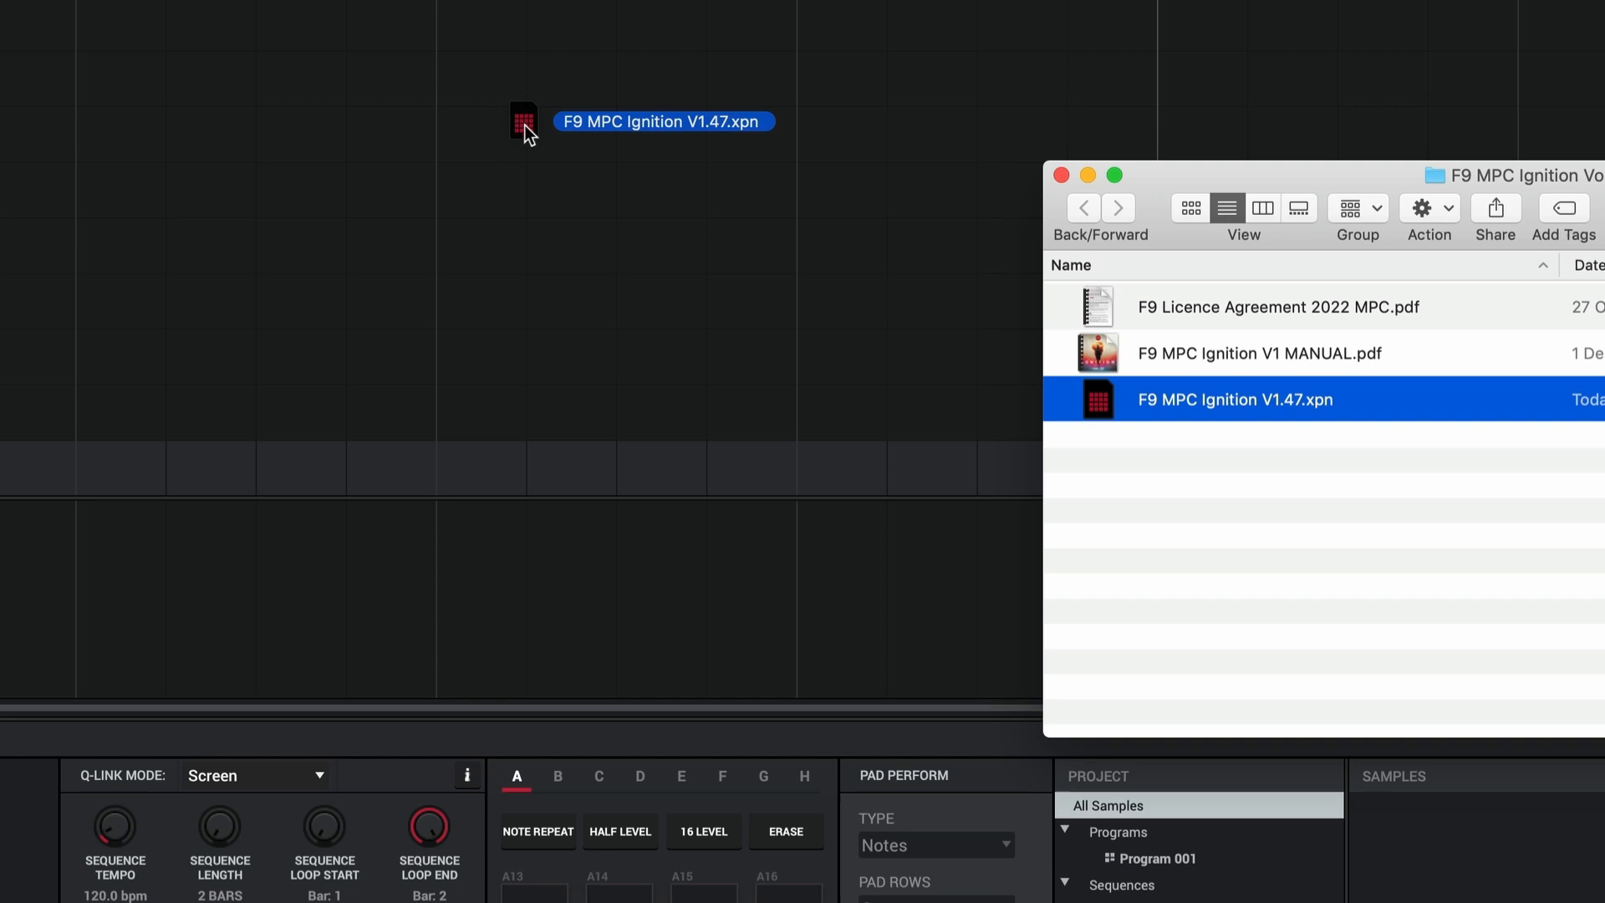
Open the F9 Ignition Vol 1 expansion file and install it into MPC Beats
{"action": "double_click", "coordinate": [1233, 399]}
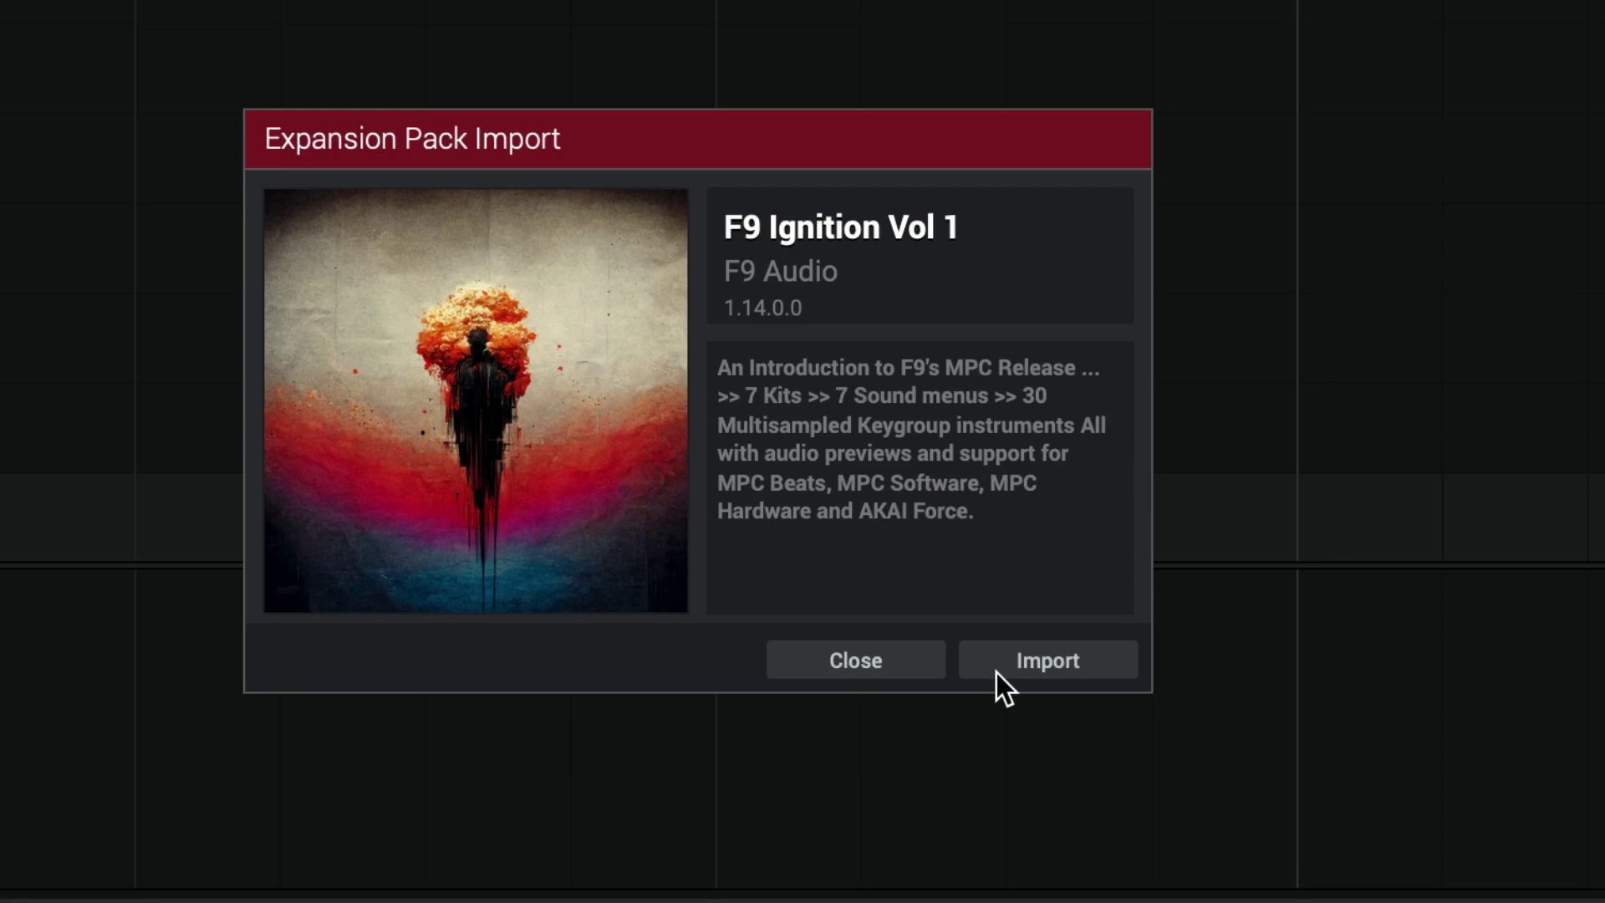
{"action": "left_click", "coordinate": [1045, 660]}
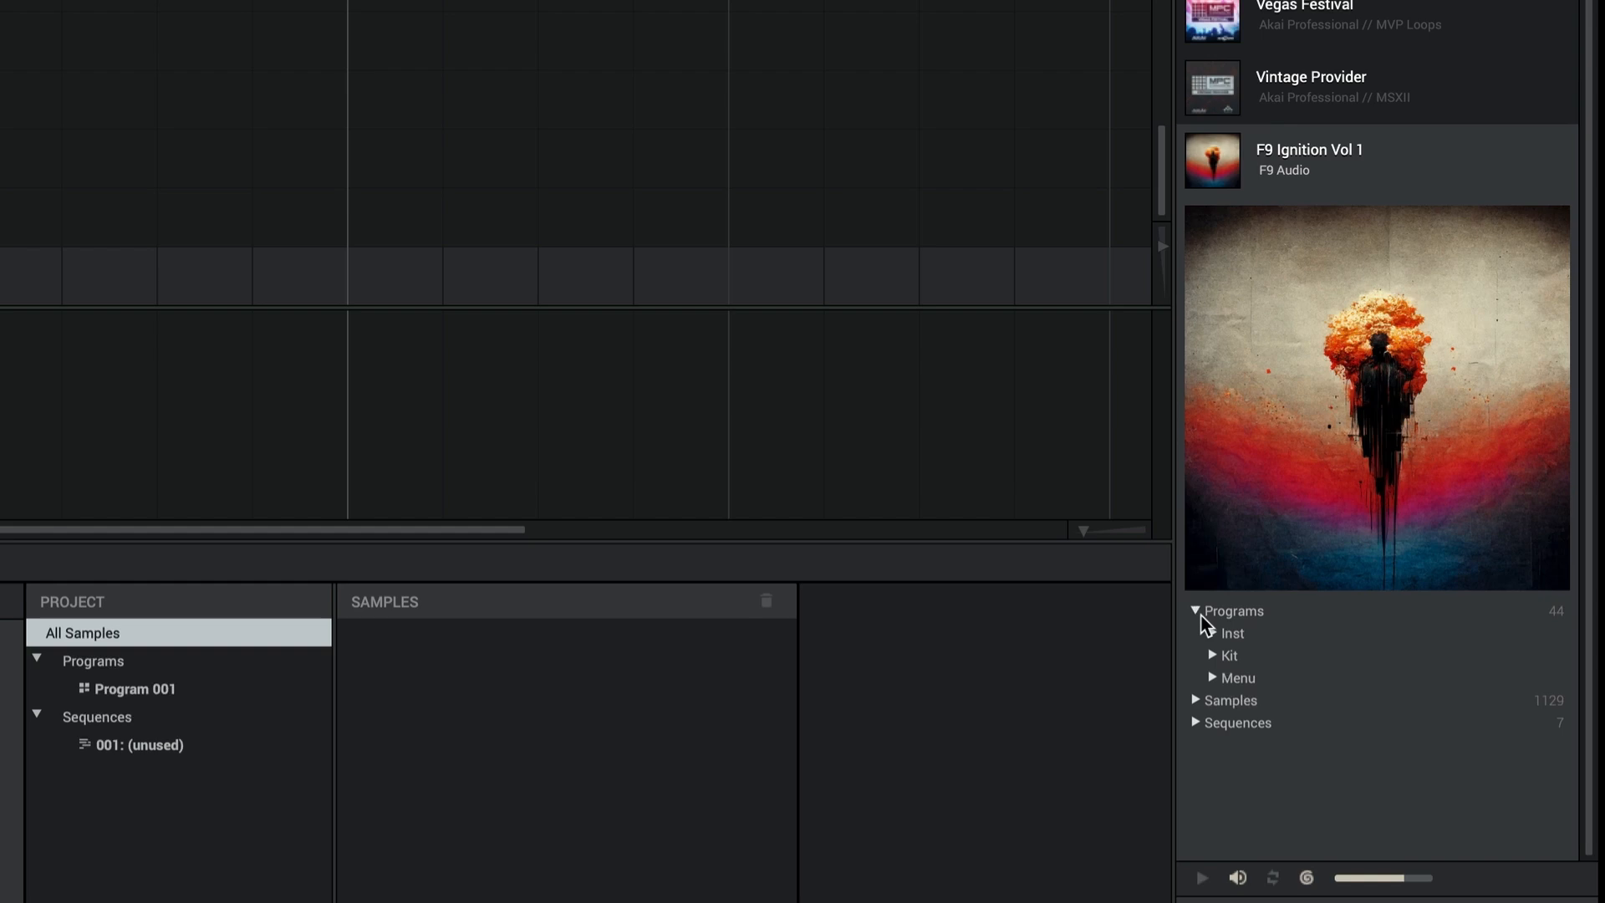
{"action": "left_click", "coordinate": [1213, 655]}
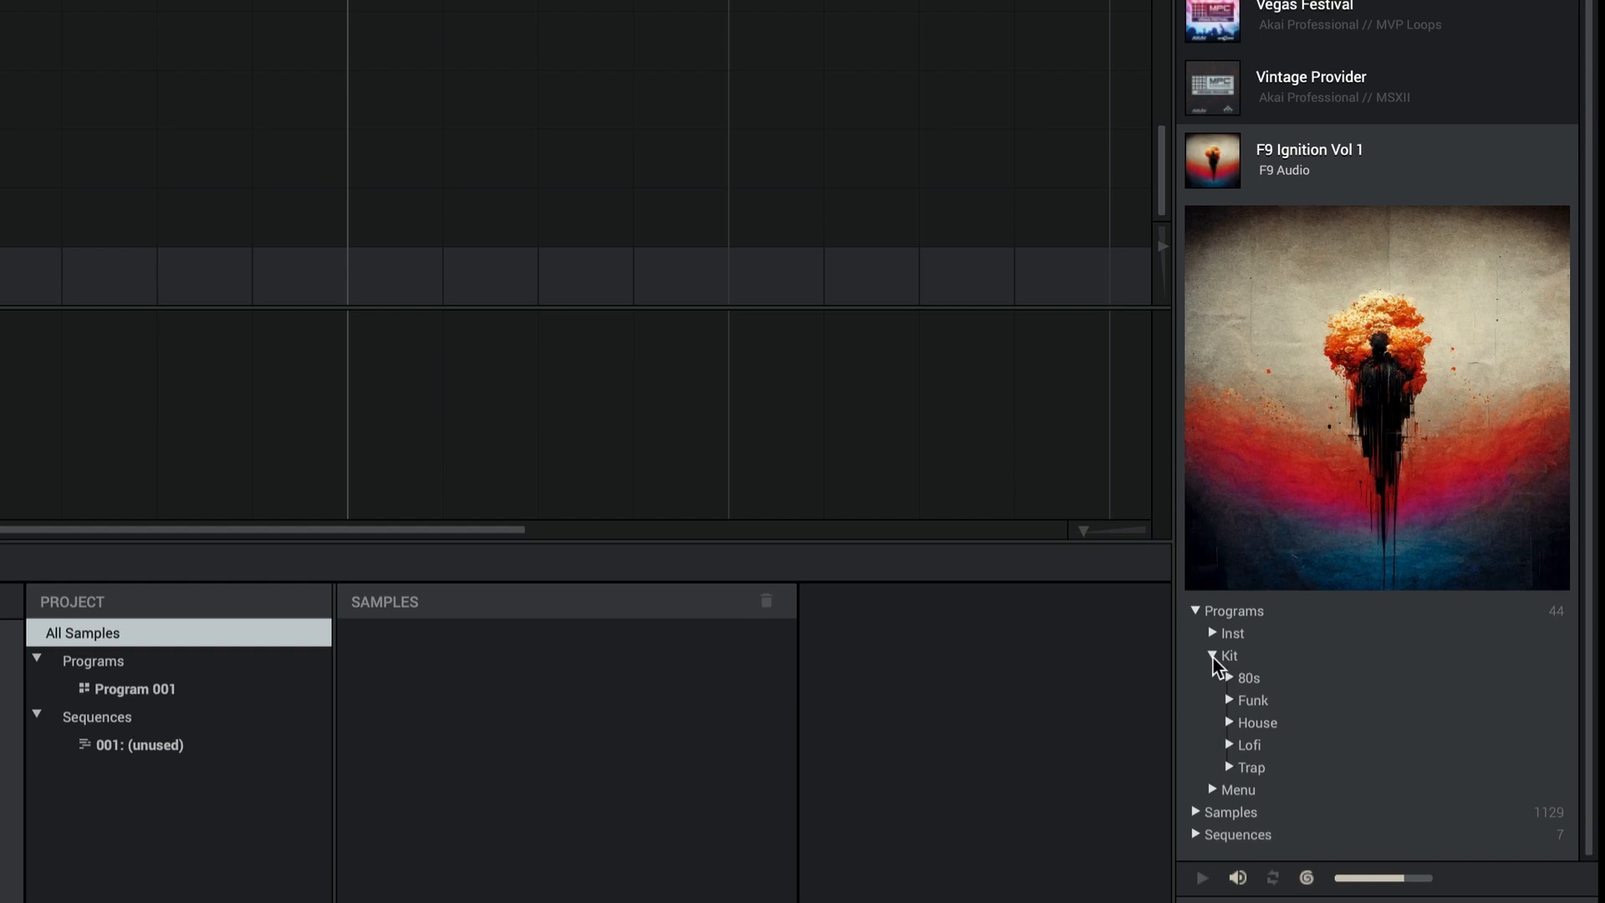
{"action": "left_click", "coordinate": [1212, 789]}
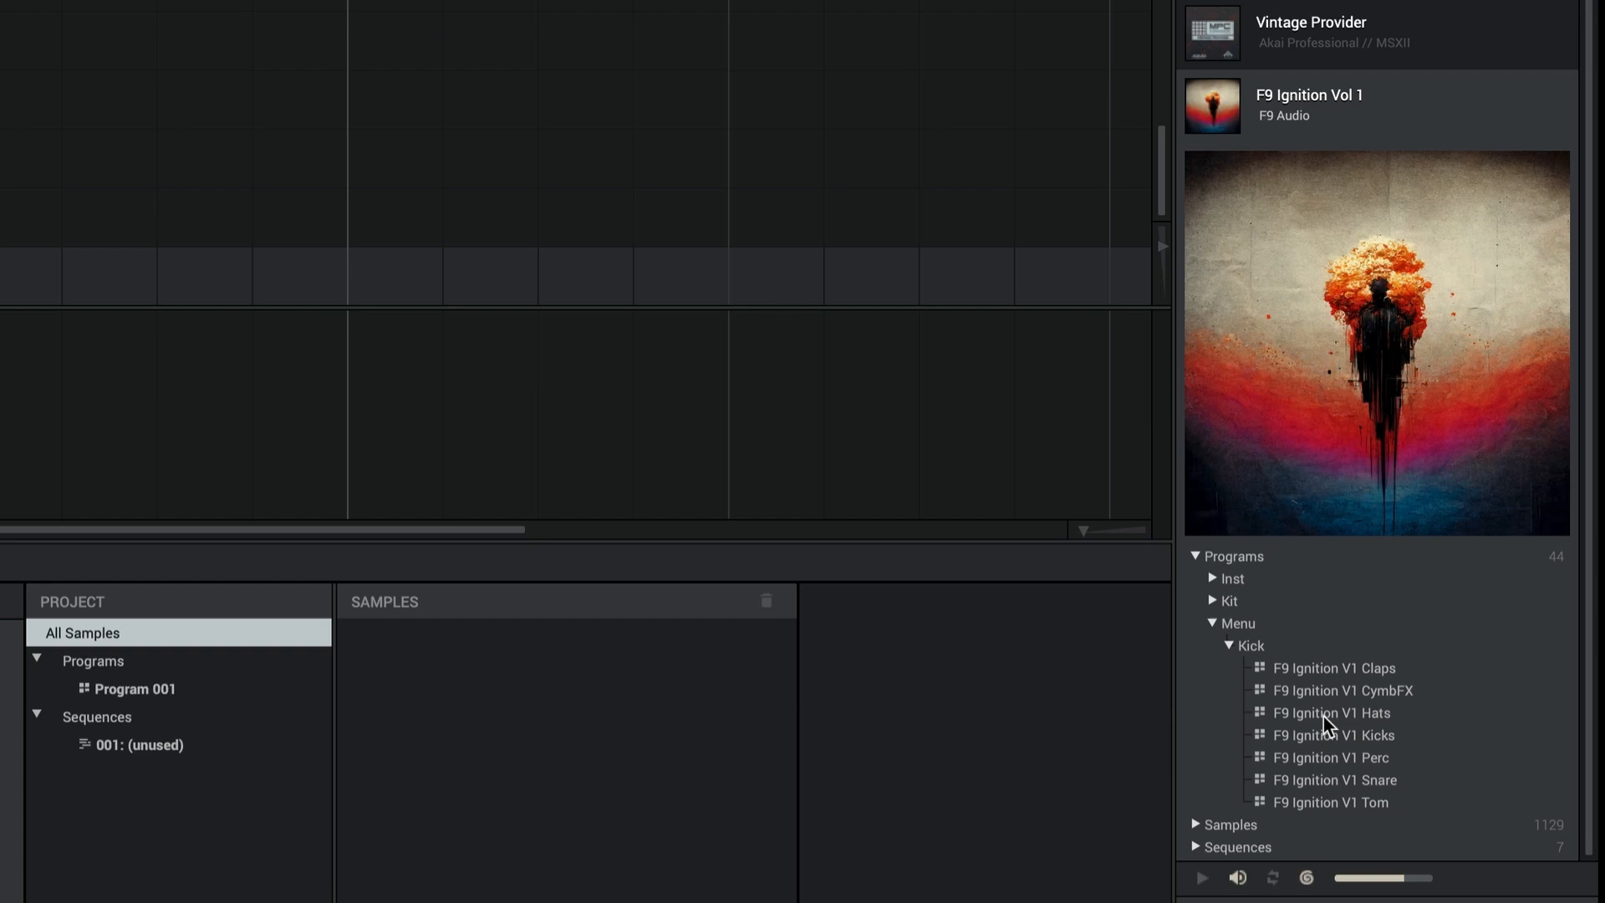
{"action": "left_click", "coordinate": [1331, 712]}
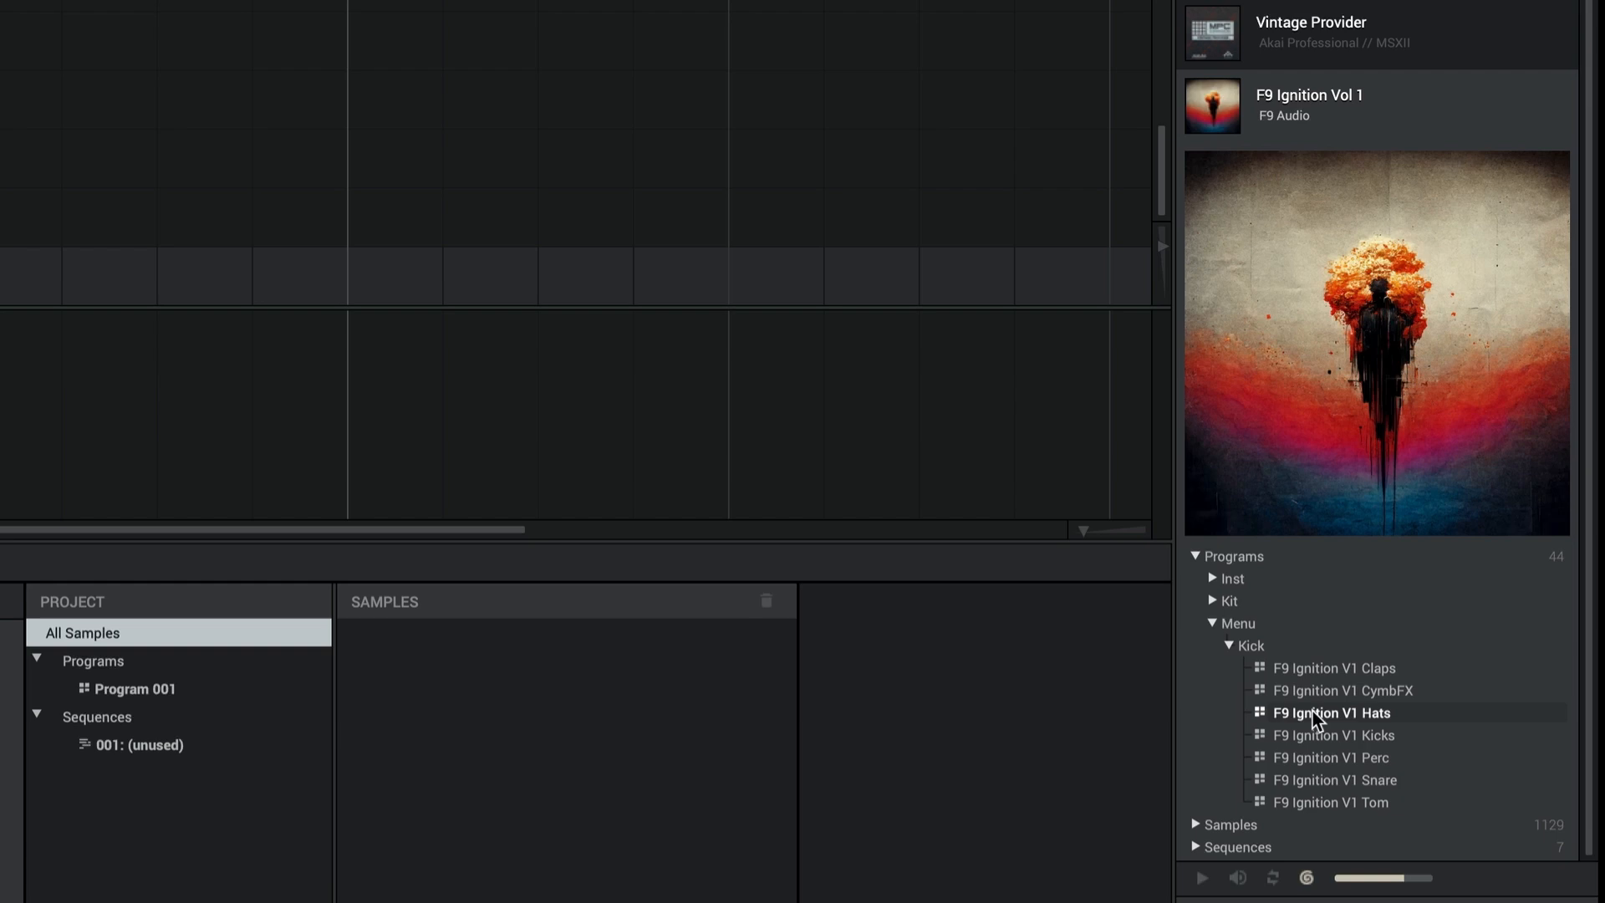
{"action": "mouse_move", "coordinate": [1239, 705]}
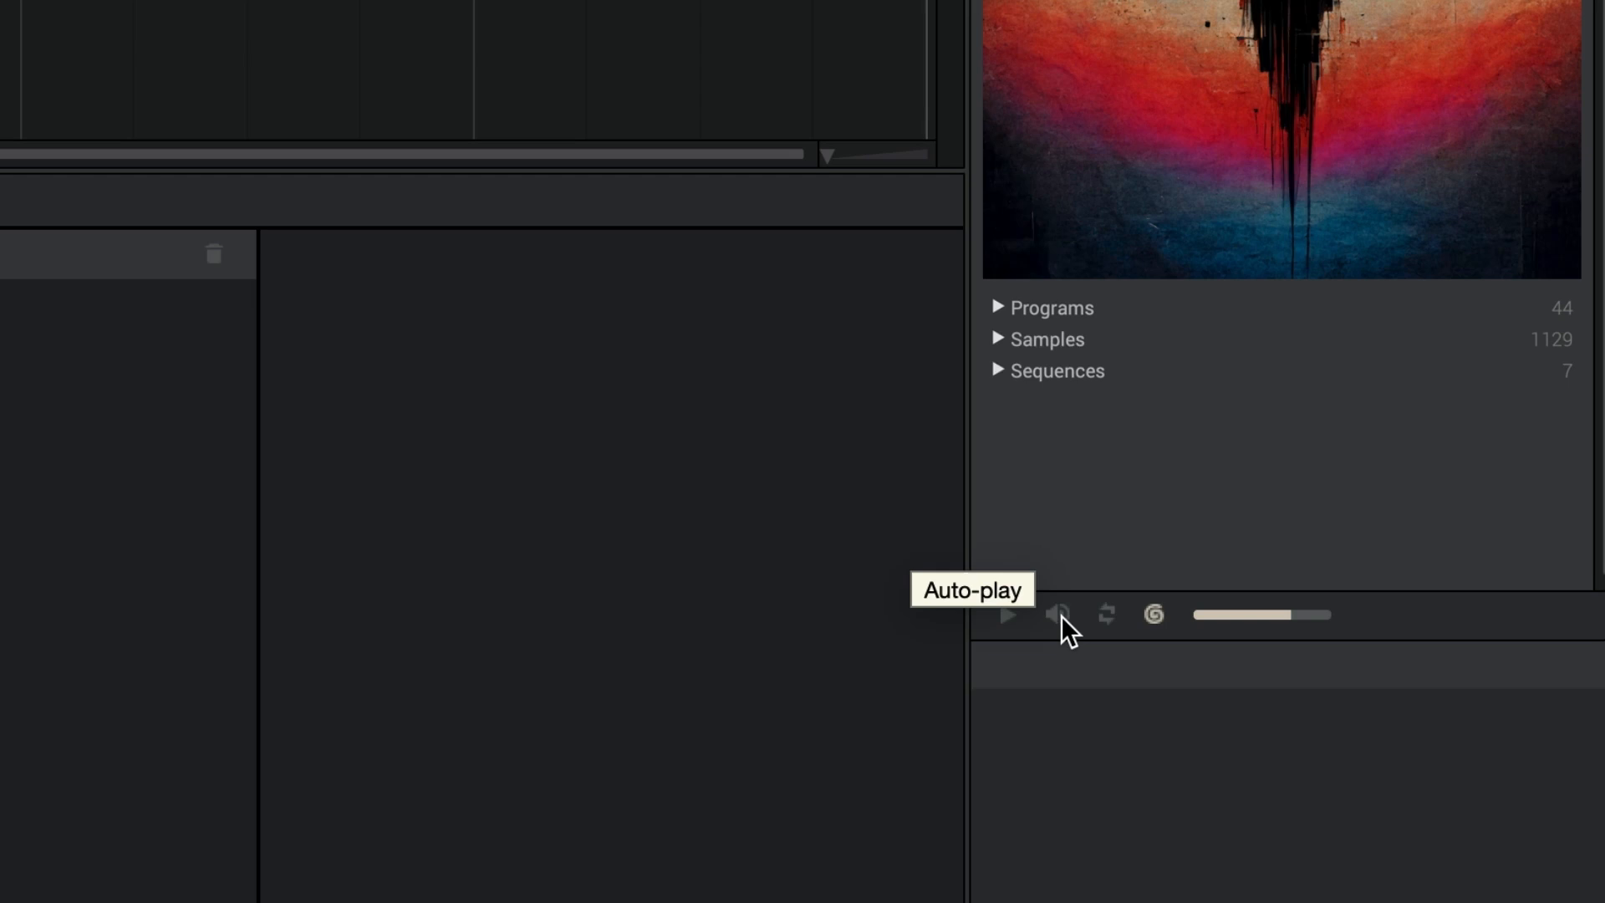
Browse the expansion's Sequences > Kit > House and load F9 Rockfield Kit
{"action": "left_click", "coordinate": [997, 371]}
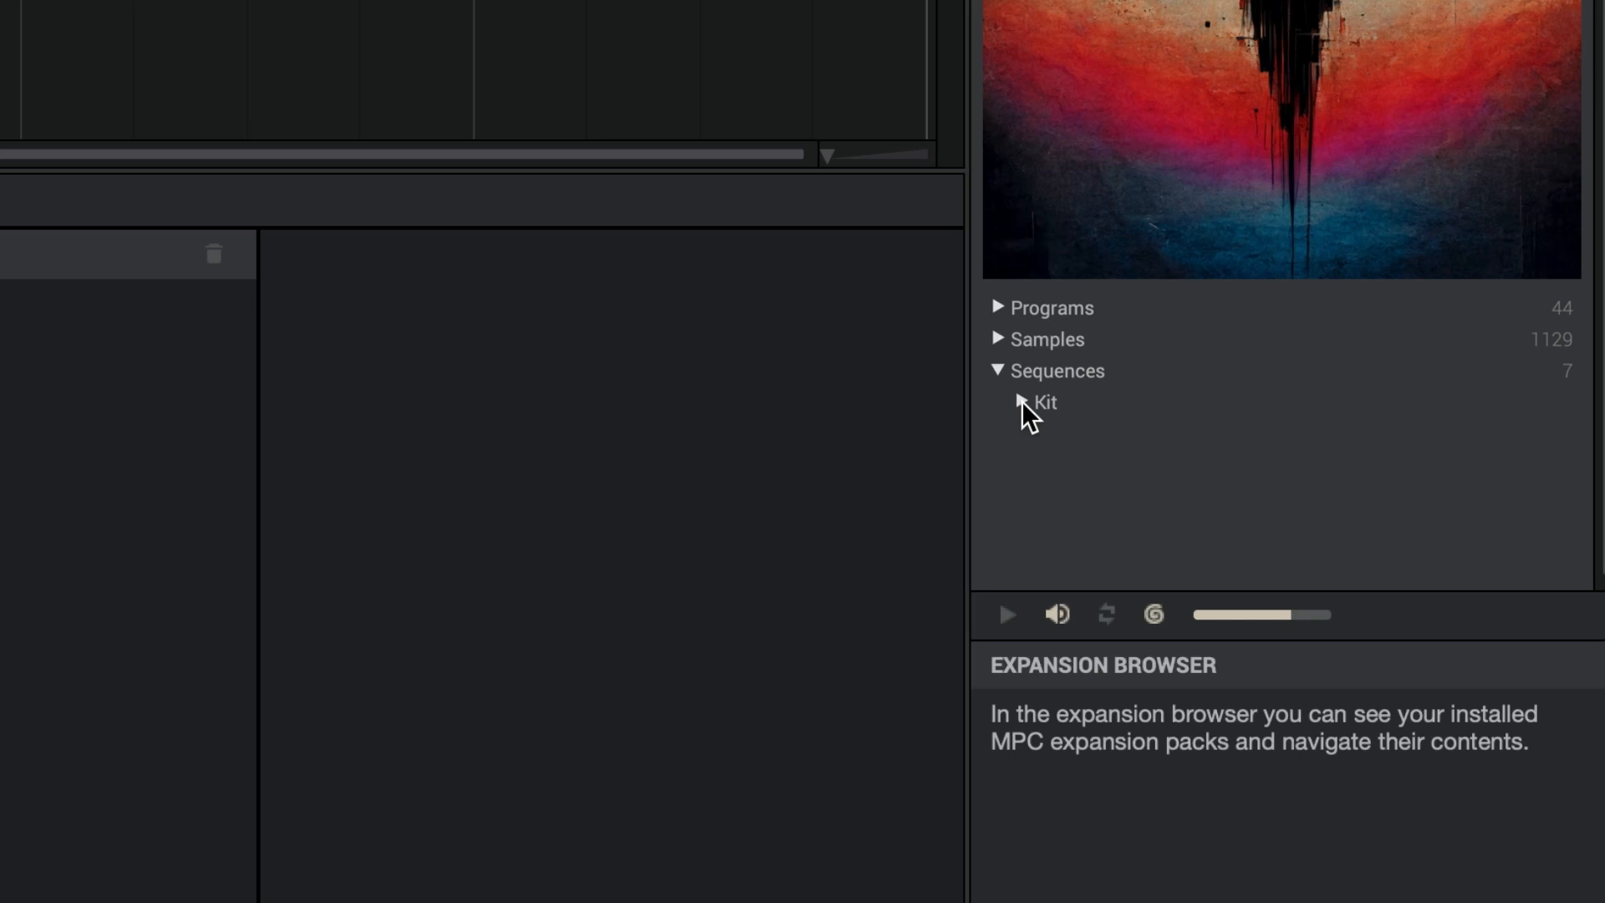
{"action": "left_click", "coordinate": [1021, 403]}
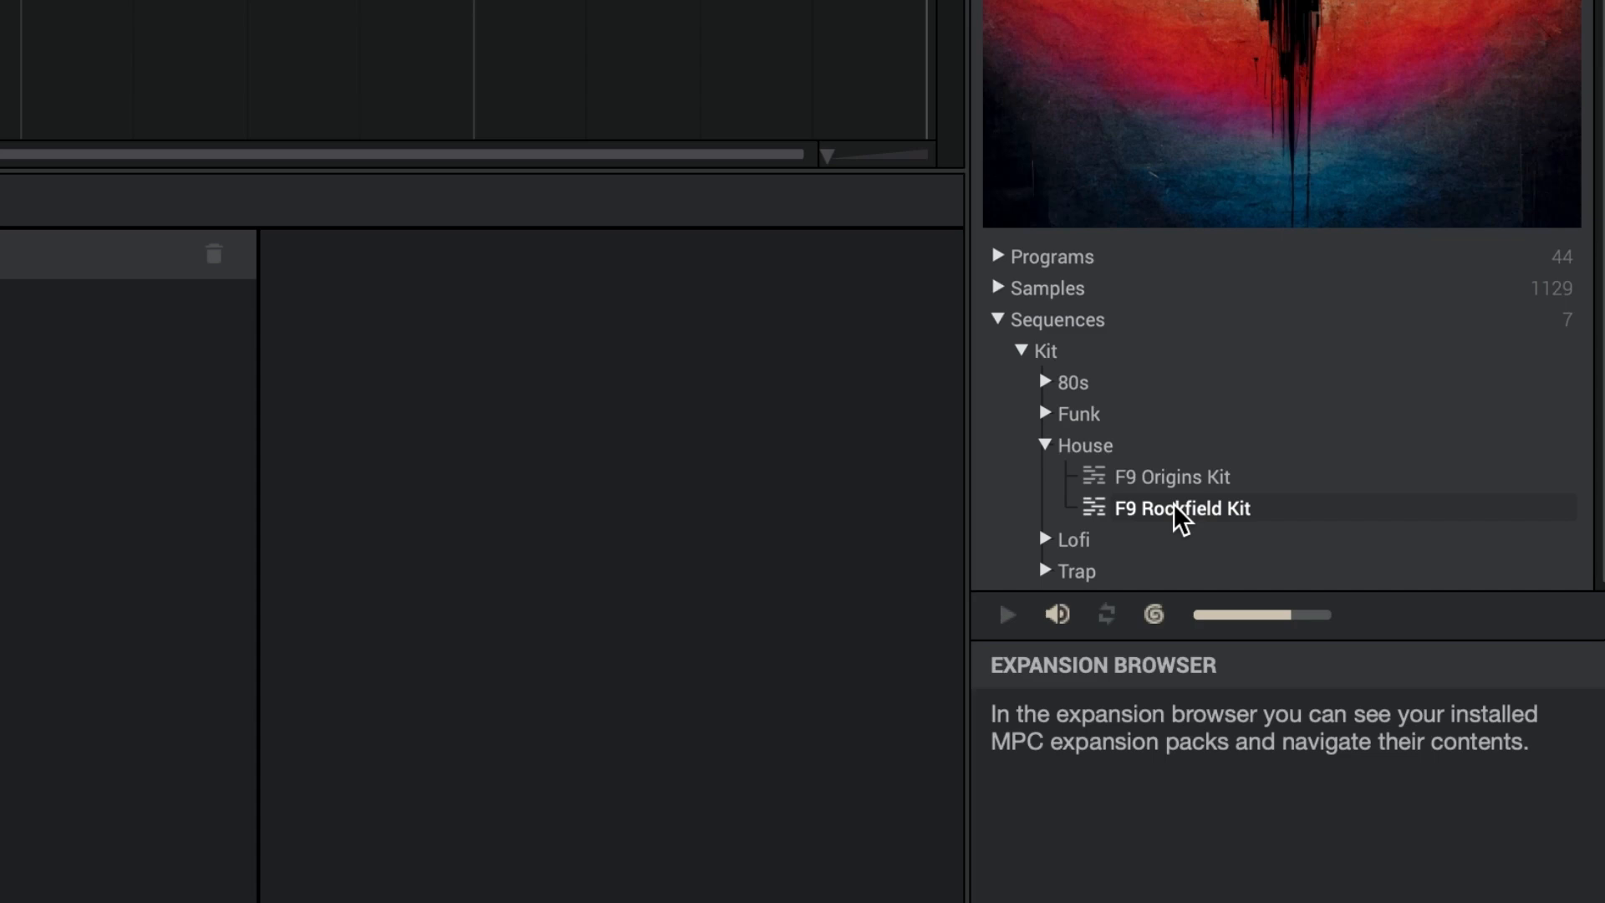
{"action": "double_click", "coordinate": [1180, 507]}
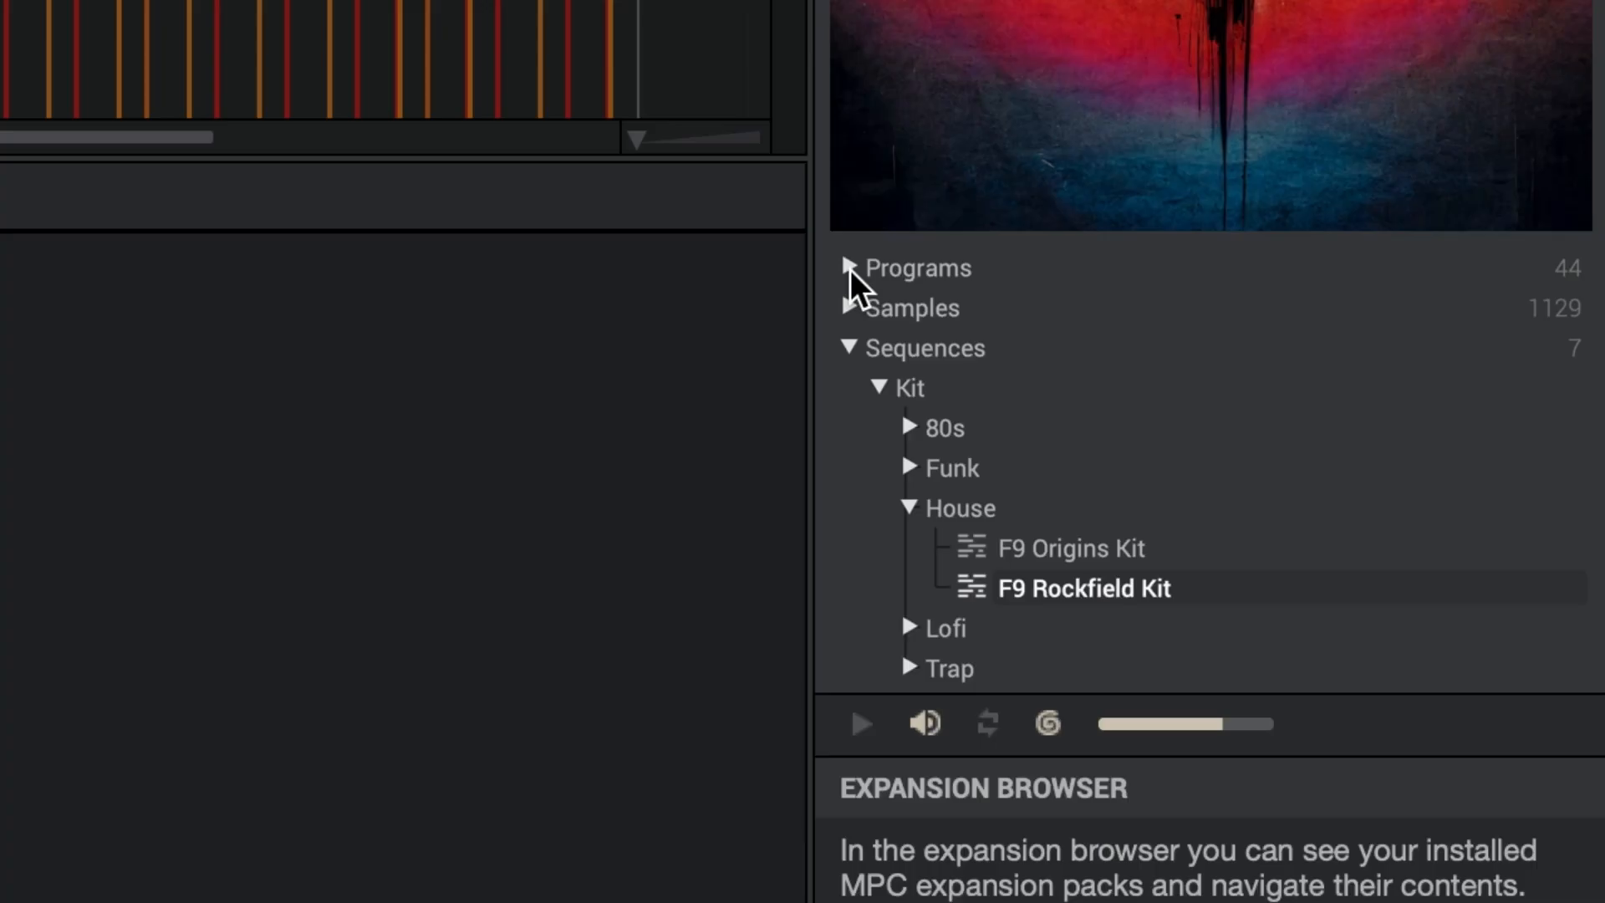
Browse the expansion's Programs > Inst > Organ and load F9 Children Org
{"action": "left_click", "coordinate": [848, 268]}
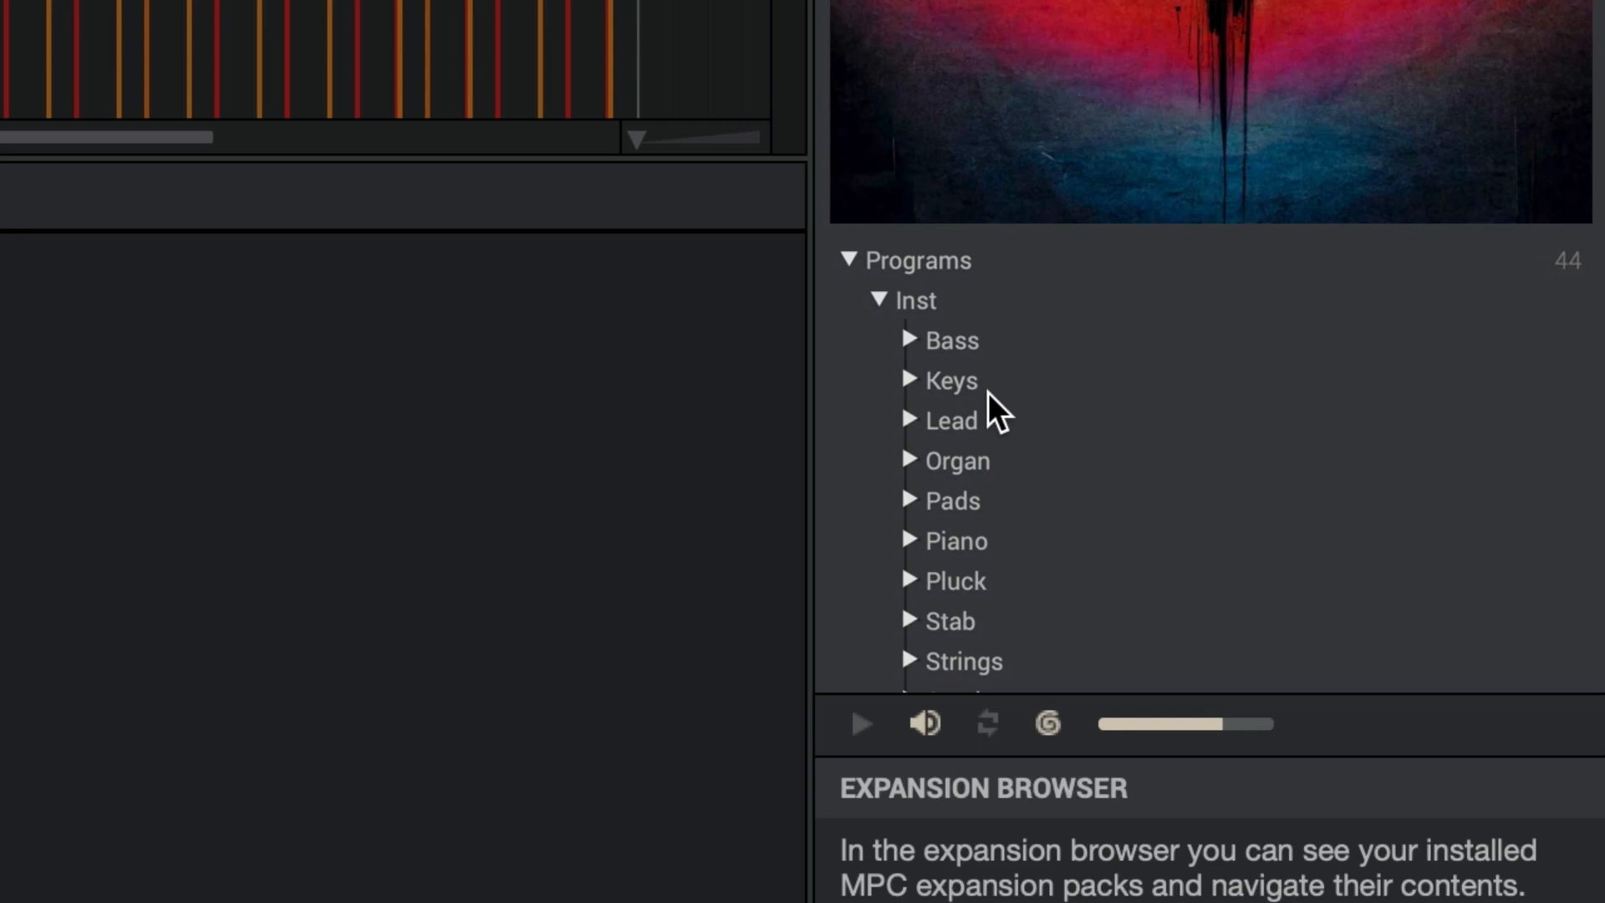
{"action": "left_click", "coordinate": [907, 461]}
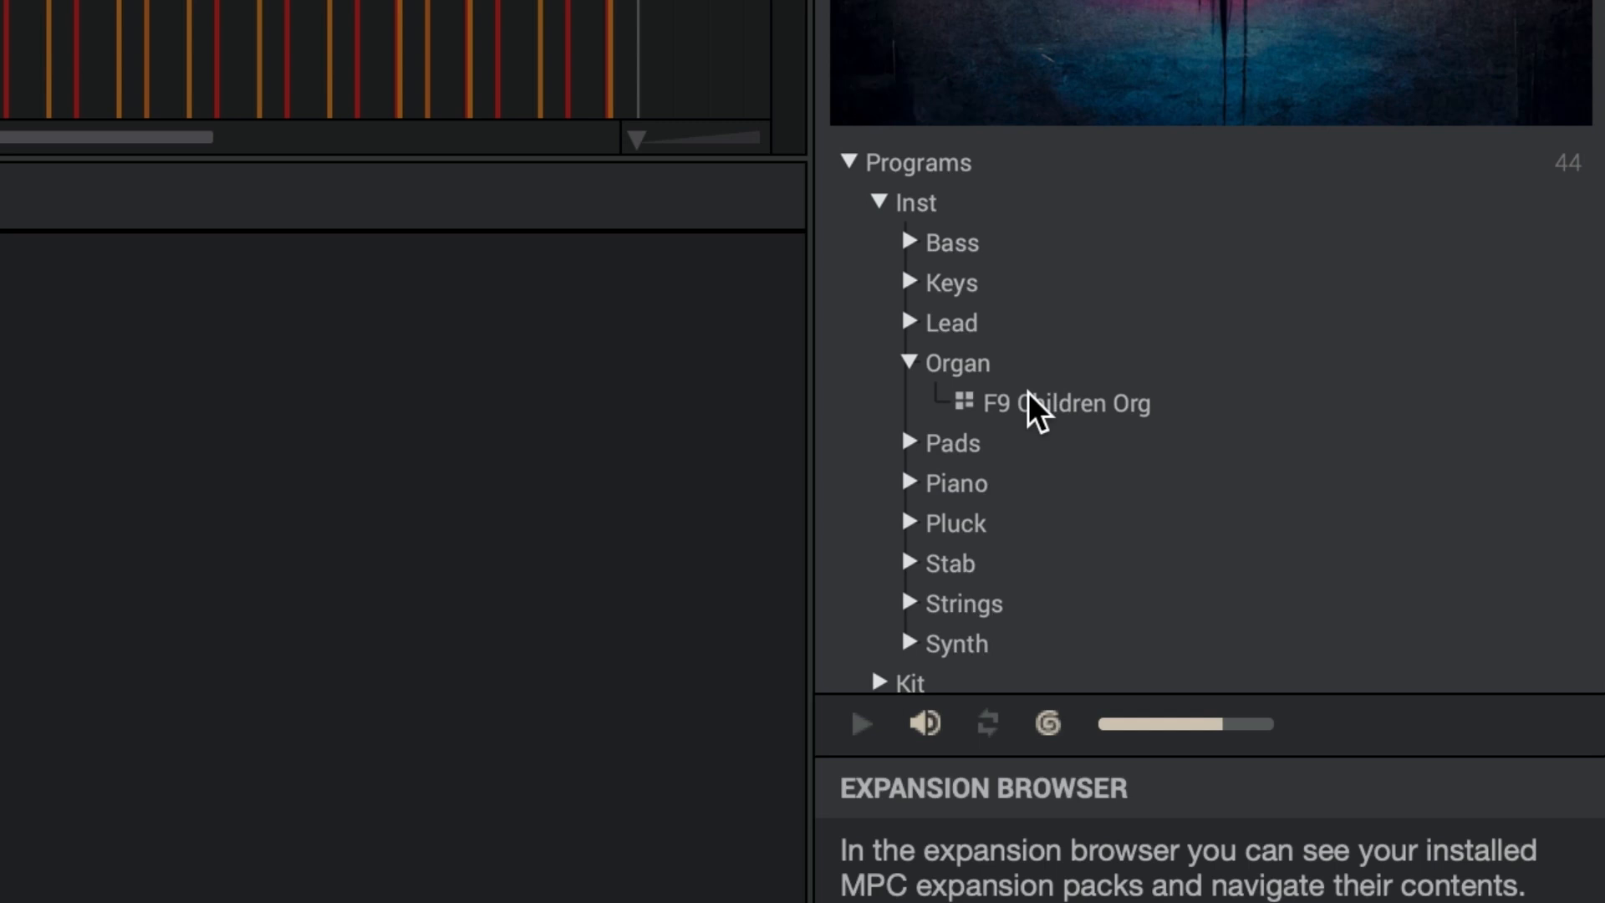
{"action": "double_click", "coordinate": [1067, 402]}
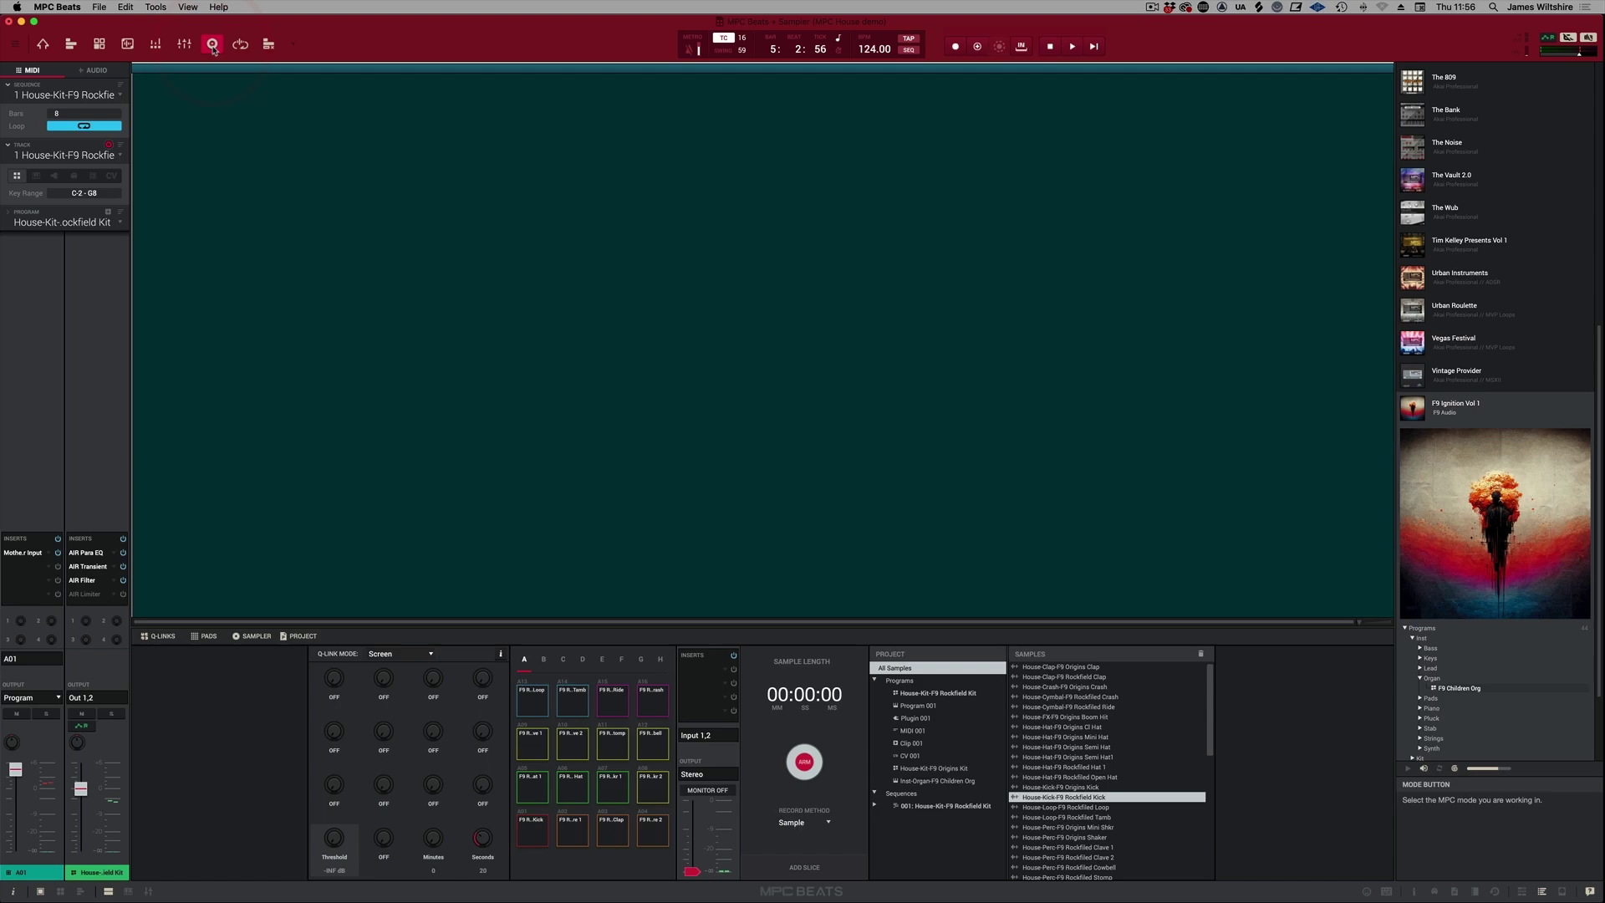
Return to the sequence note grid, check the empty second sequence, then go back
{"action": "left_click", "coordinate": [214, 44]}
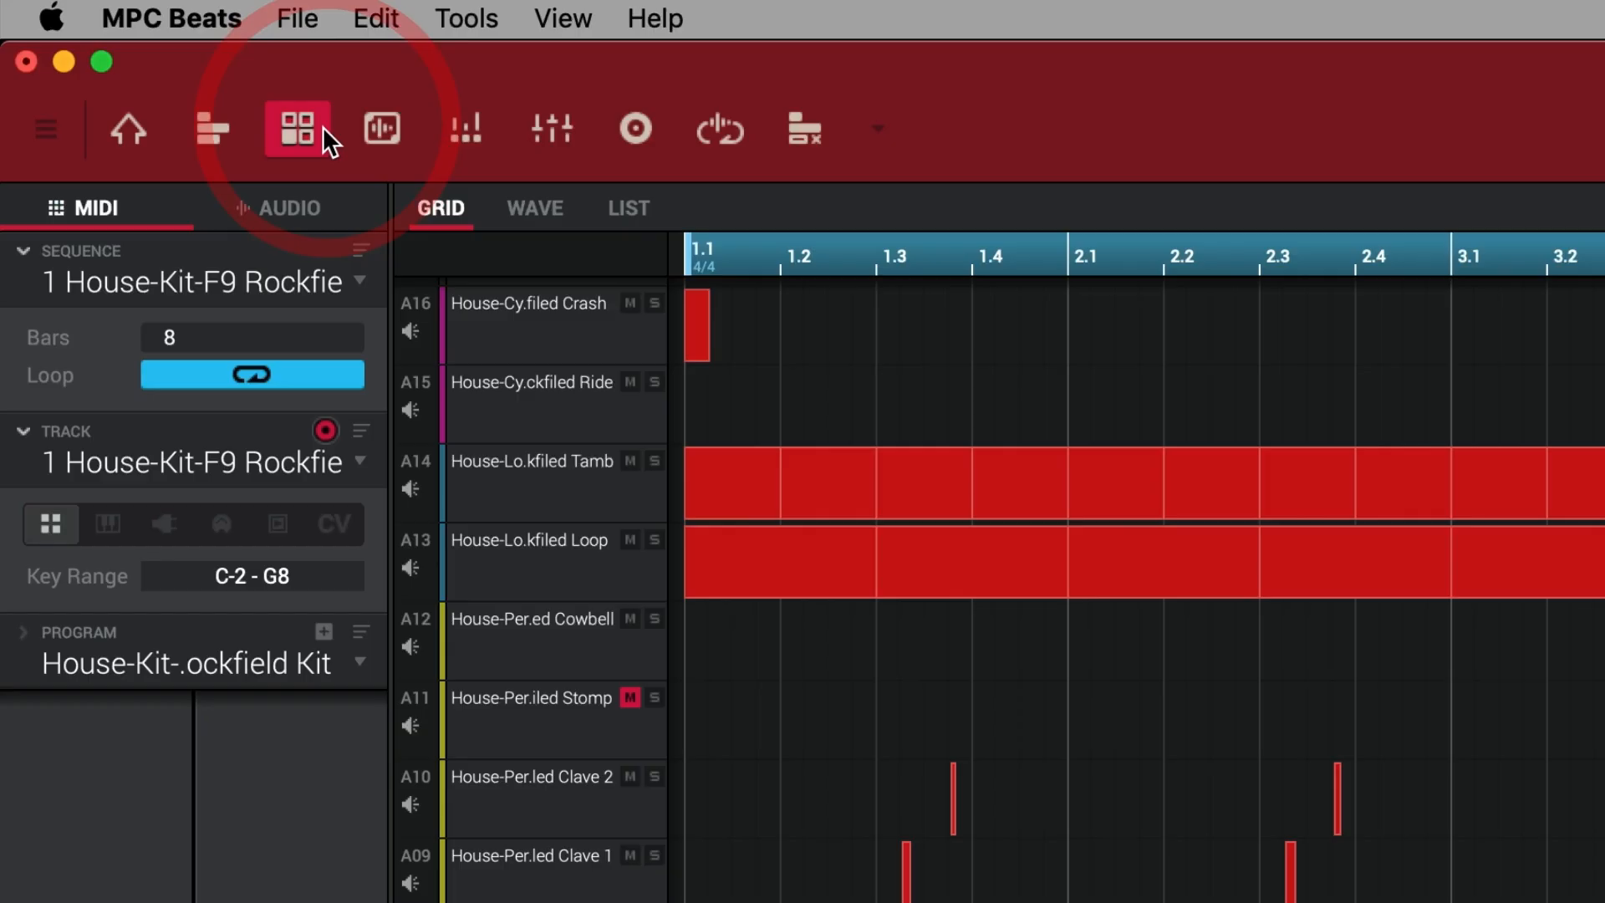
{"action": "mouse_move", "coordinate": [296, 129]}
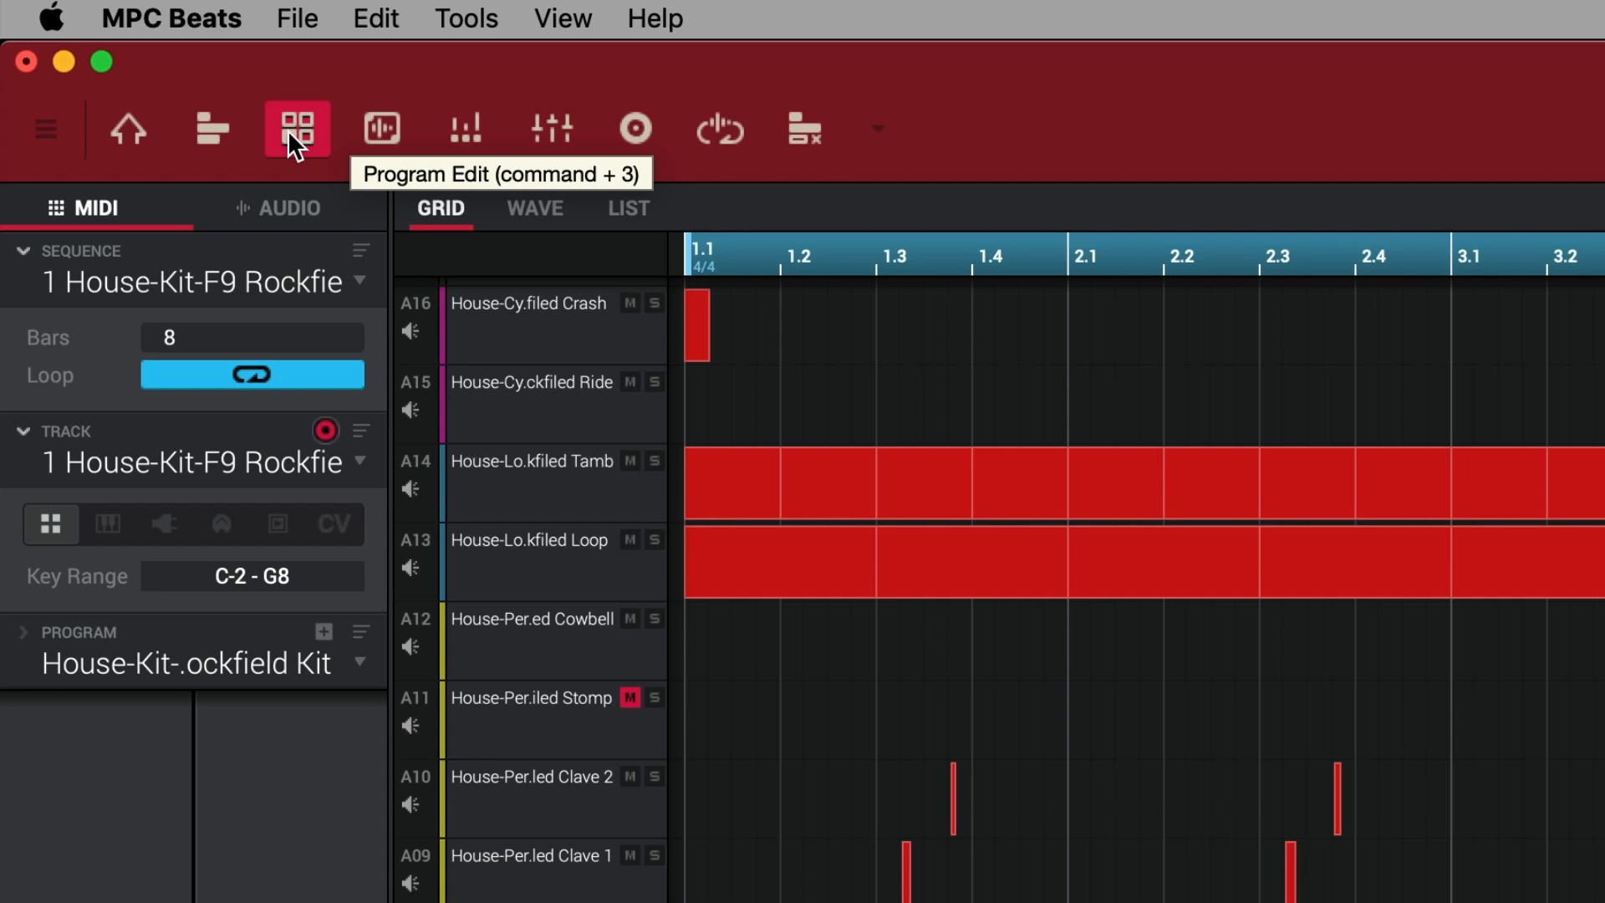
{"action": "mouse_move", "coordinate": [366, 295]}
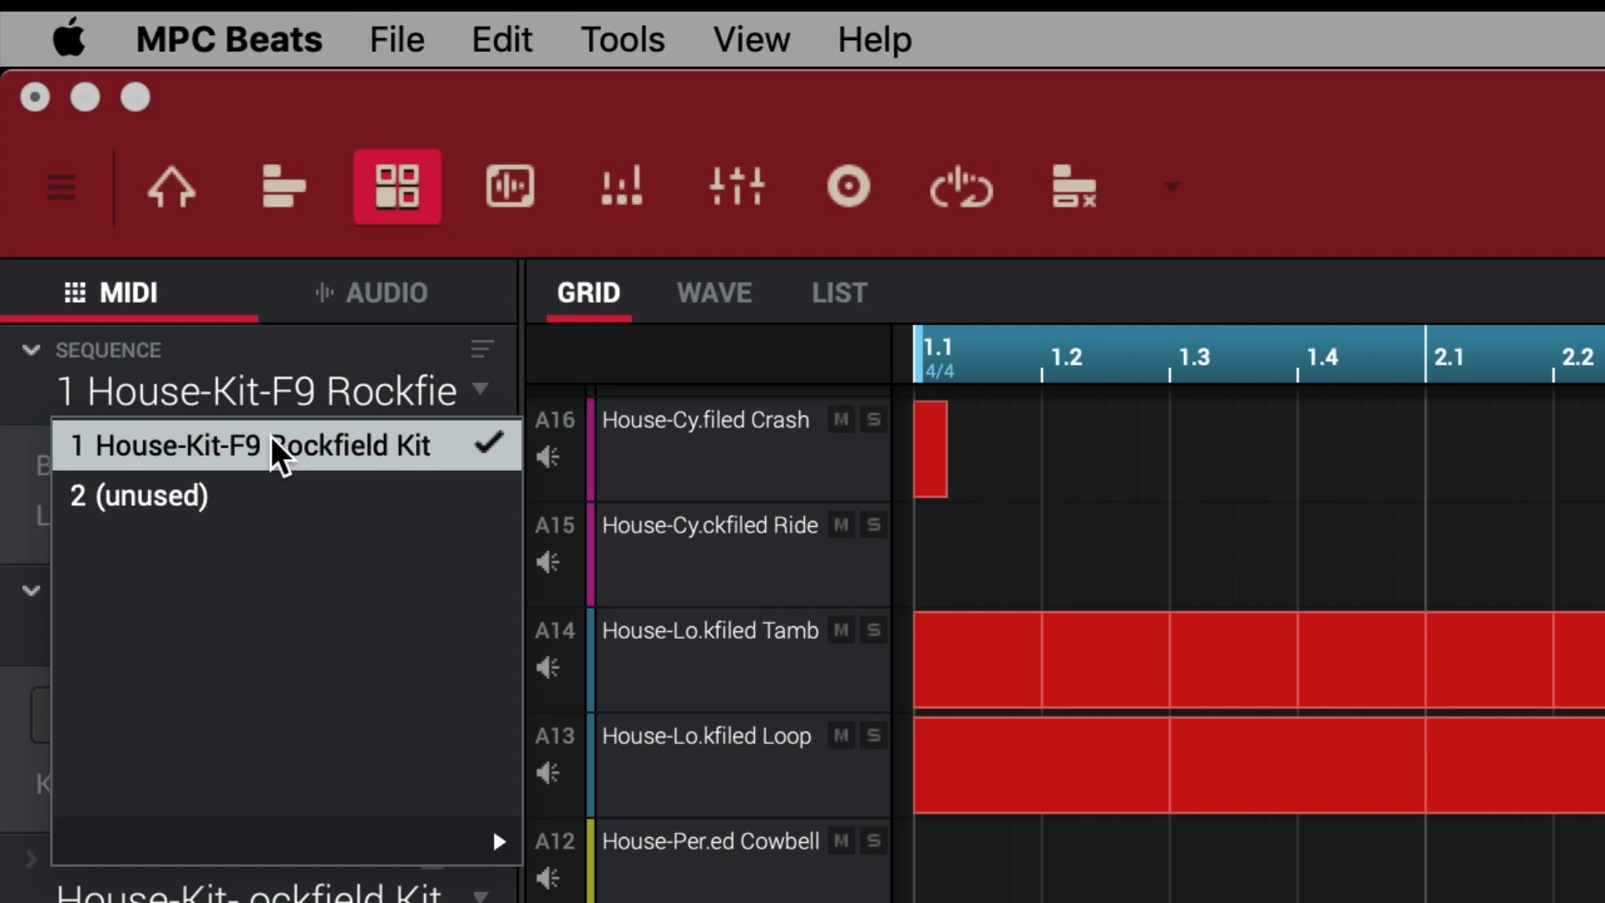
{"action": "left_click", "coordinate": [138, 495]}
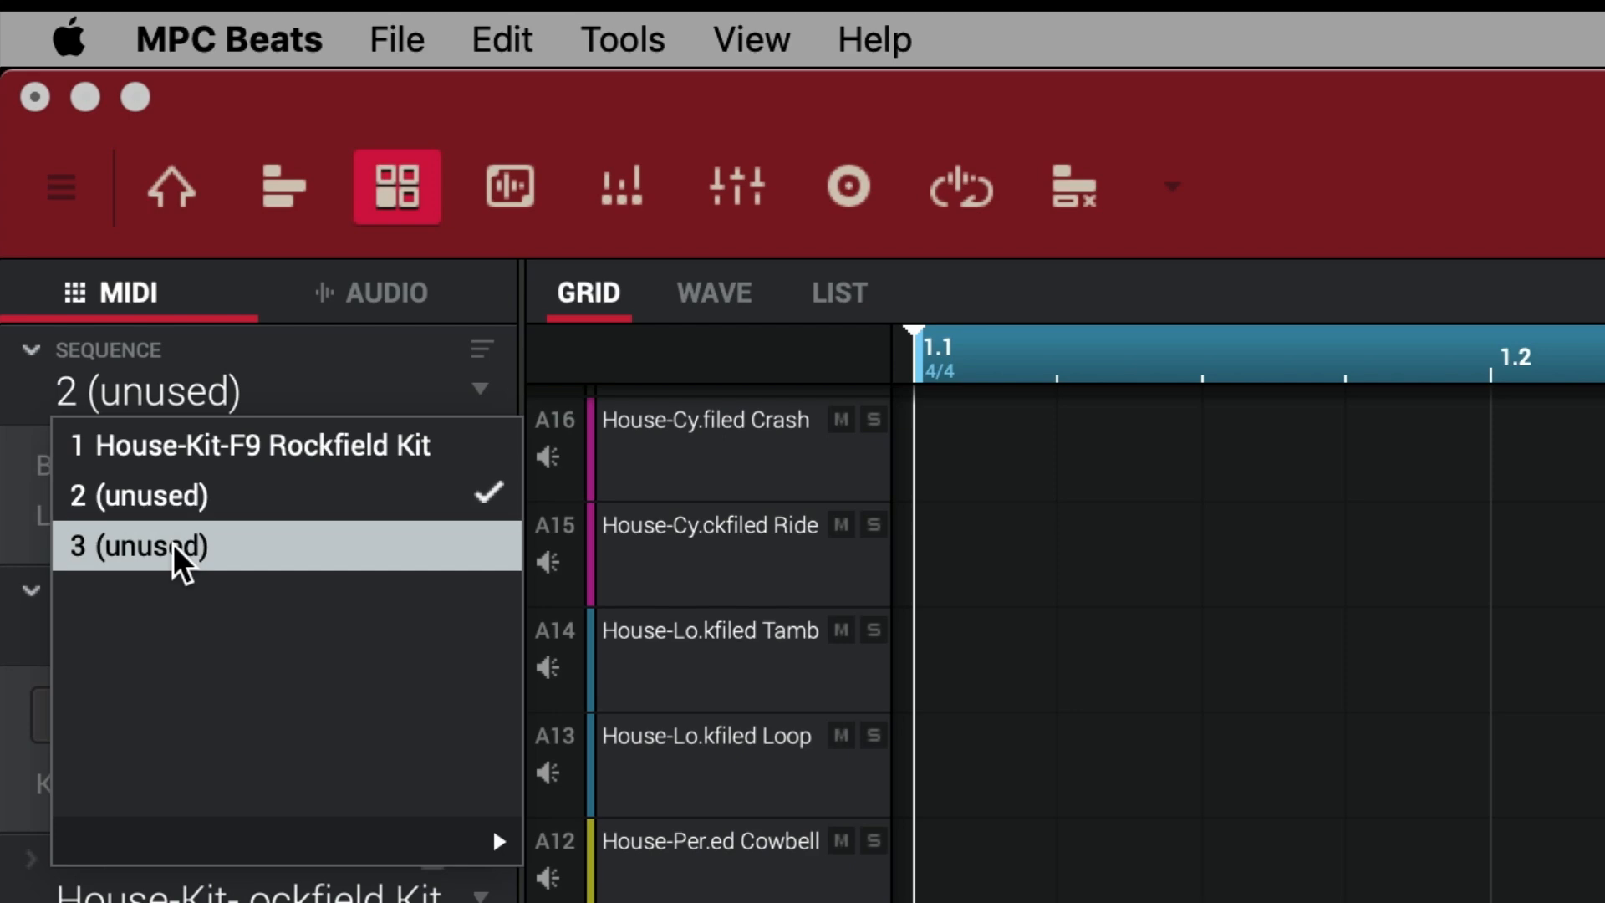
{"action": "left_click", "coordinate": [250, 444]}
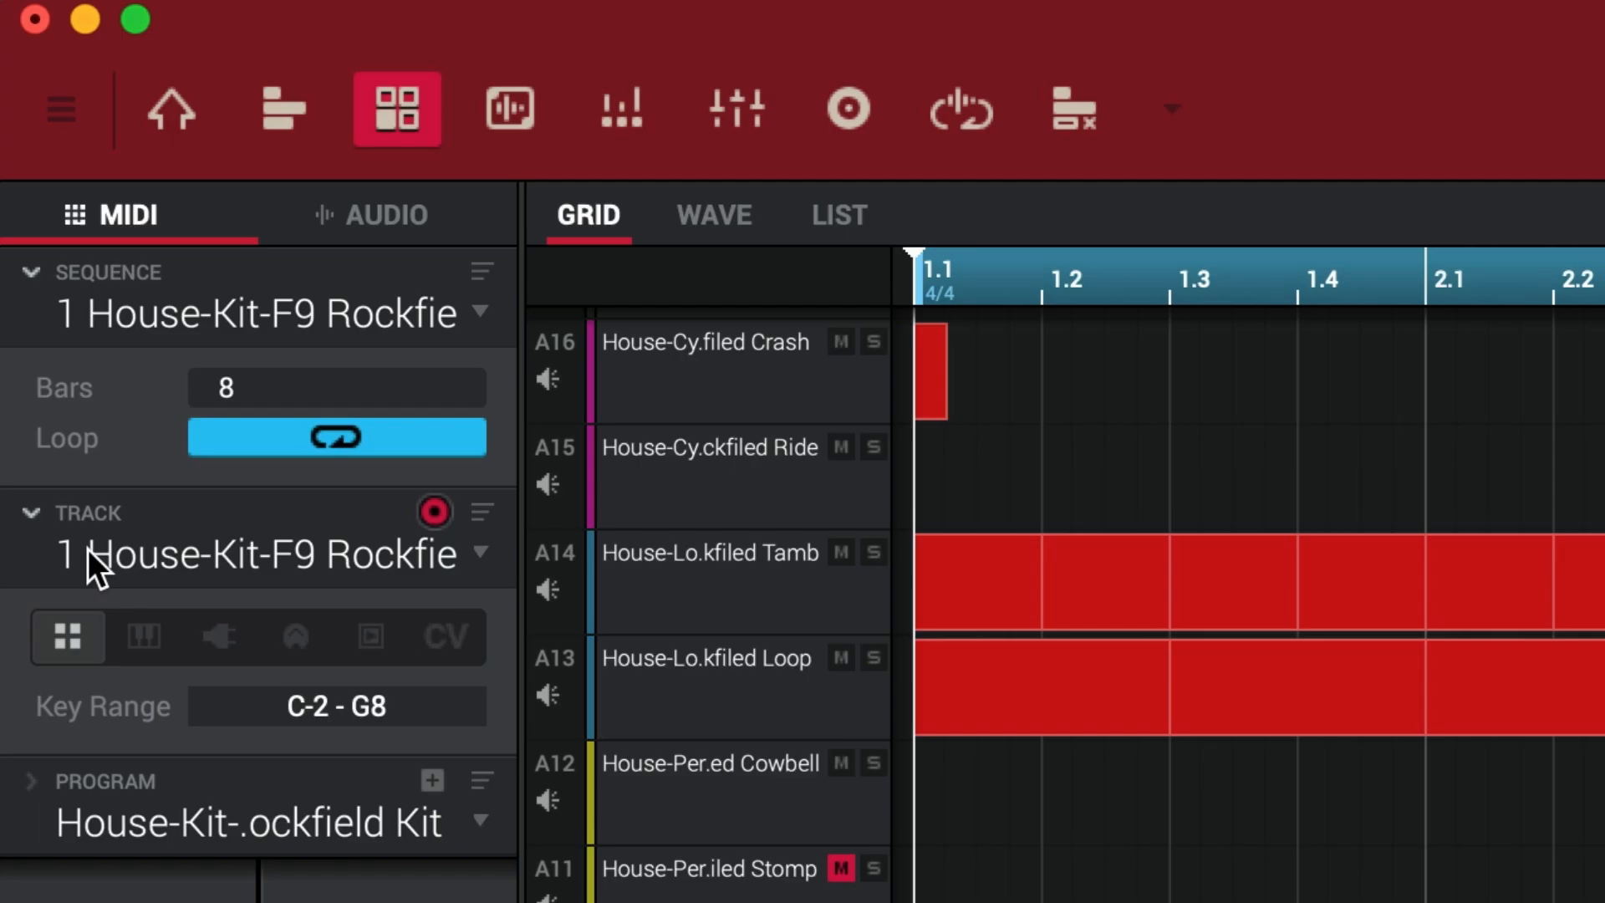
{"action": "mouse_move", "coordinate": [51, 686]}
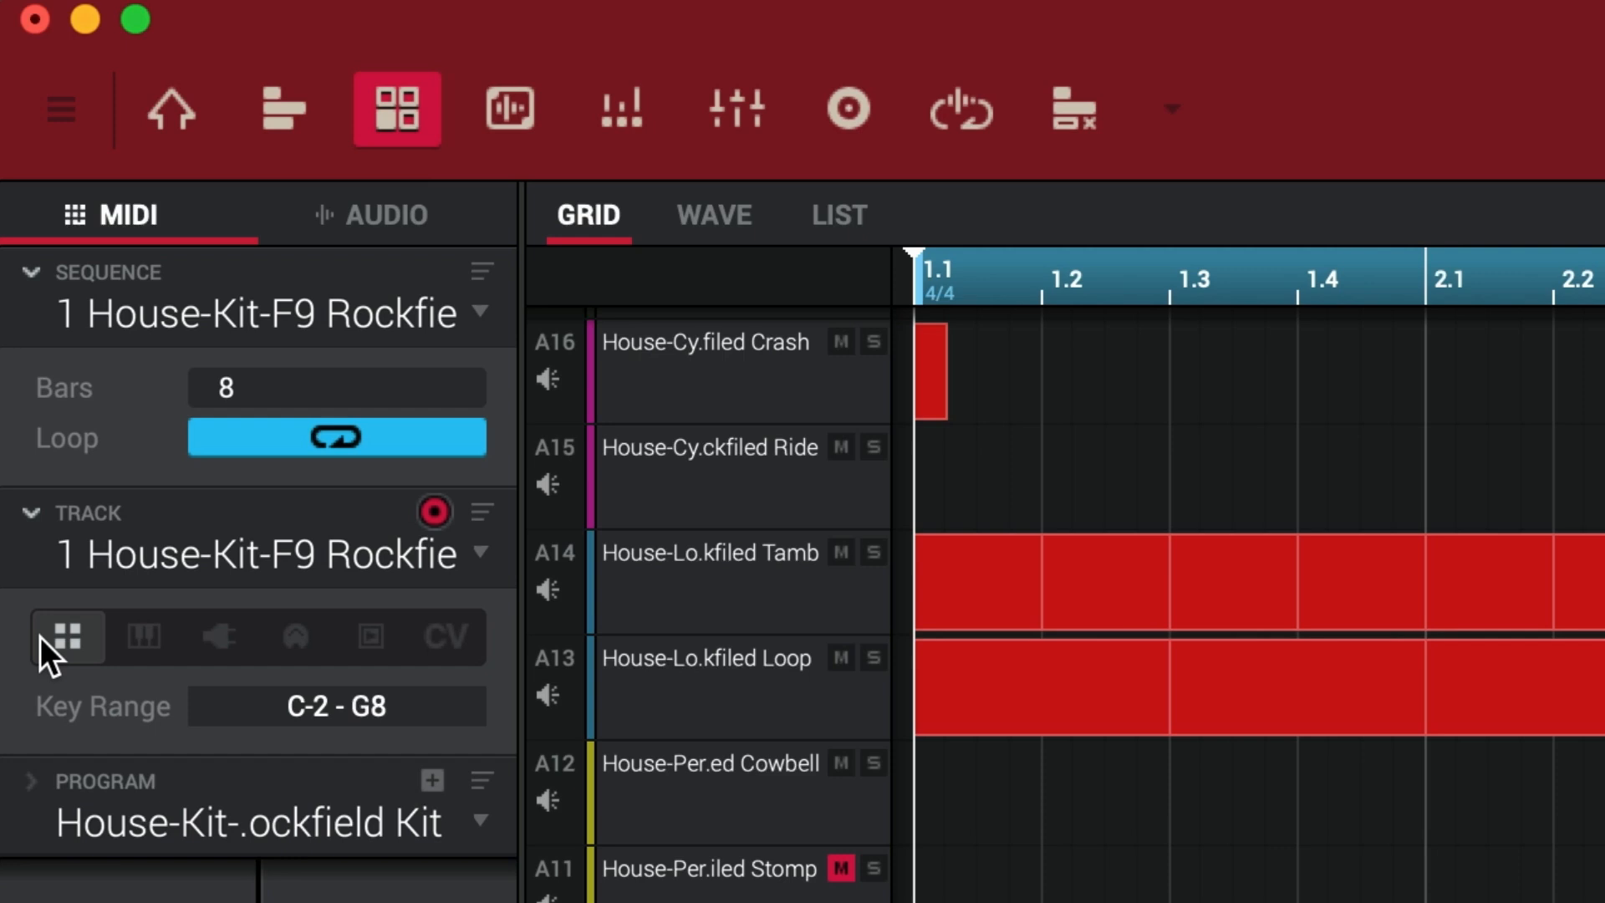
{"action": "left_click", "coordinate": [143, 637]}
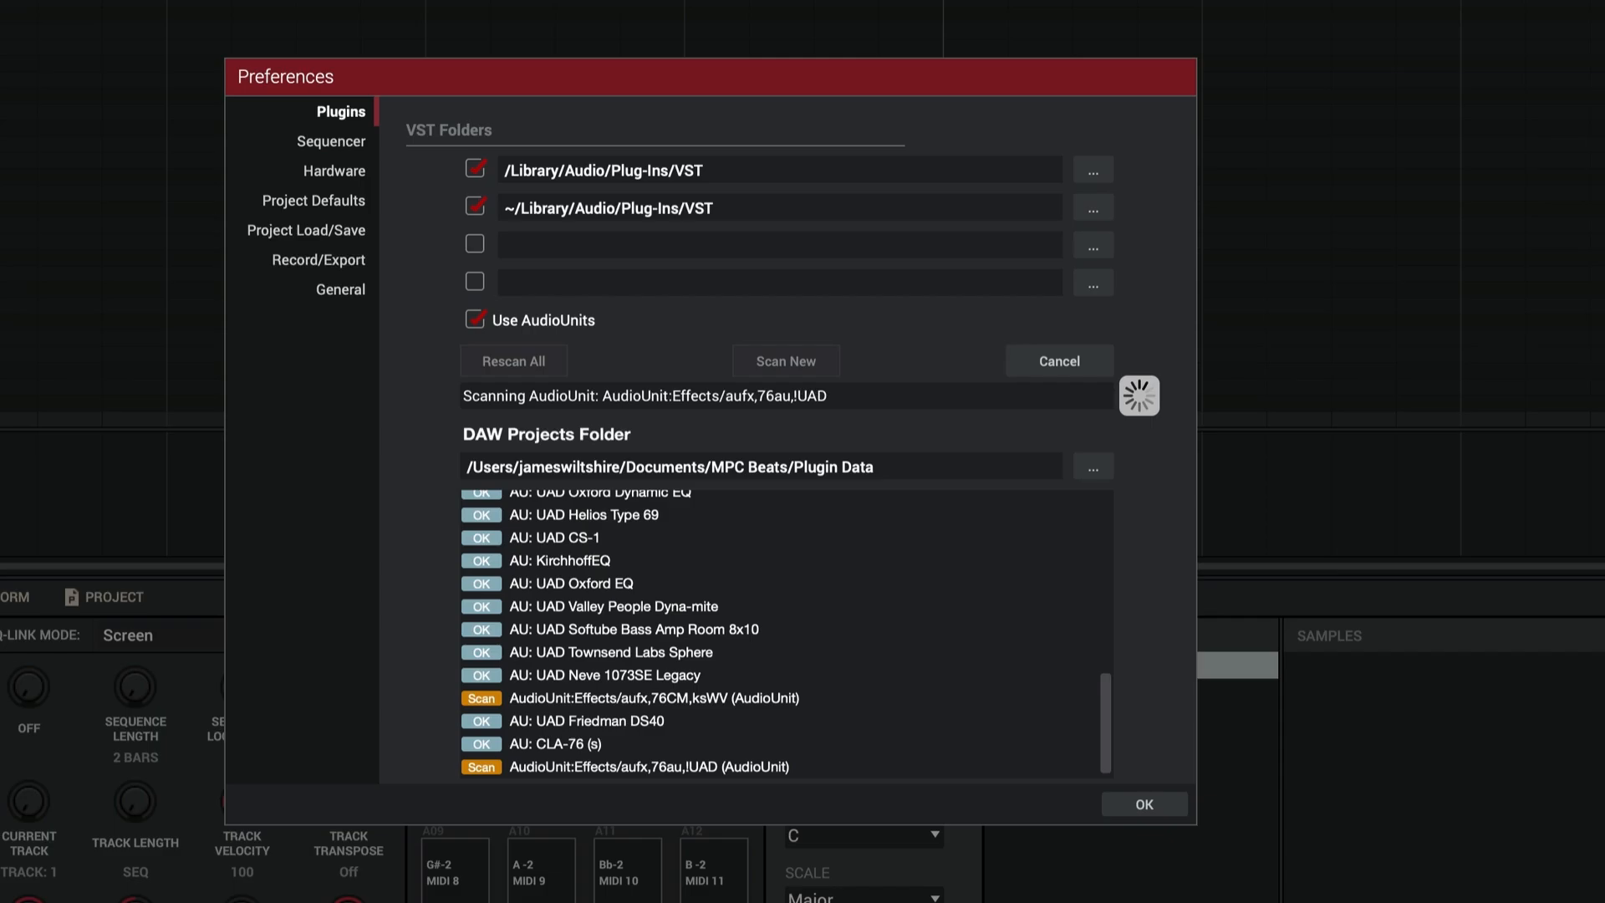
Open the plugin browser listing the plugins available for Plugin 001
{"action": "left_click", "coordinate": [1143, 804]}
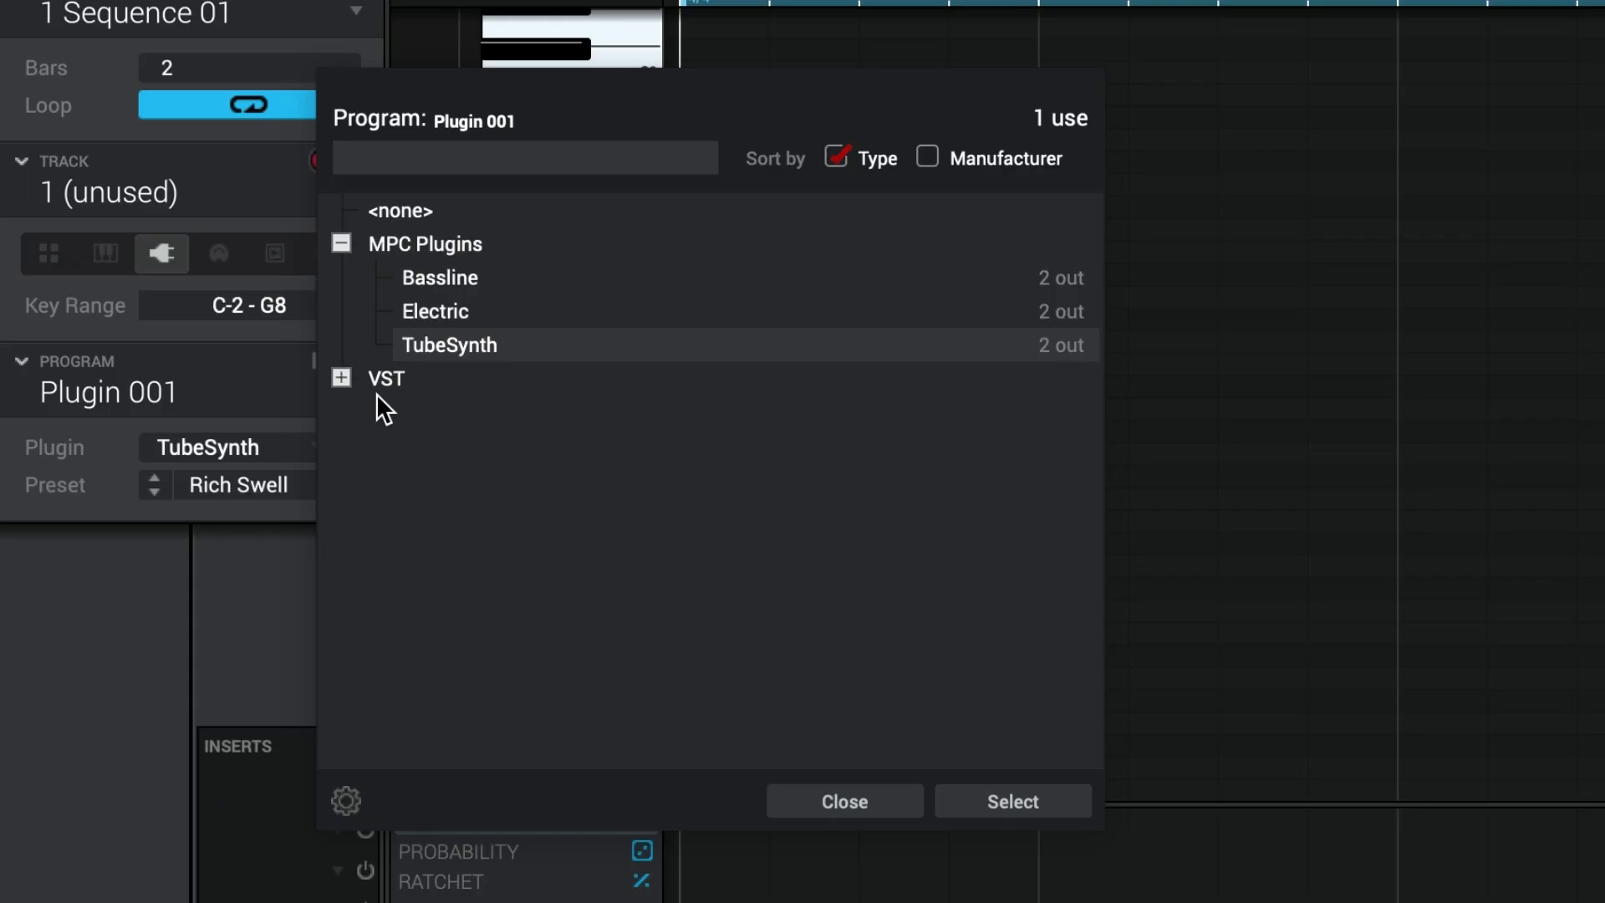
Load the LuSH-101 synth into Plugin 001 and open its editor
{"action": "left_click", "coordinate": [341, 377]}
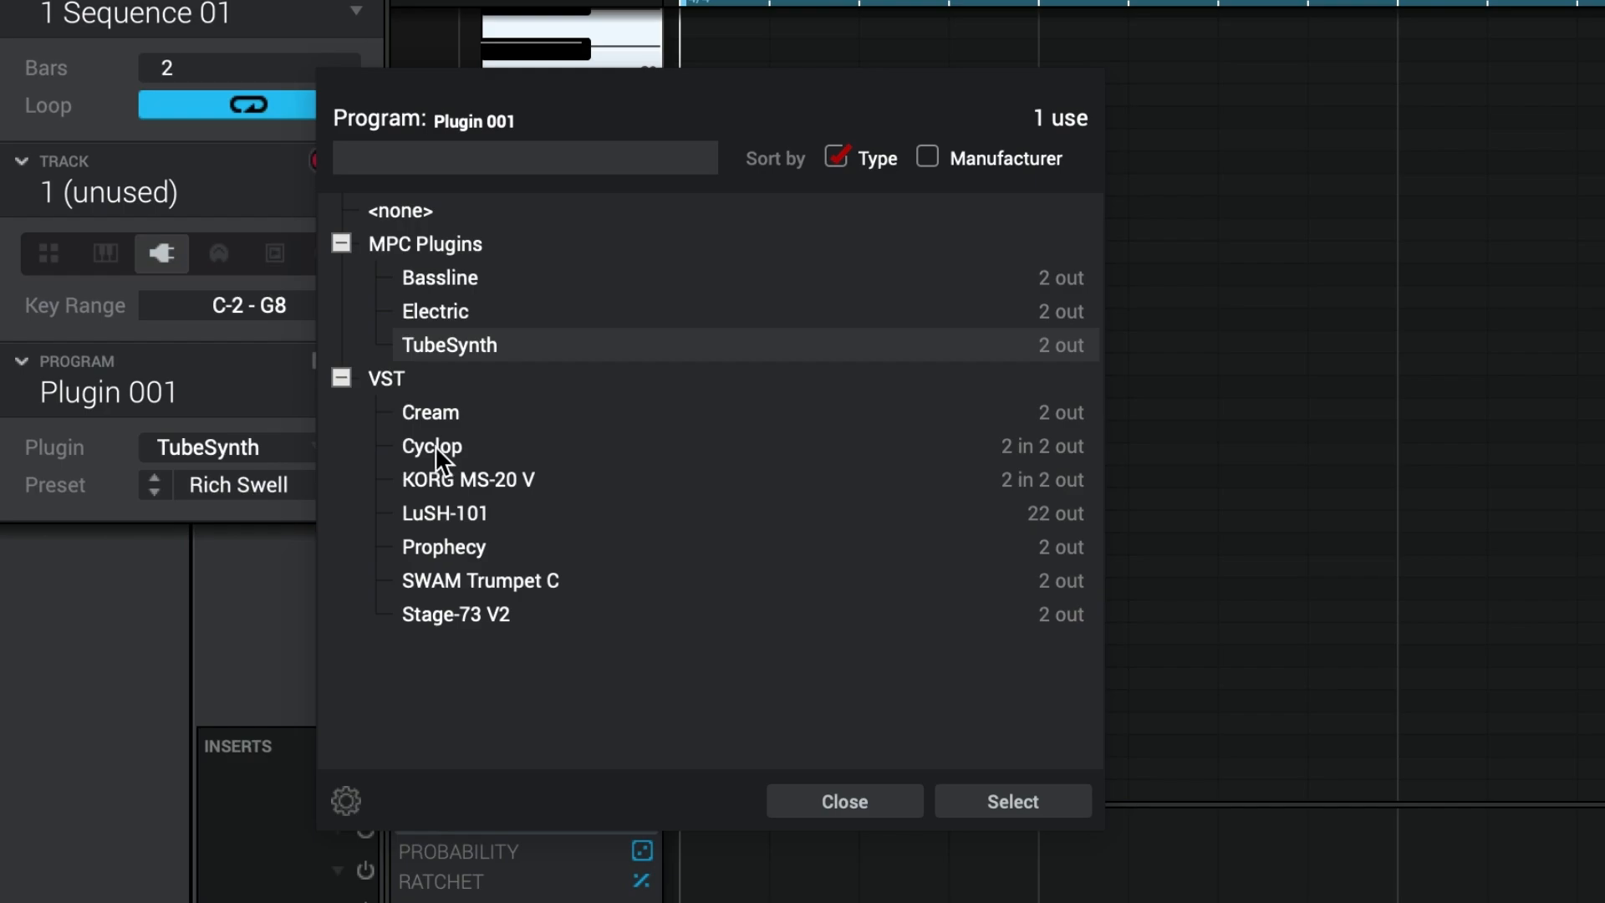
{"action": "left_click", "coordinate": [1011, 801]}
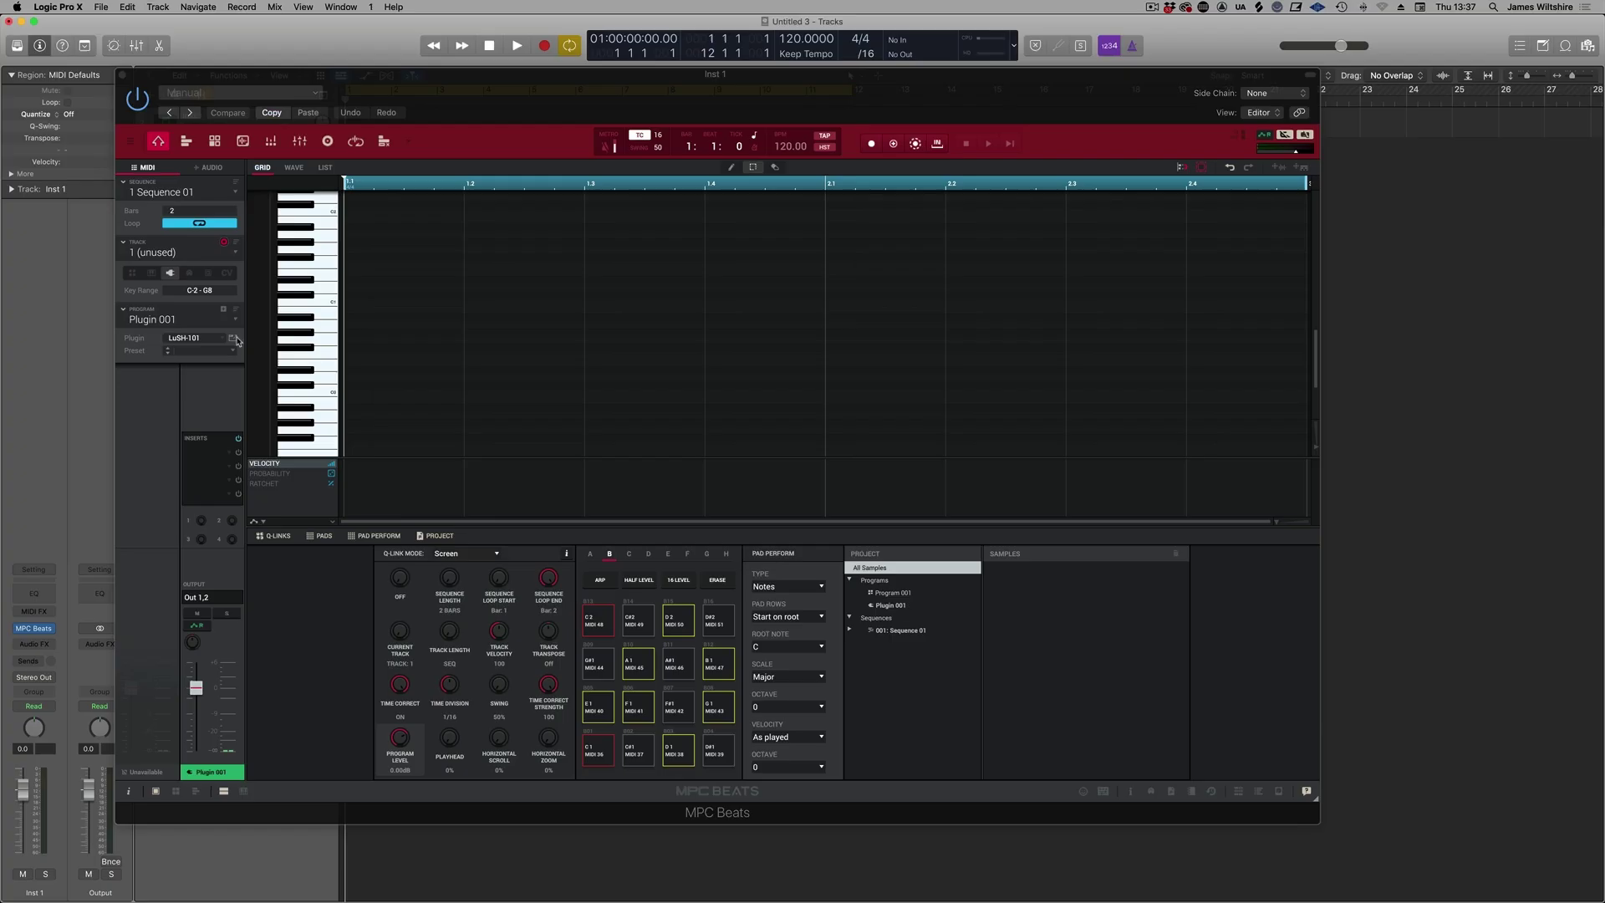
{"action": "left_click", "coordinate": [236, 338]}
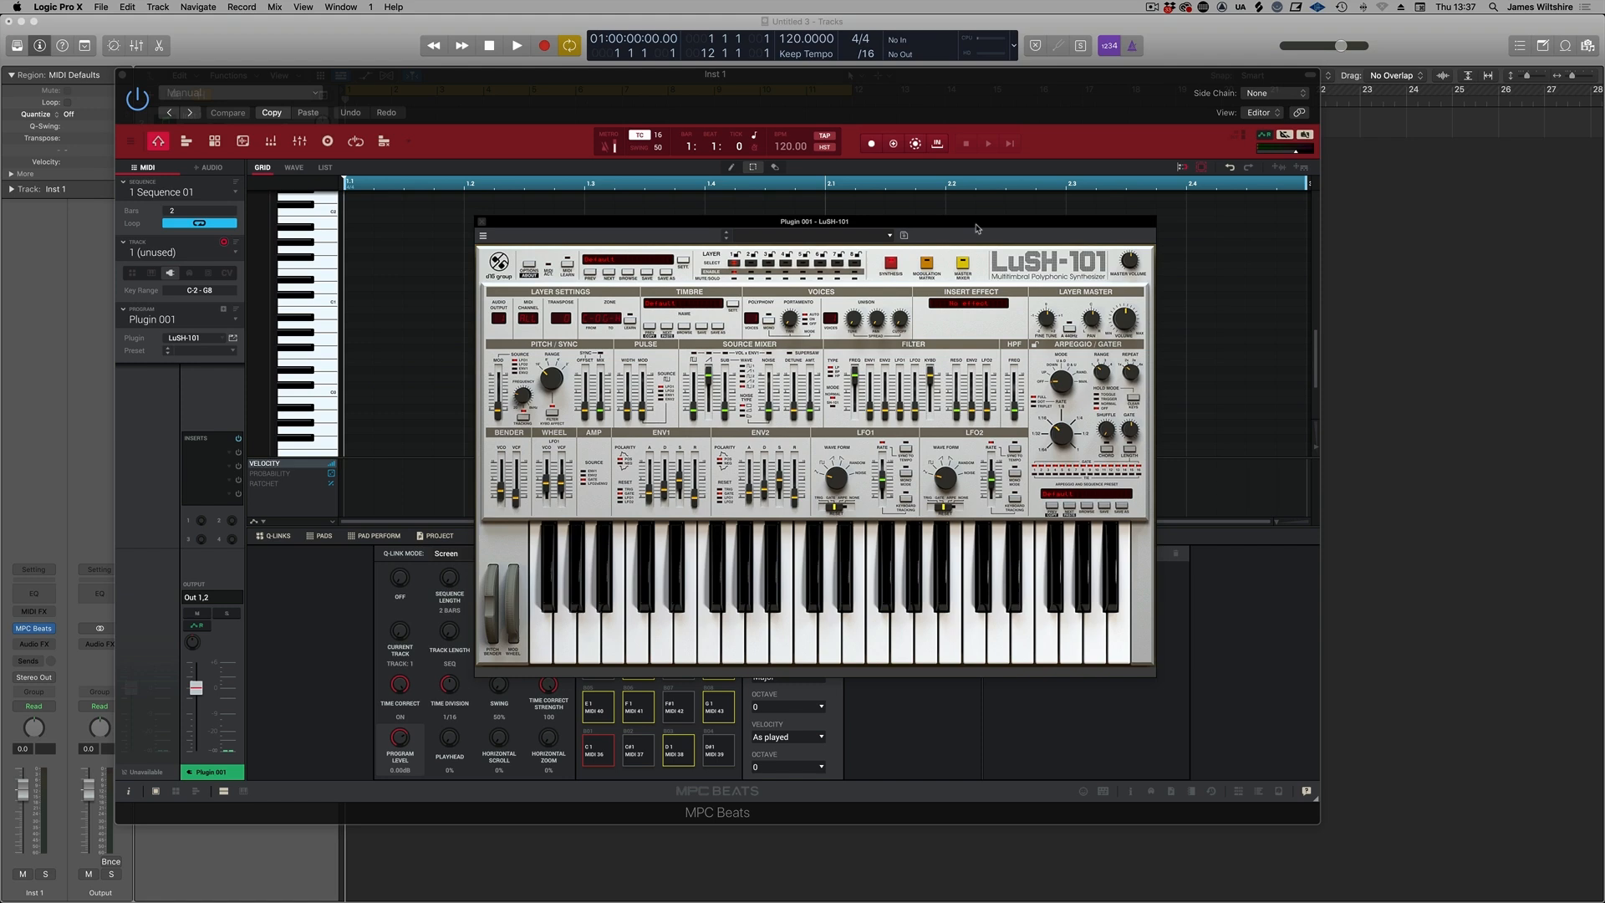
{"action": "mouse_move", "coordinate": [1008, 210]}
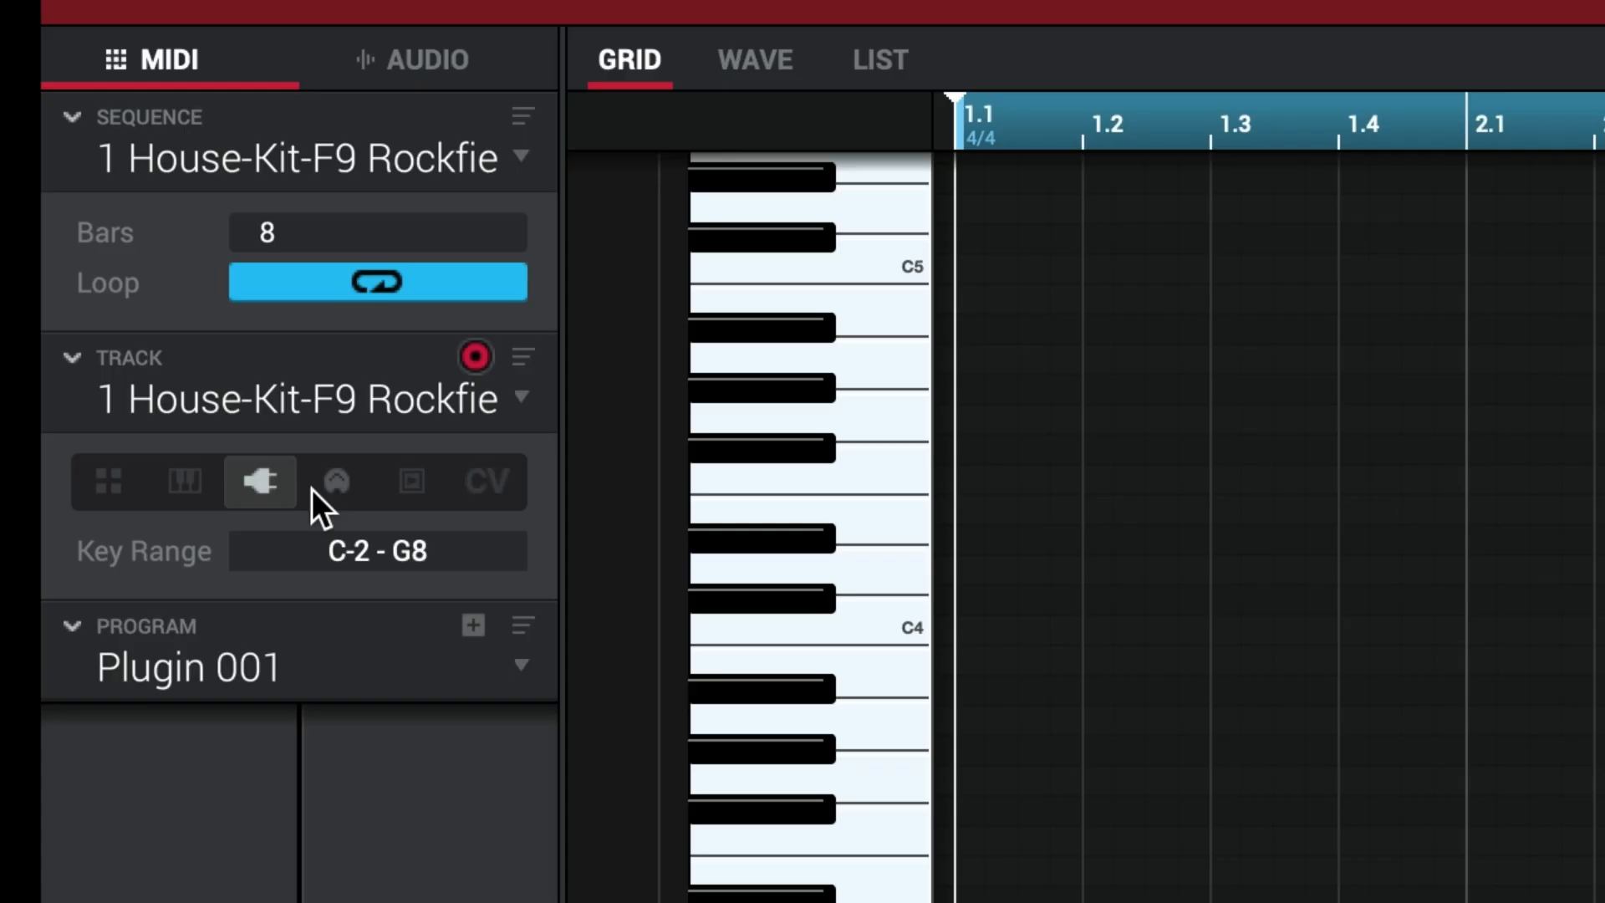
Switch the first track's type to MIDI, then to CV
{"action": "left_click", "coordinate": [338, 481]}
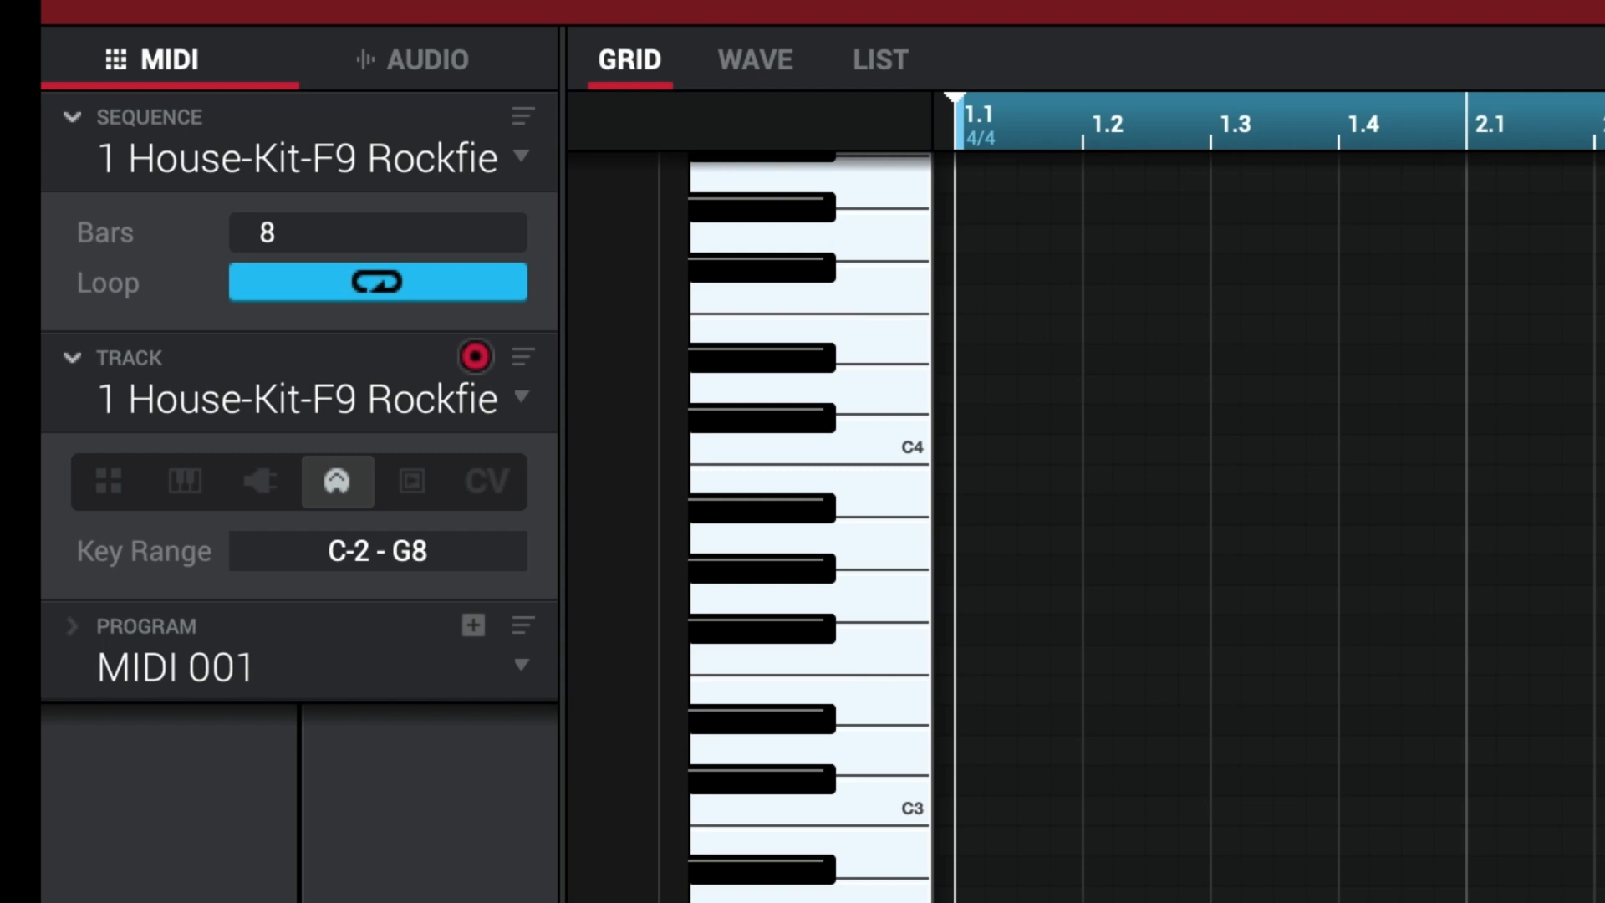
{"action": "left_click", "coordinate": [411, 481]}
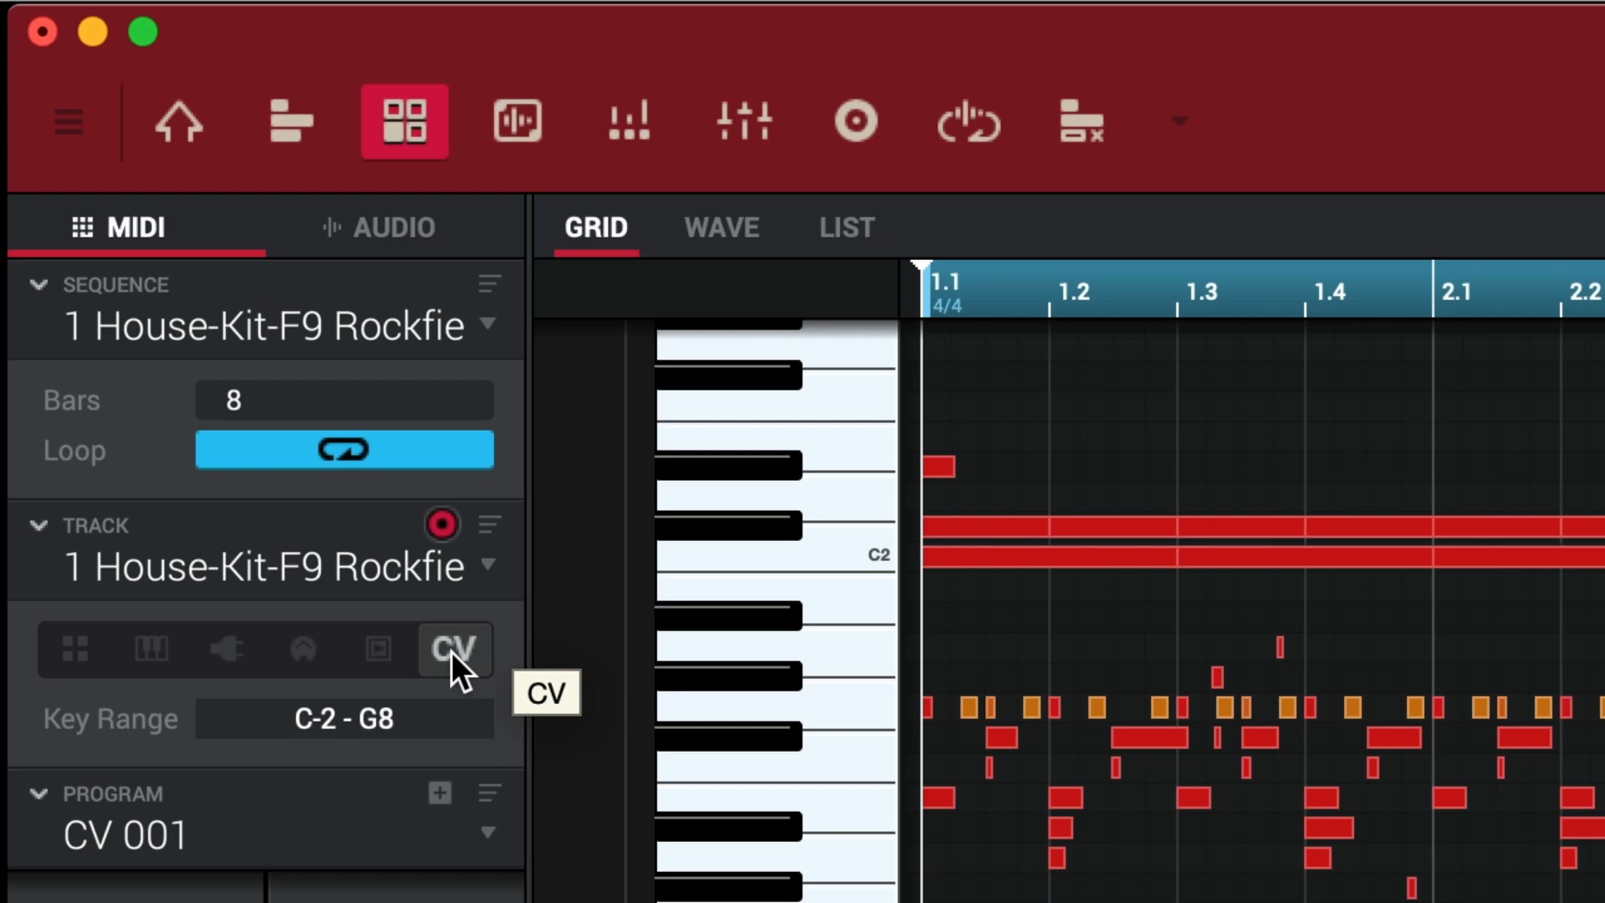
{"action": "scroll", "scroll_direction": "up", "scroll_amount": 3}
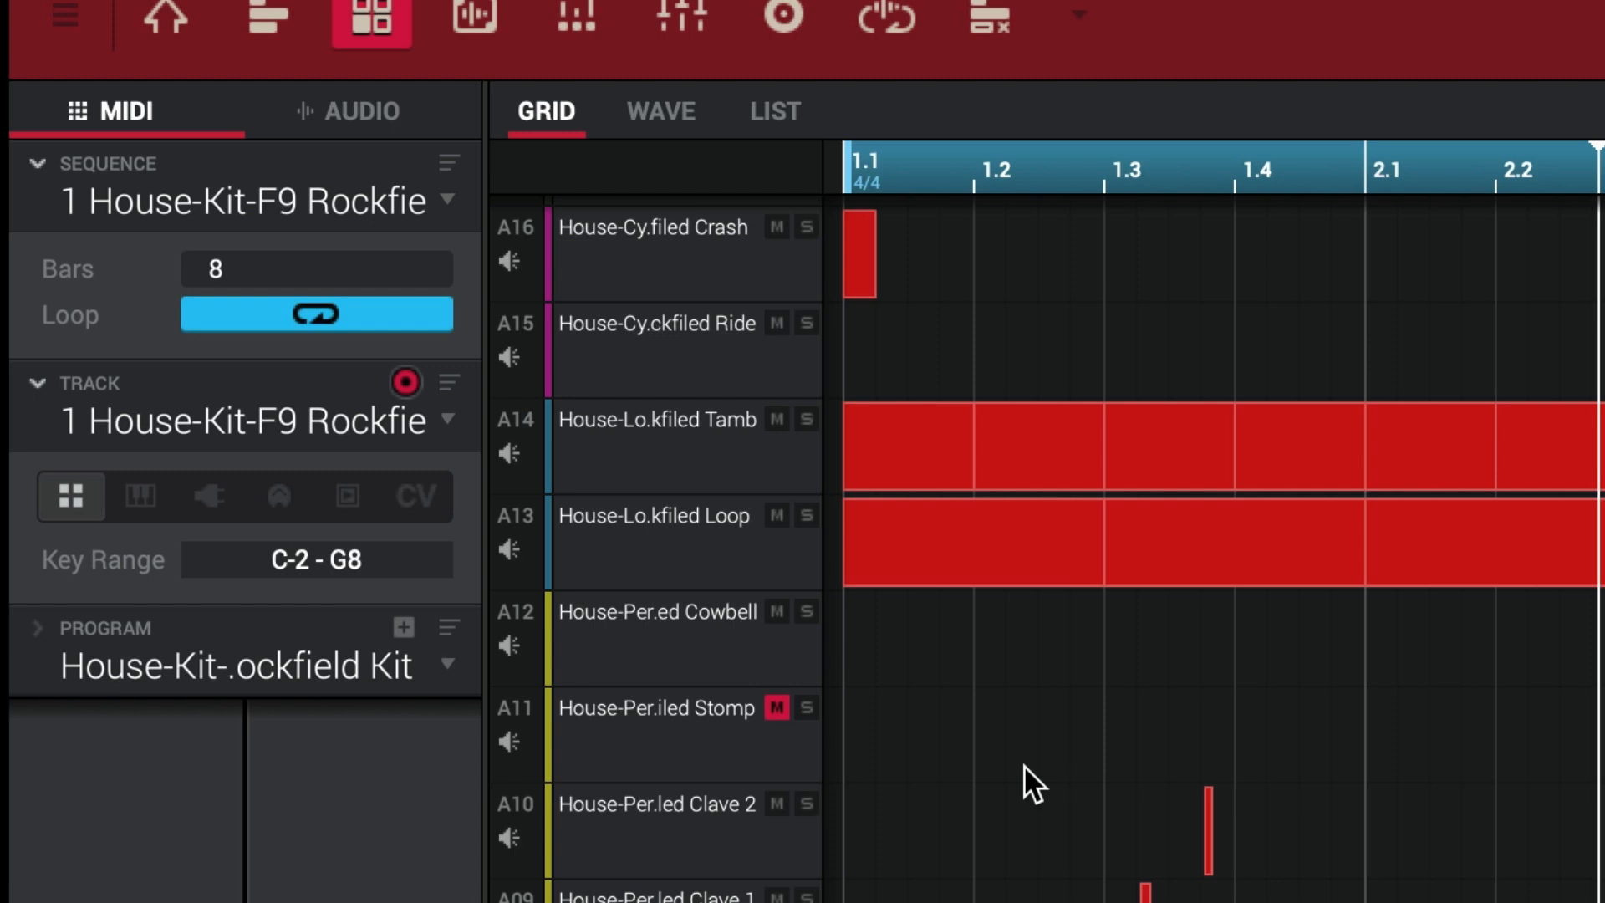
Try the track as a Keygroup track, then set it back to a drum kit
{"action": "left_click", "coordinate": [139, 496]}
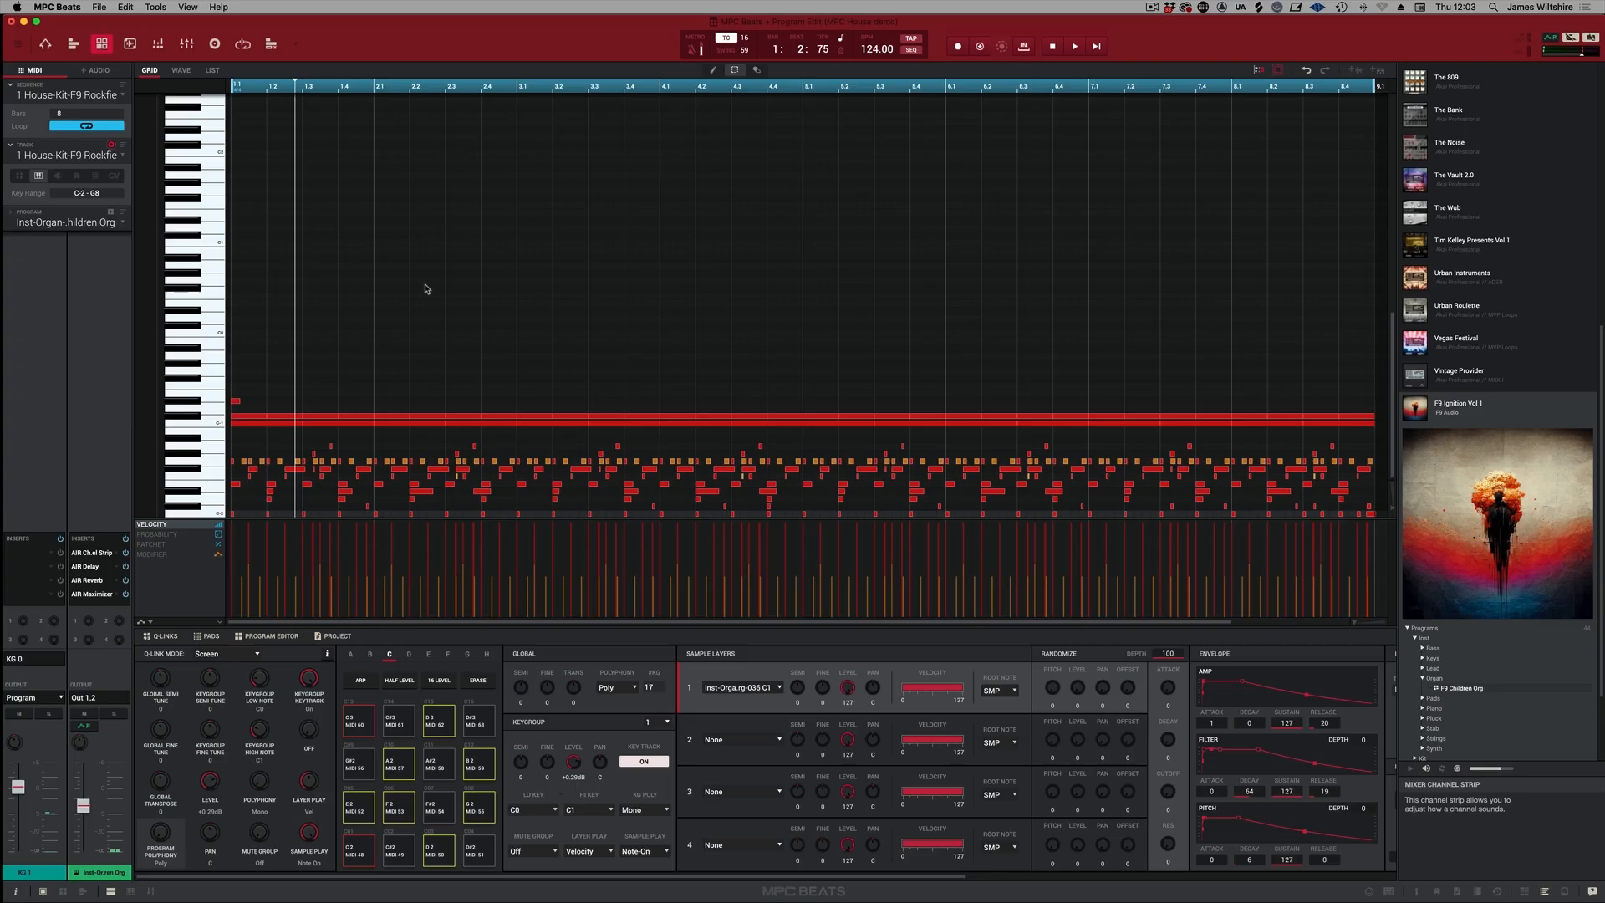
{"action": "left_click", "coordinate": [1072, 46]}
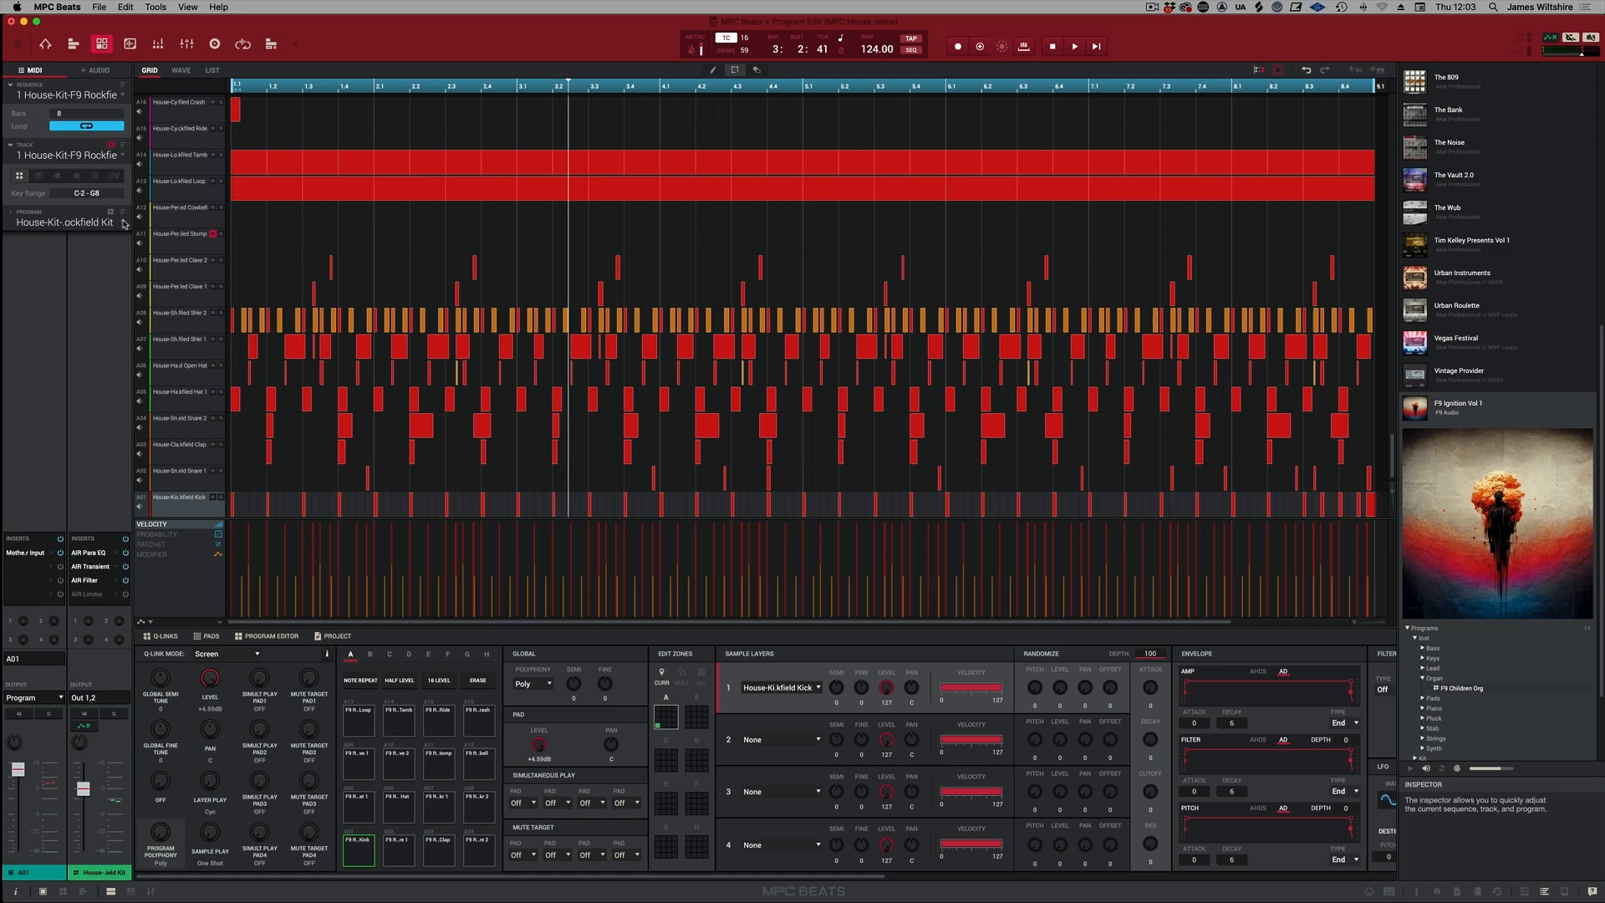
Create a new track to hold the F9 Children Org organ
{"action": "left_click", "coordinate": [1072, 45]}
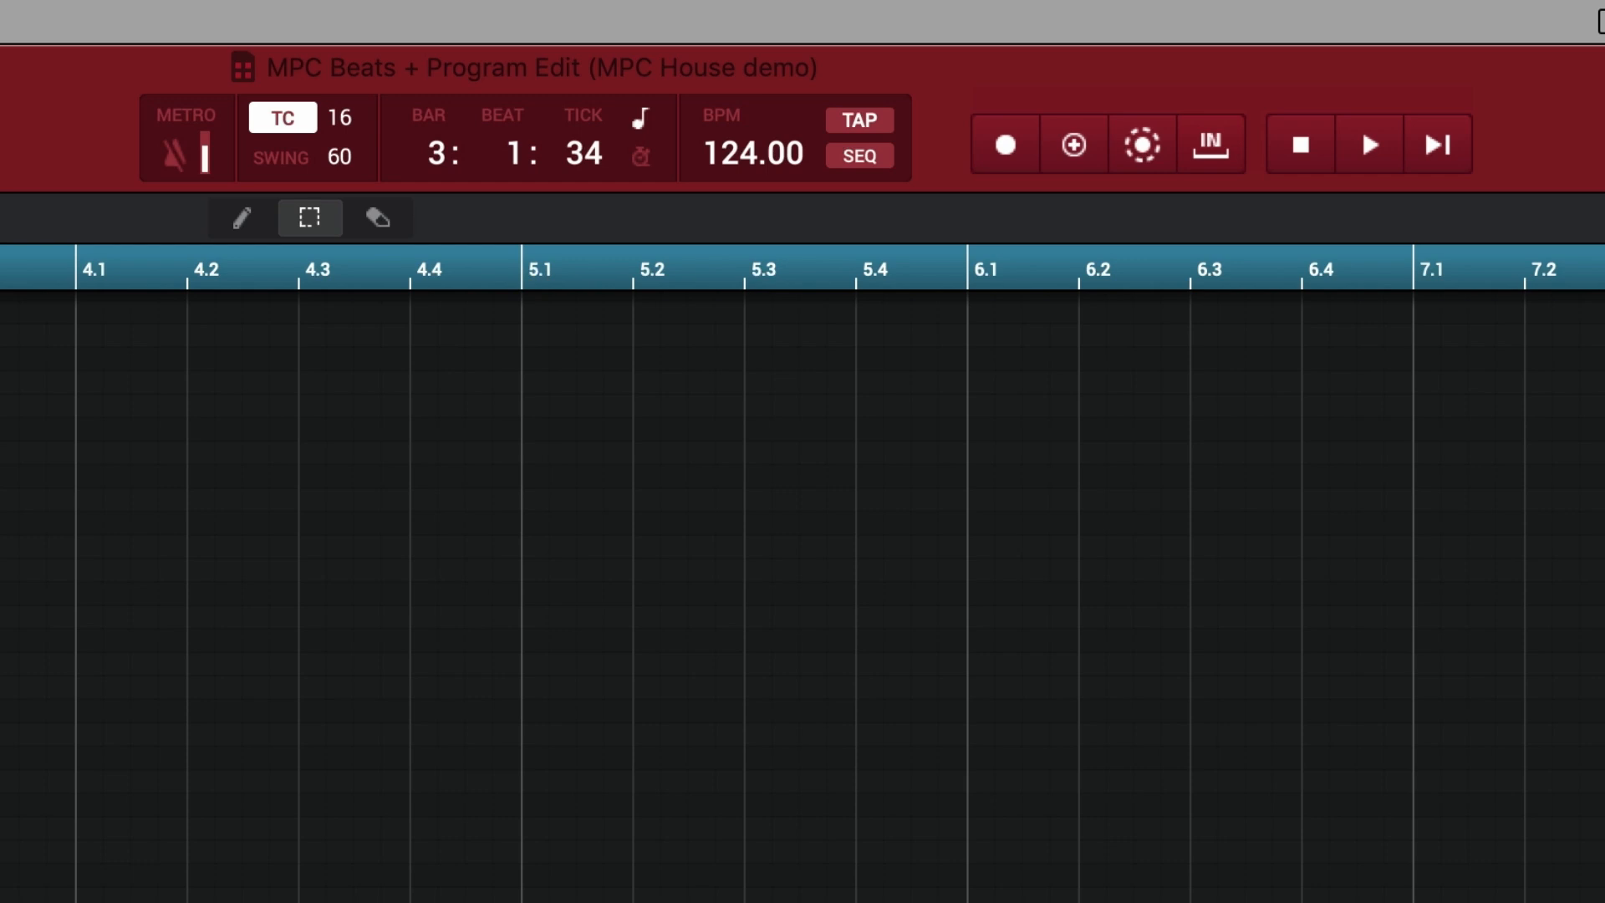
{"action": "mouse_move", "coordinate": [1074, 143]}
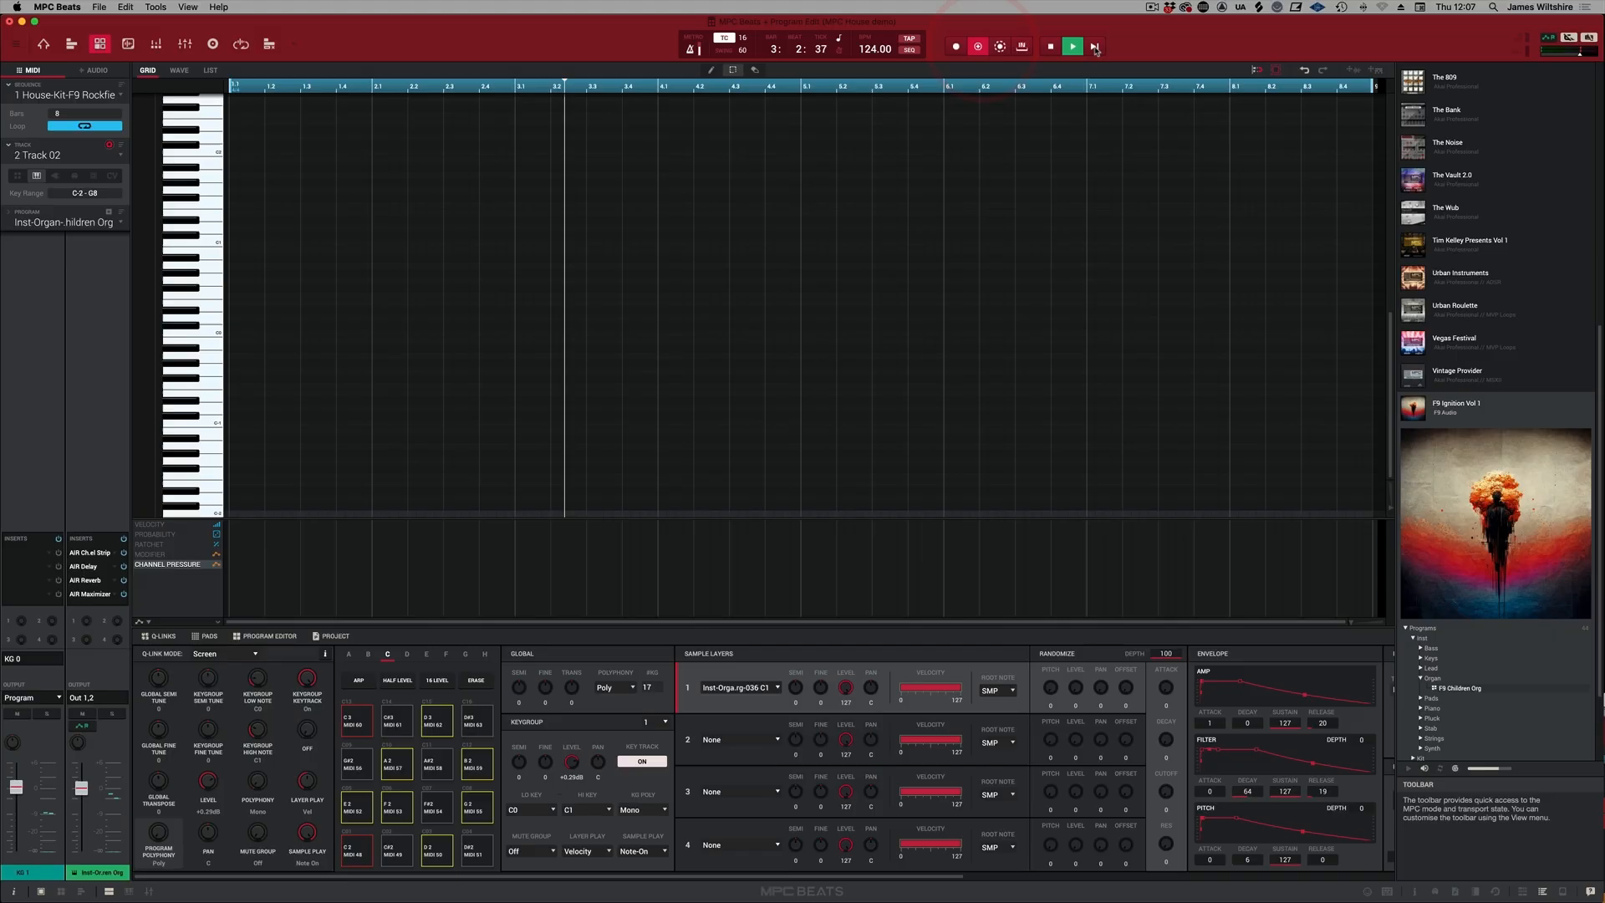
Record an organ riff on Track 02, stopping after about four bars
{"action": "left_click", "coordinate": [1072, 46]}
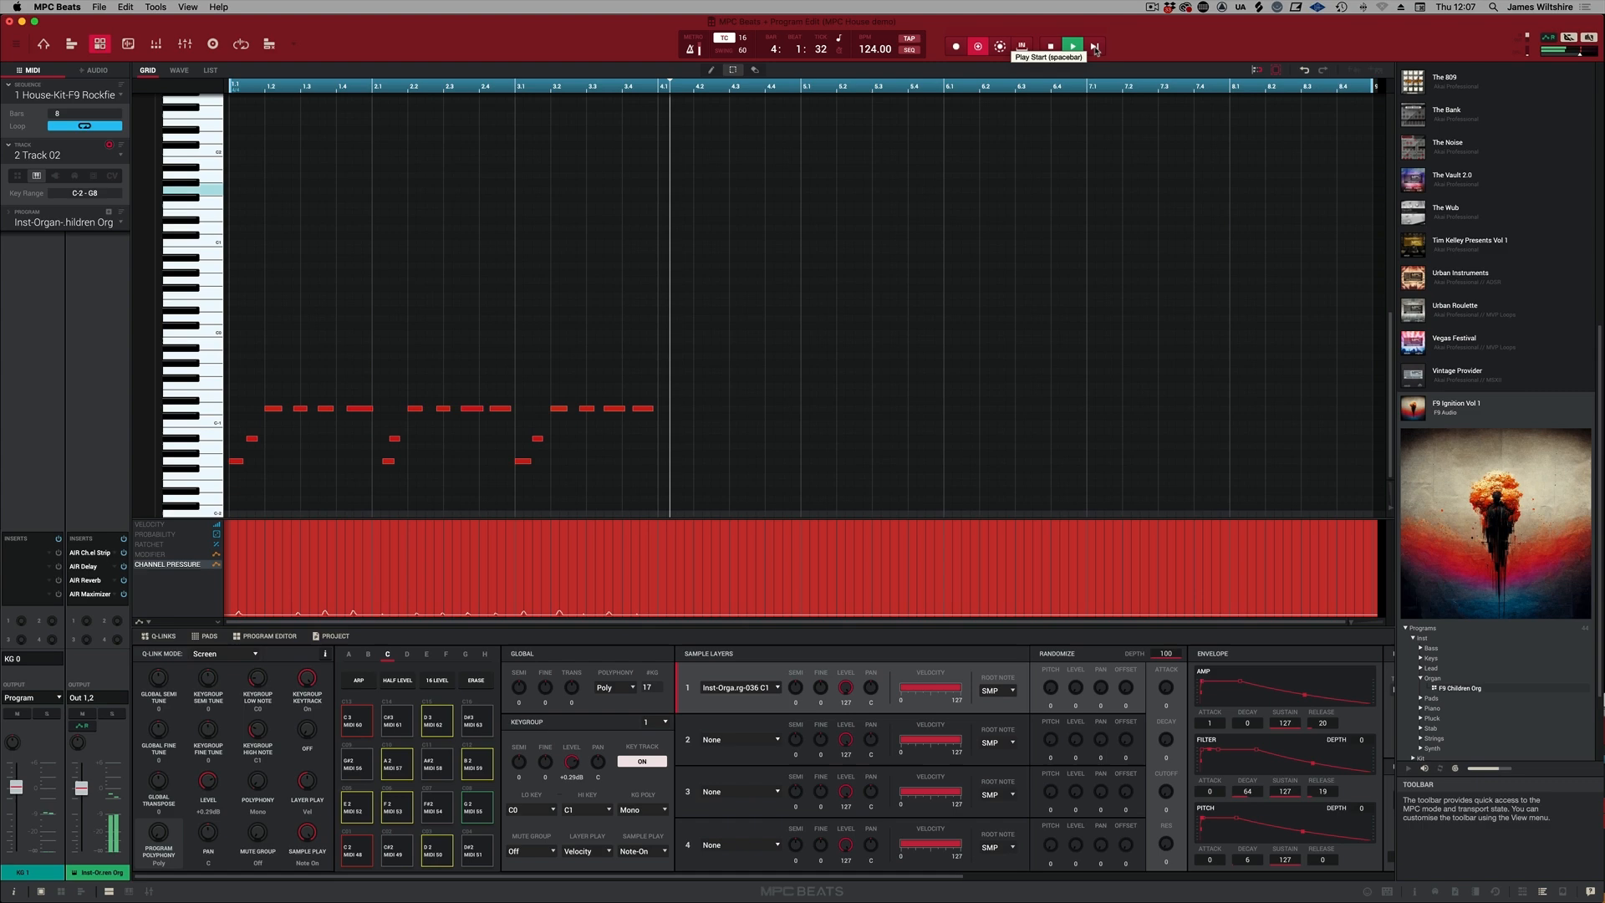
{"action": "left_click", "coordinate": [1071, 46]}
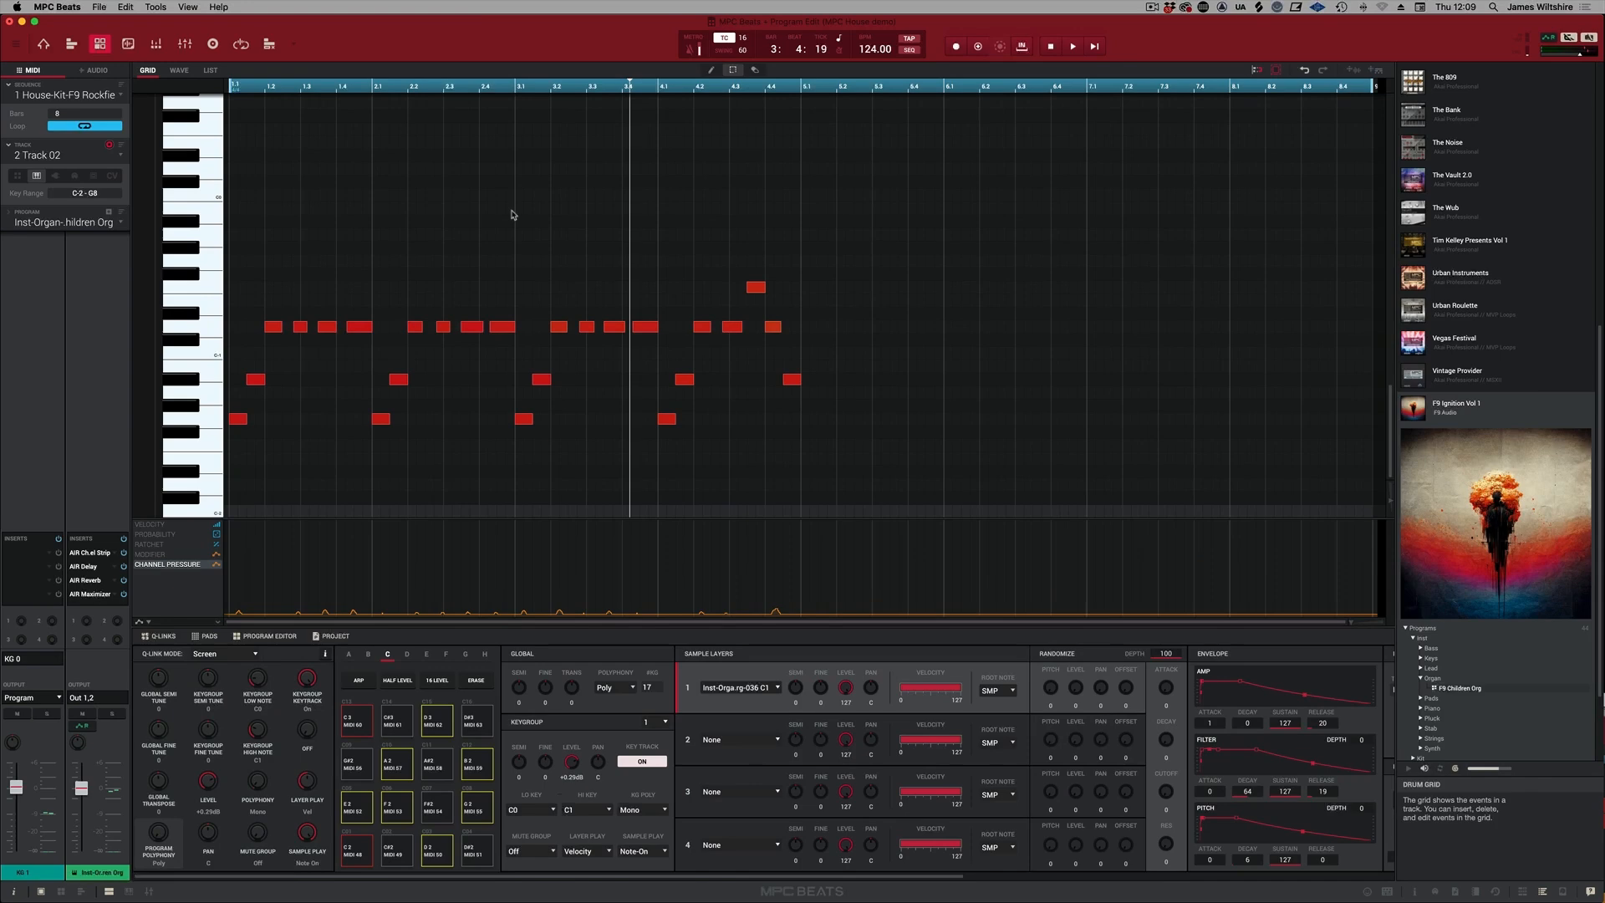
Play back the recorded organ riff, return to the start, and begin renaming the sequence
{"action": "left_click", "coordinate": [1070, 46]}
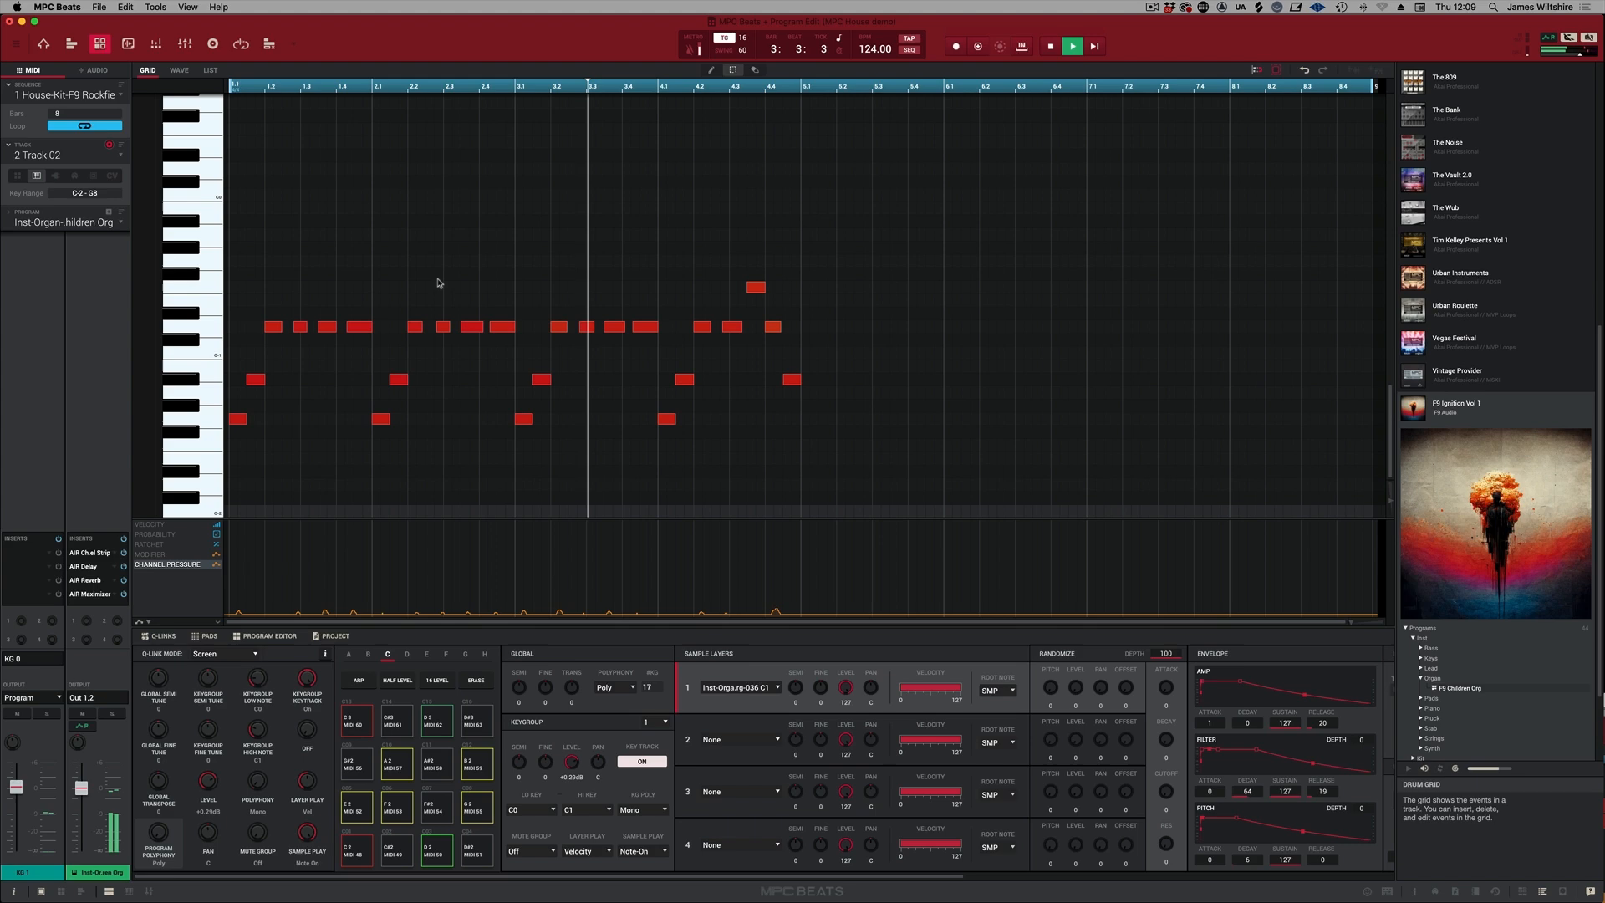
{"action": "double_click", "coordinate": [48, 155]}
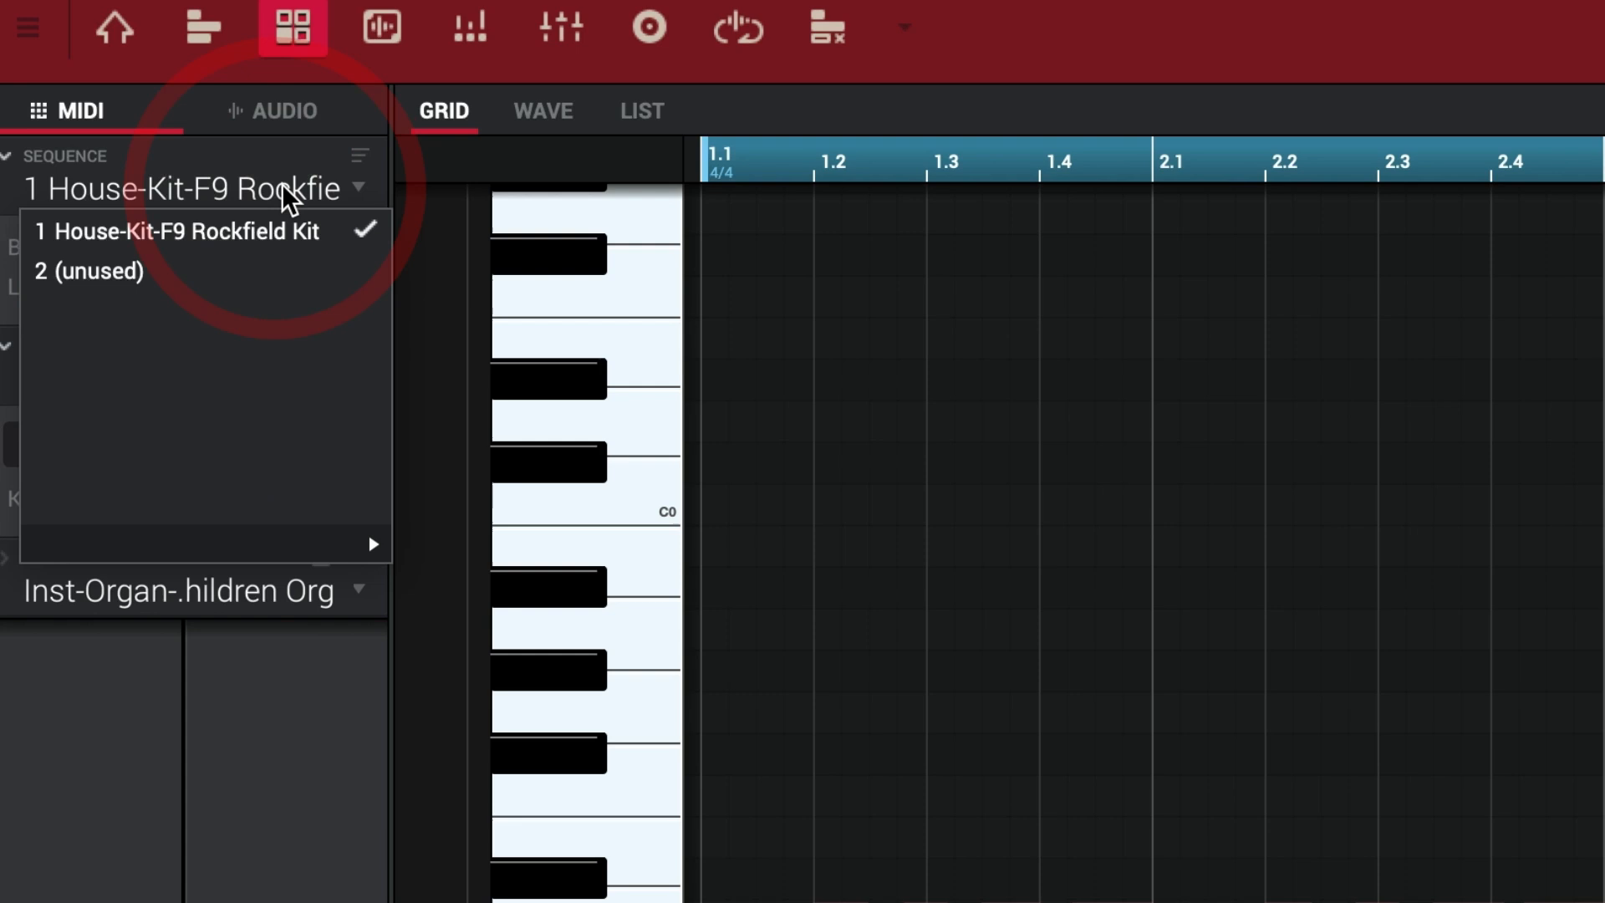
{"action": "left_click", "coordinate": [311, 22]}
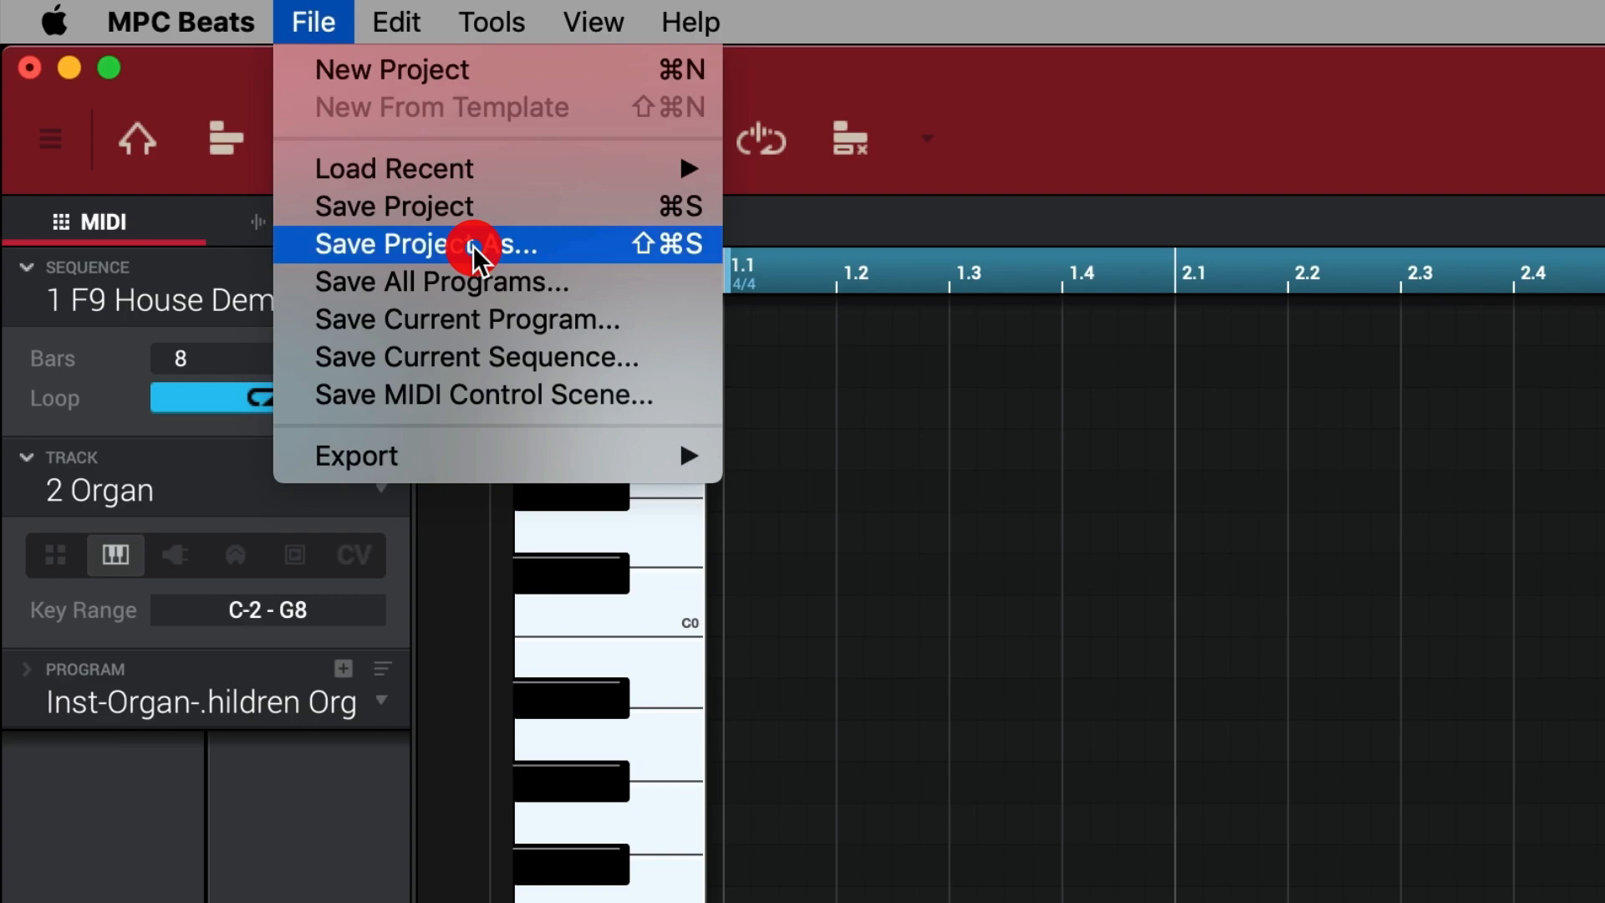
Save the project on the Desktop as MPC House Demo.xpj
{"action": "left_click", "coordinate": [430, 243]}
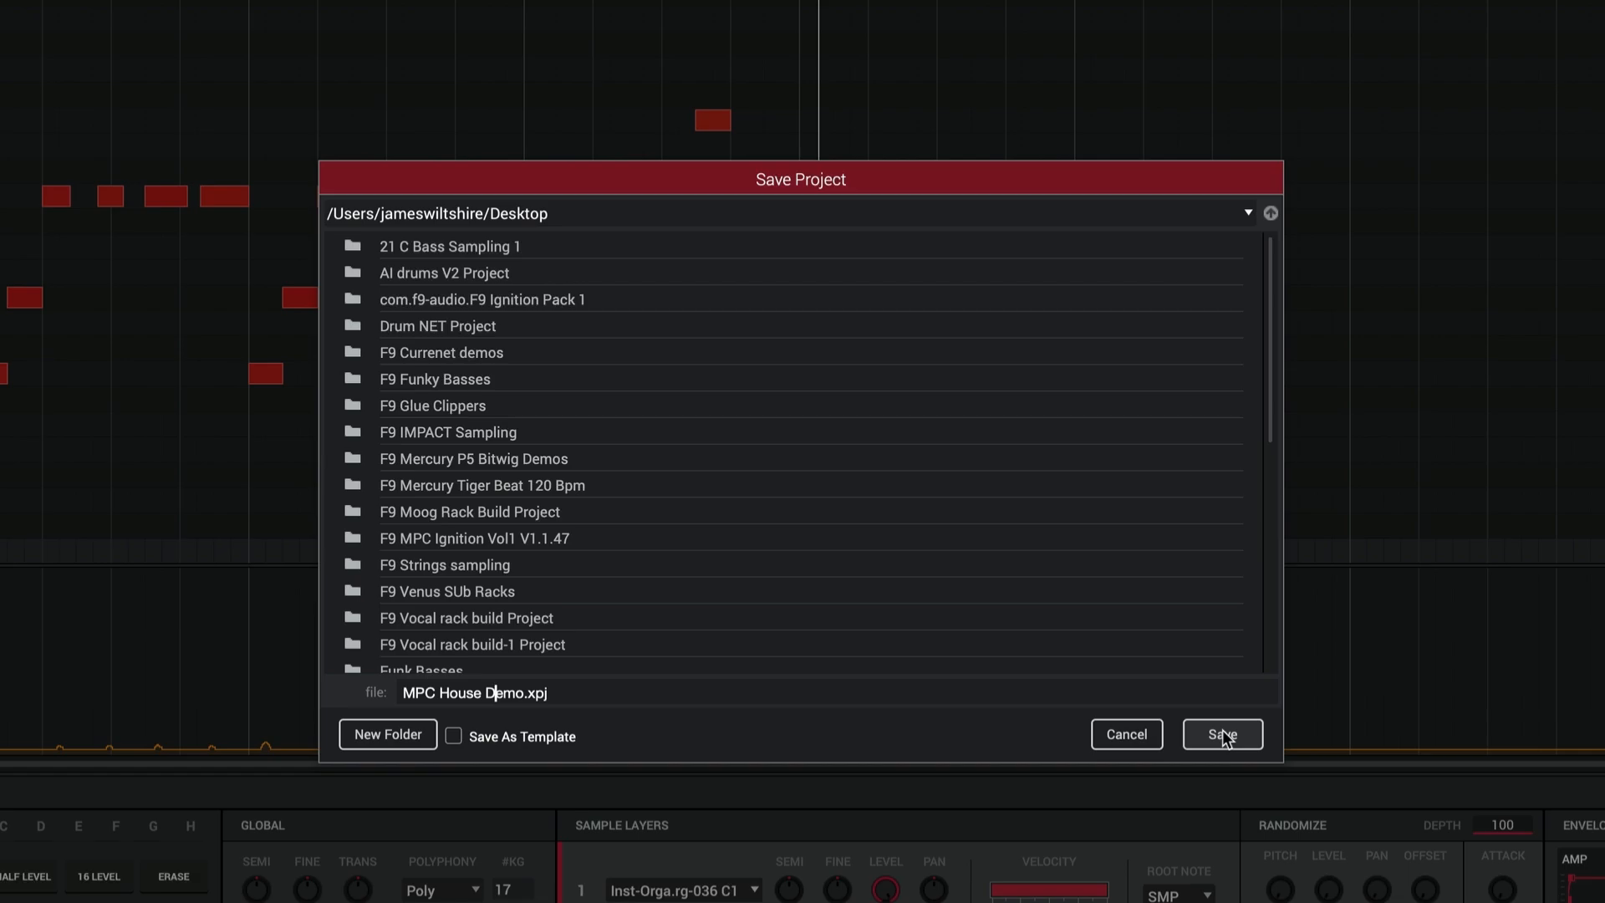
{"action": "left_click", "coordinate": [1220, 734]}
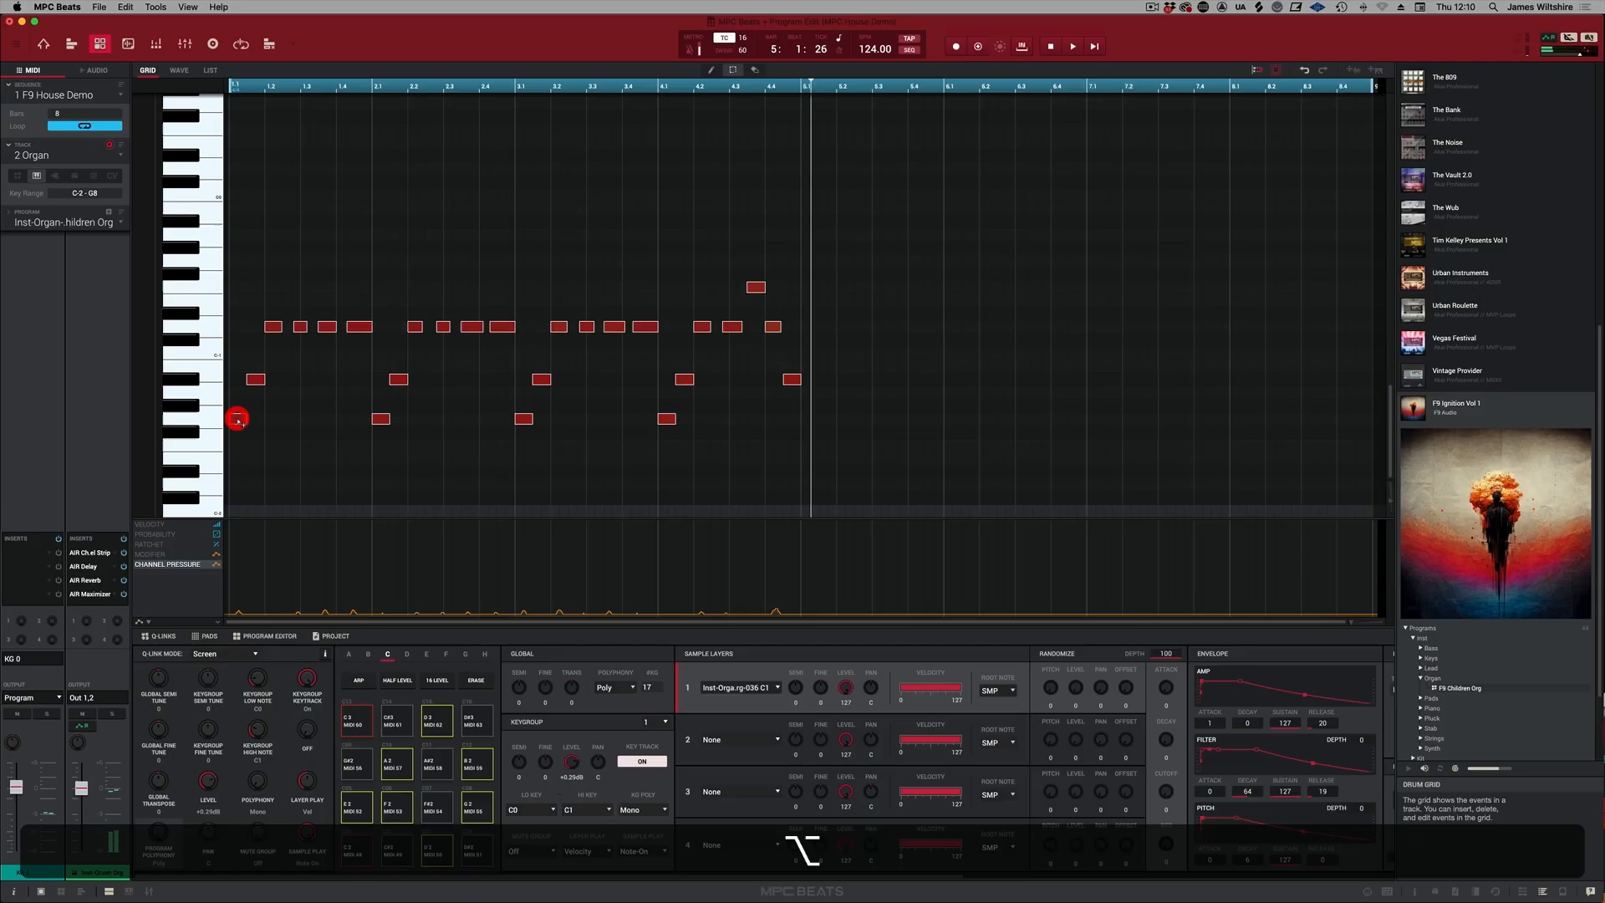
{"action": "left_click", "coordinate": [237, 420]}
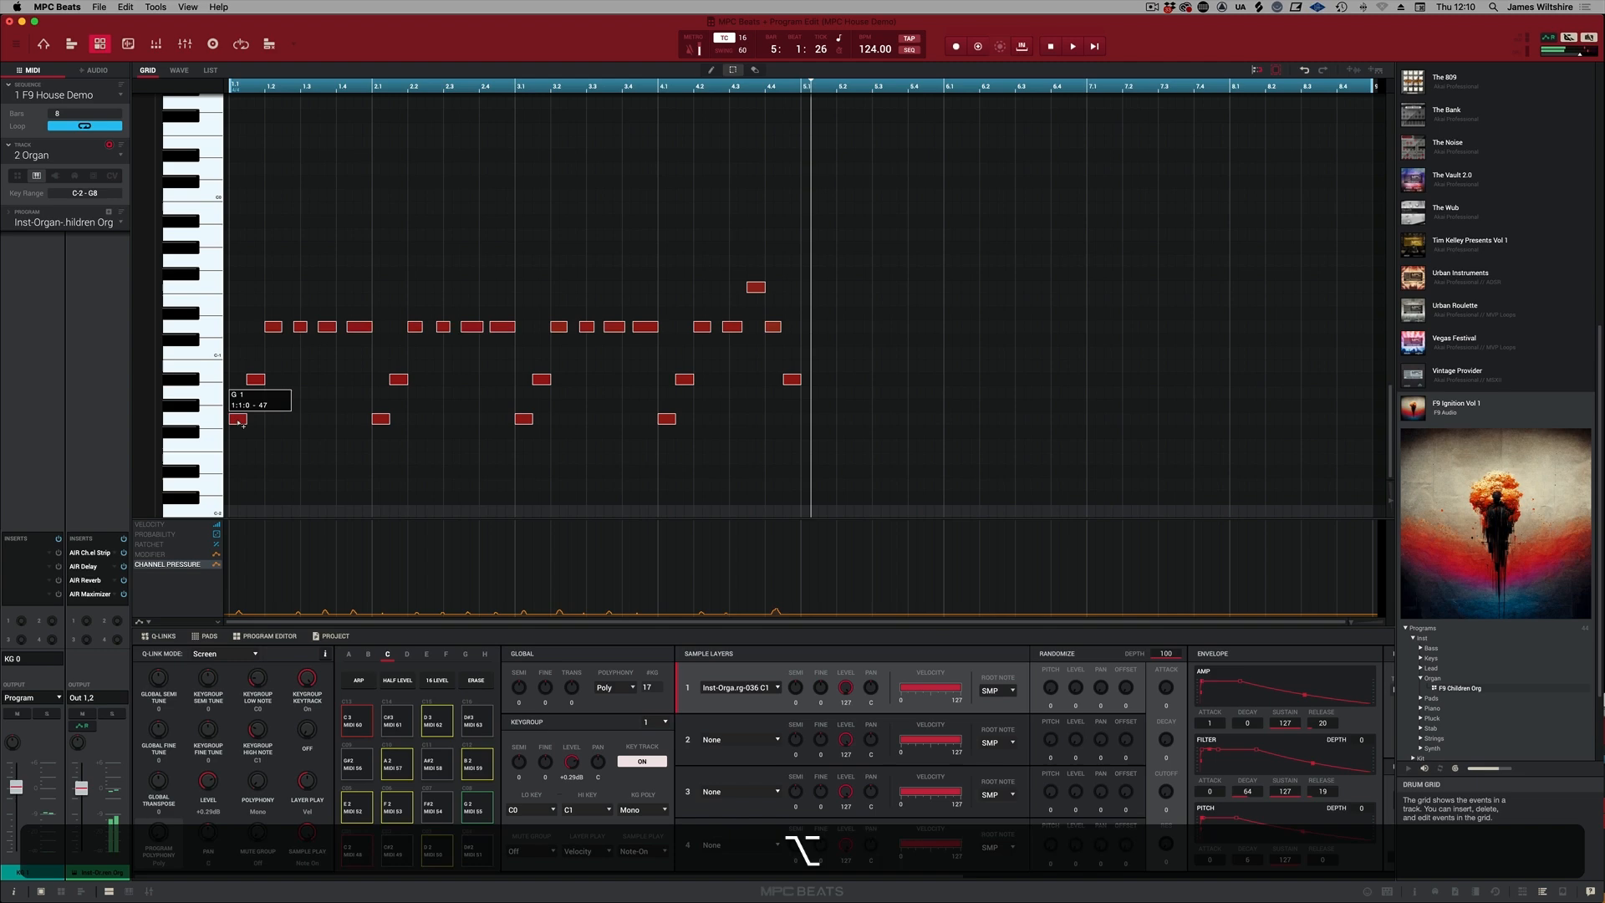
{"action": "left_click", "coordinate": [1071, 45]}
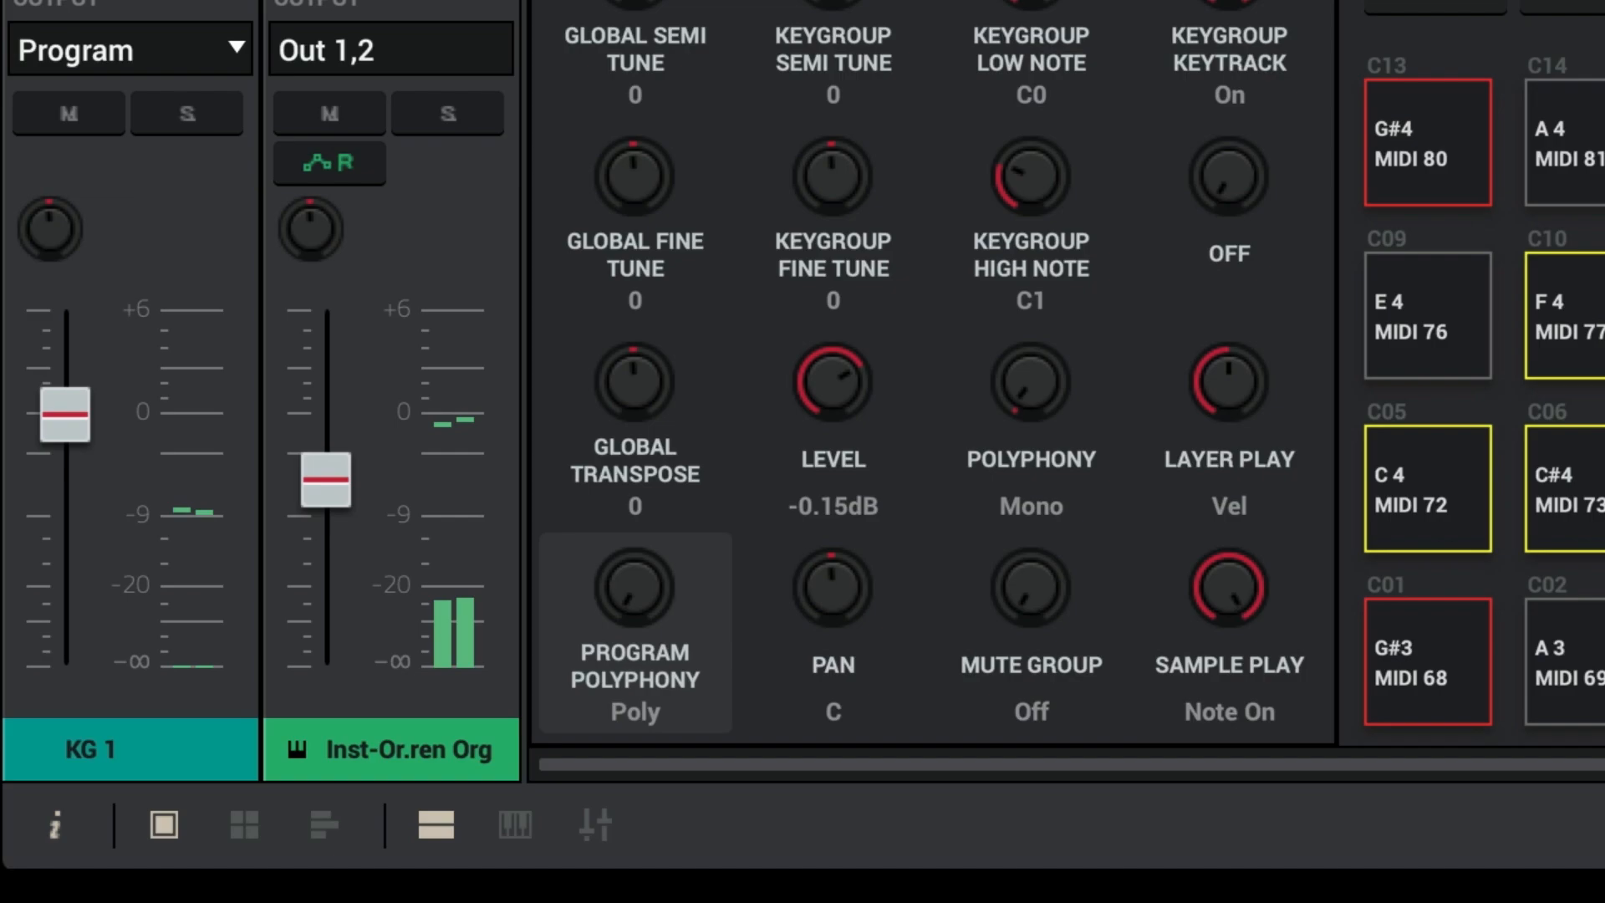
Switch to track 1, the House-Kit-F9 Rockfield Kit drum track
{"action": "left_click", "coordinate": [211, 36]}
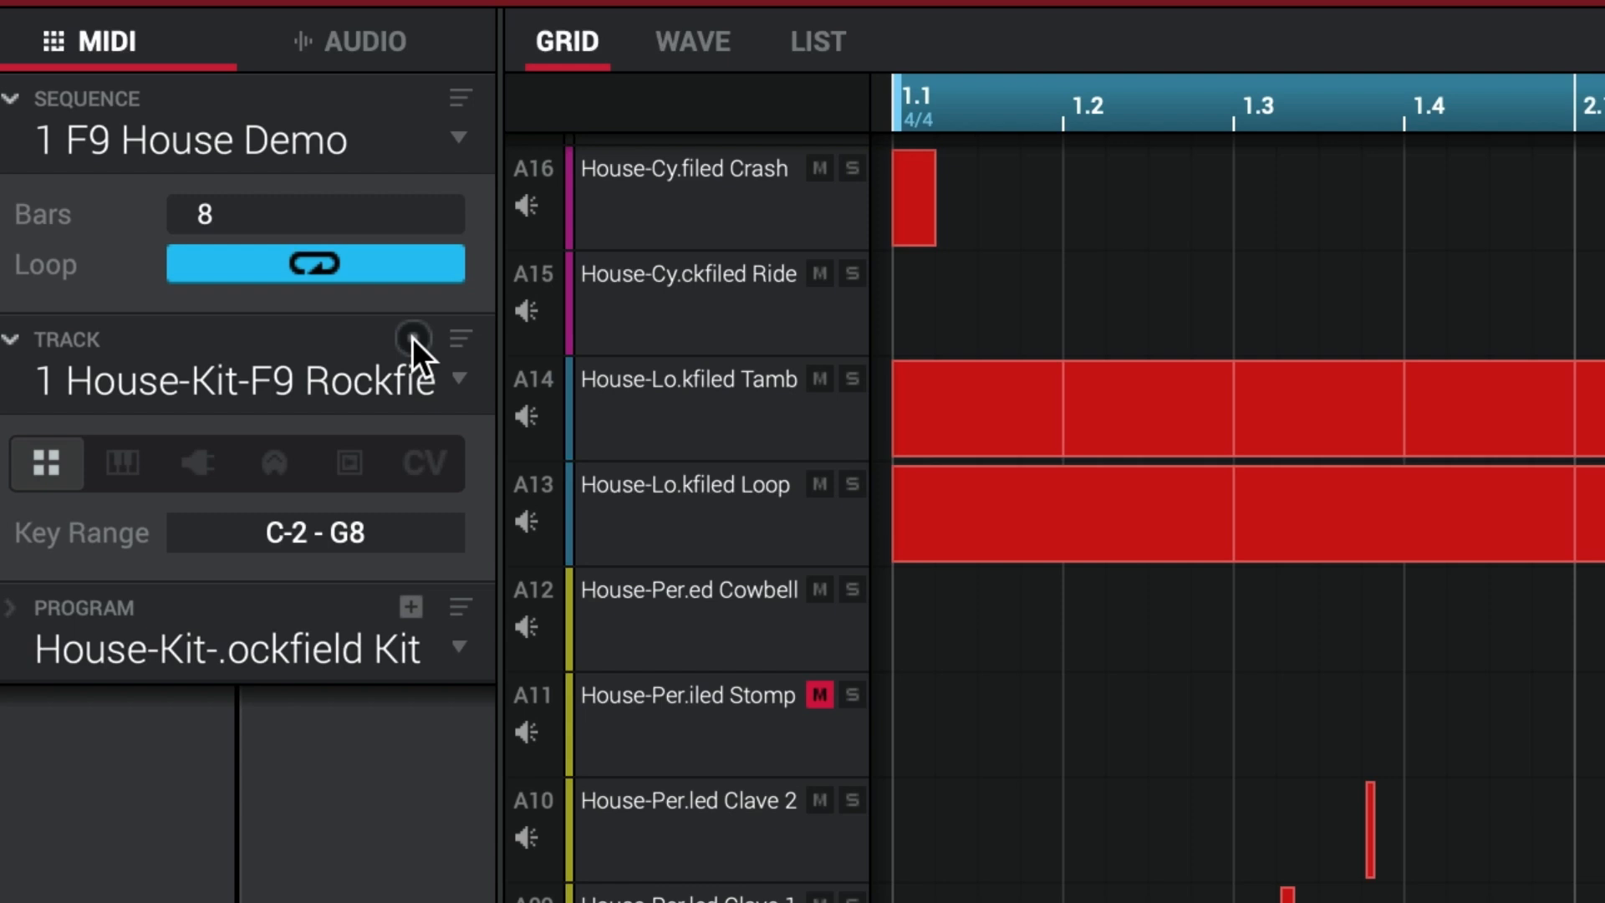
{"action": "left_click", "coordinate": [412, 340]}
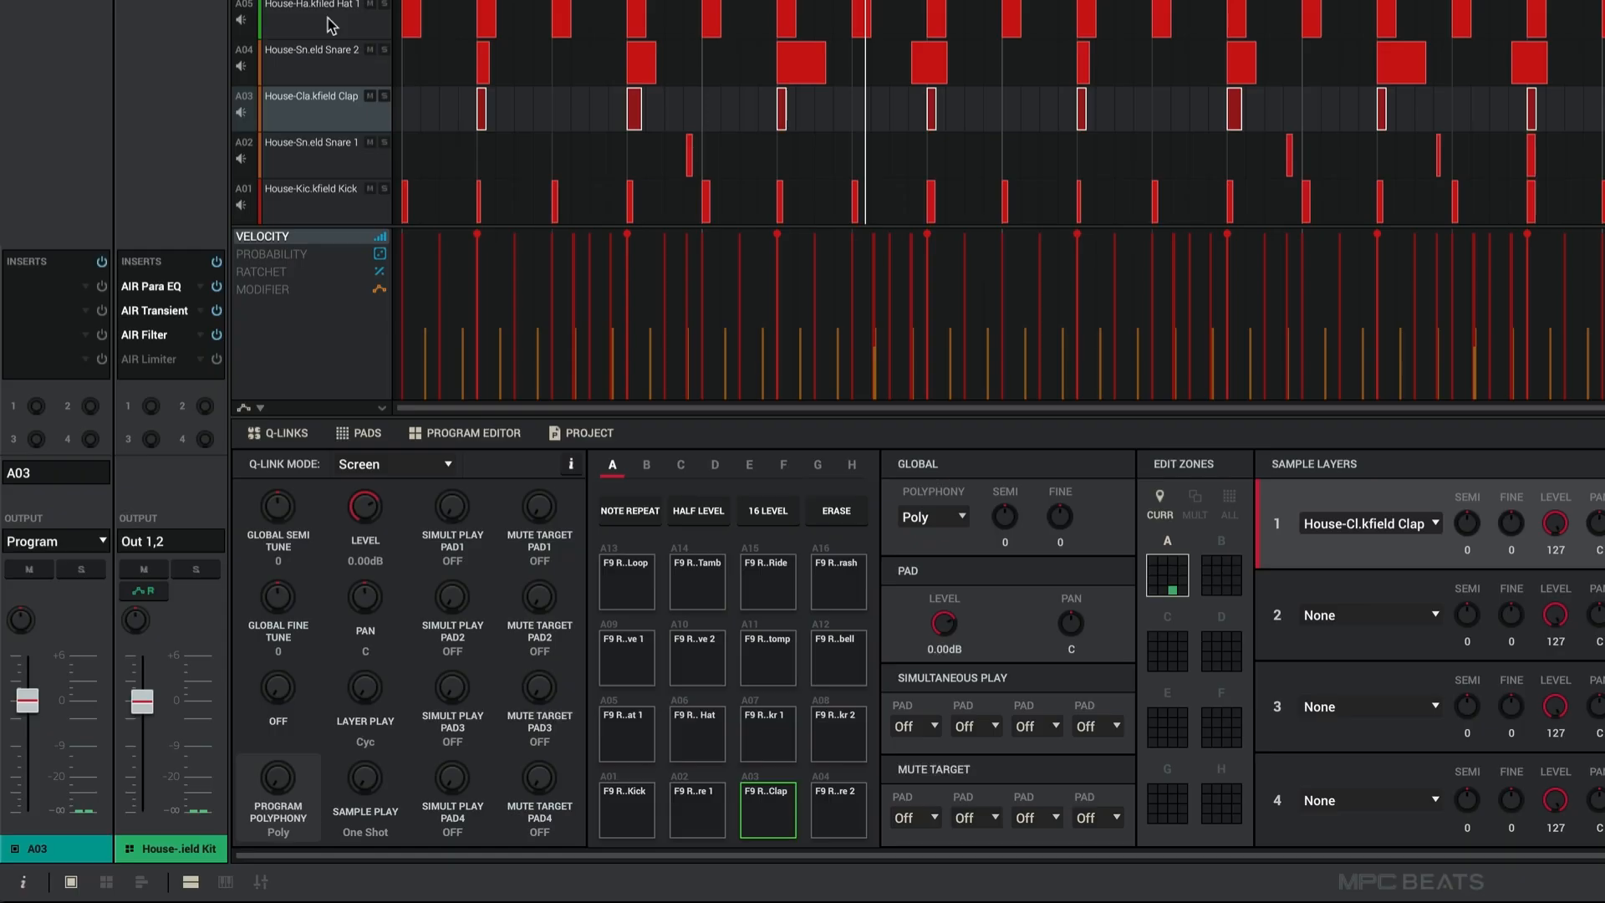
{"action": "left_click", "coordinate": [312, 49]}
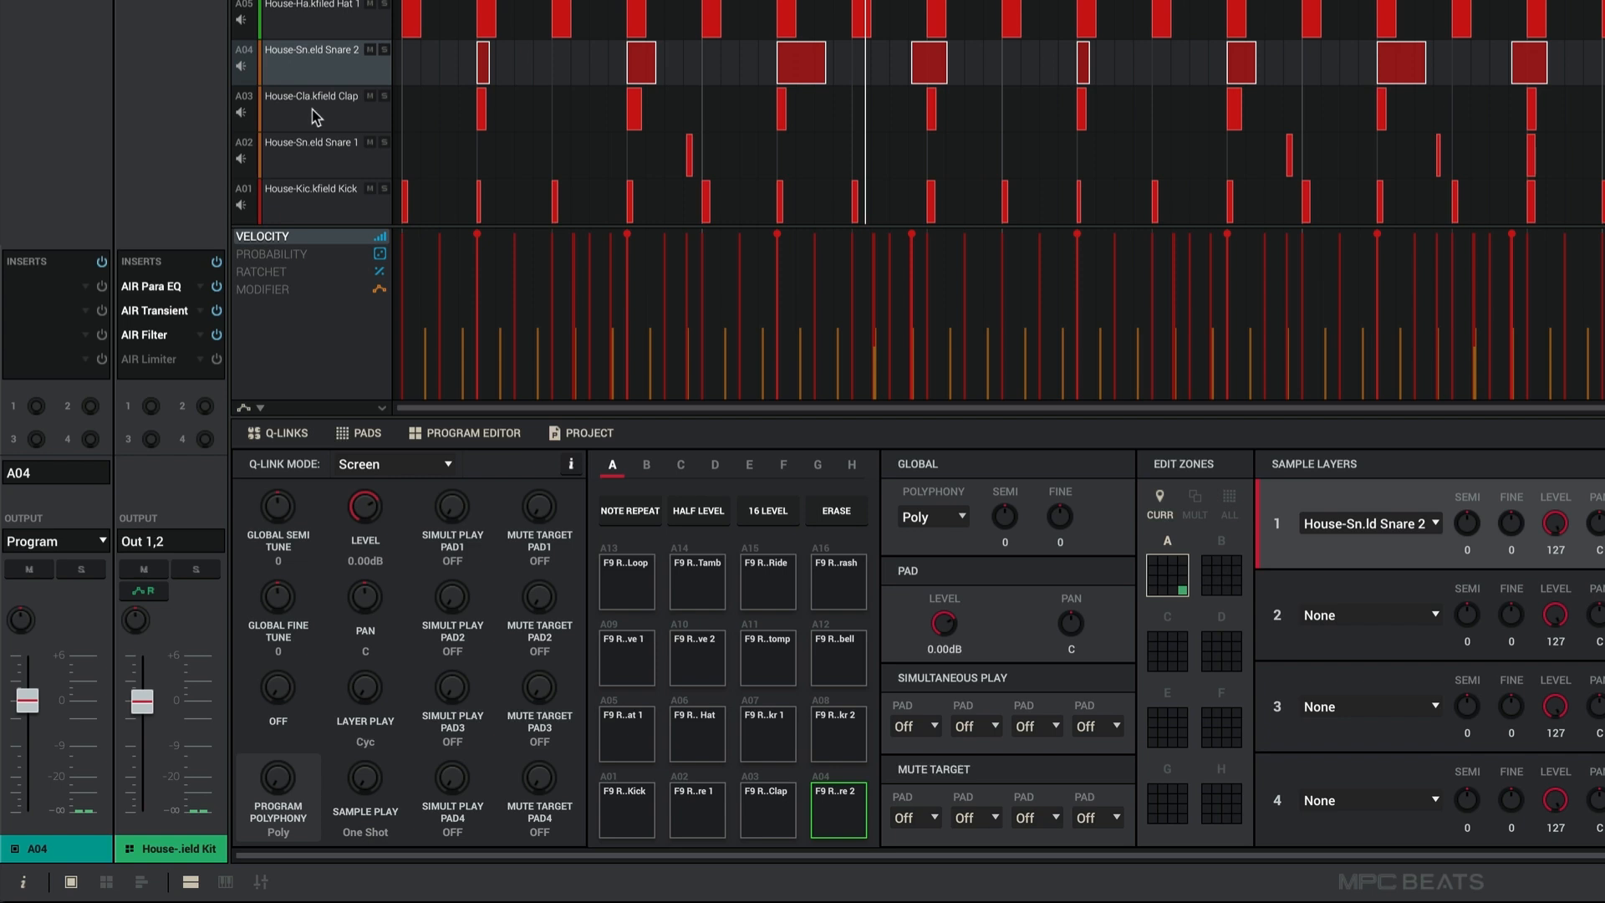
{"action": "left_click", "coordinate": [312, 150]}
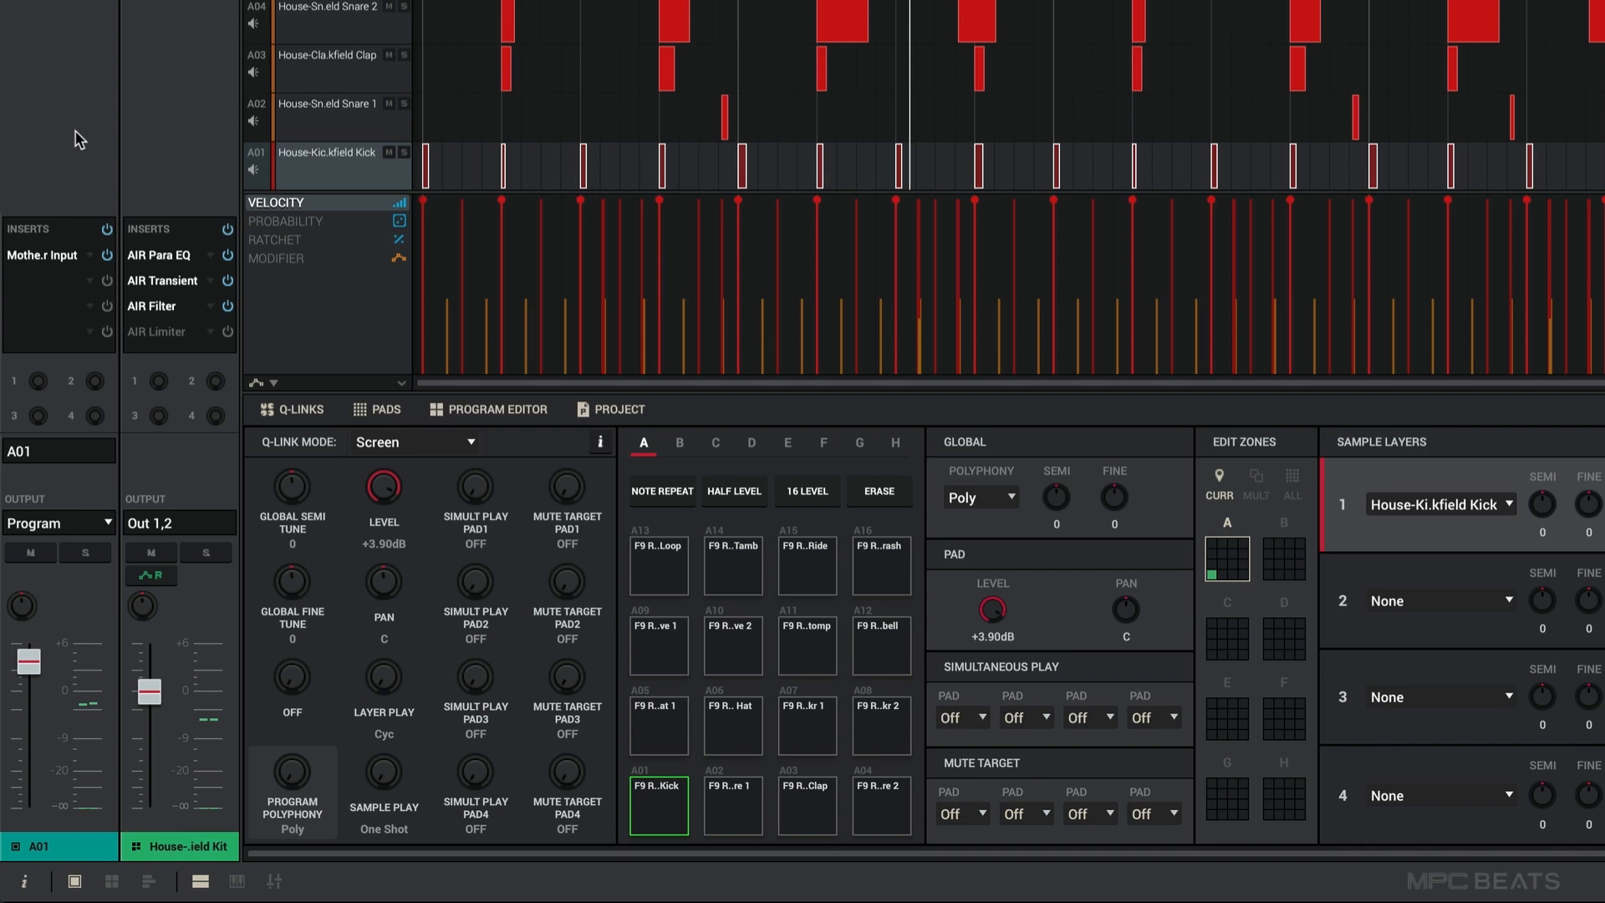
{"action": "mouse_move", "coordinate": [97, 296]}
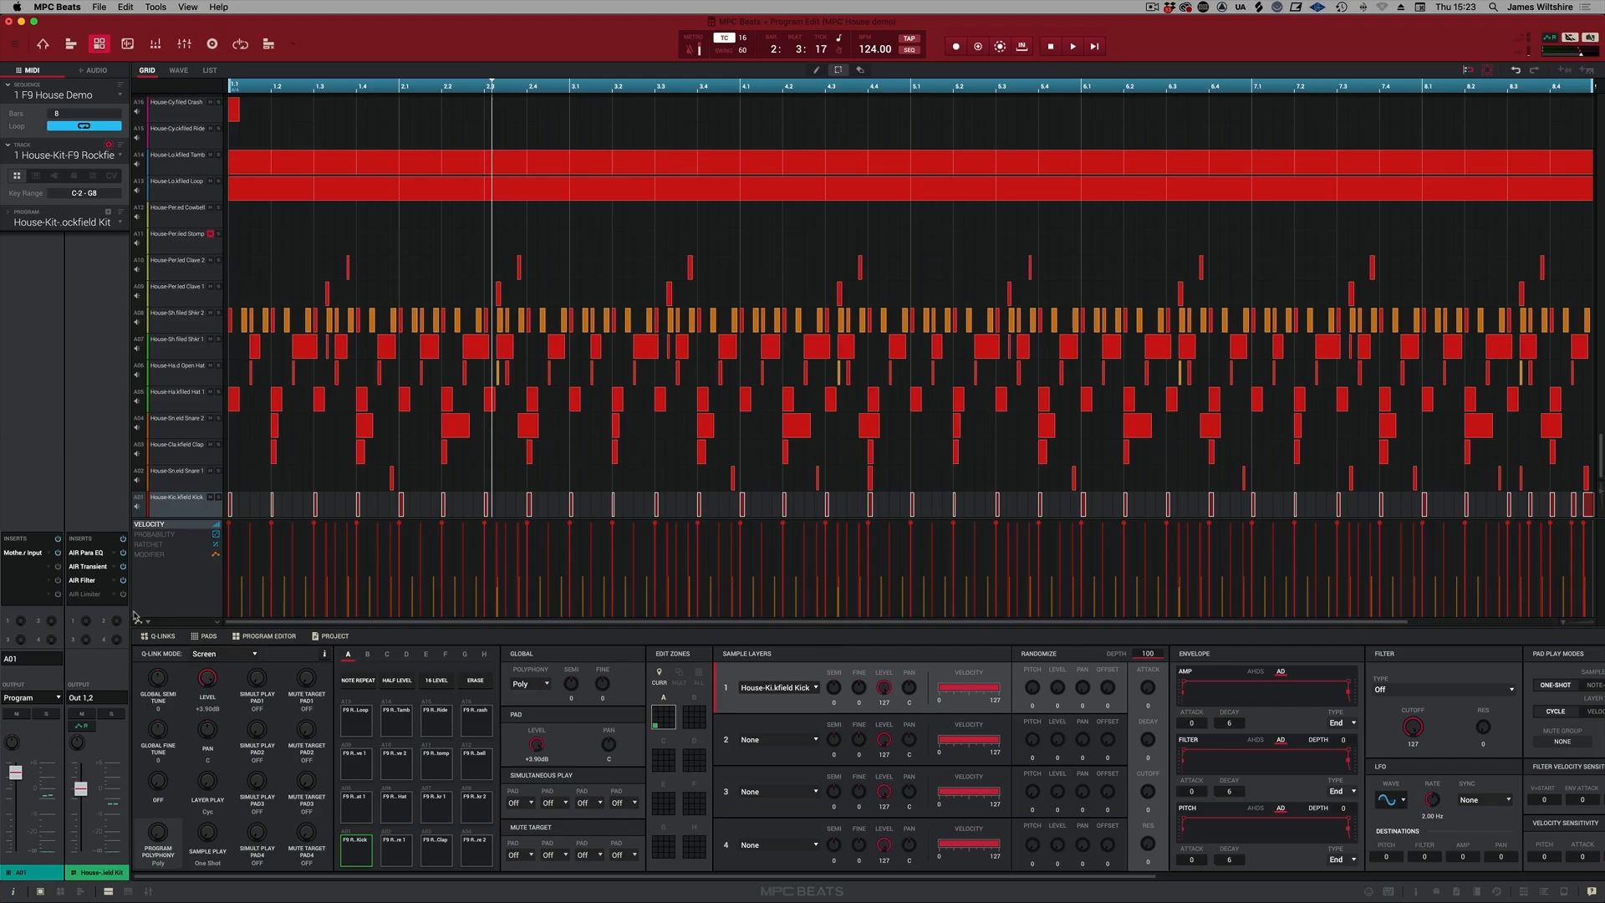
{"action": "left_click", "coordinate": [118, 154]}
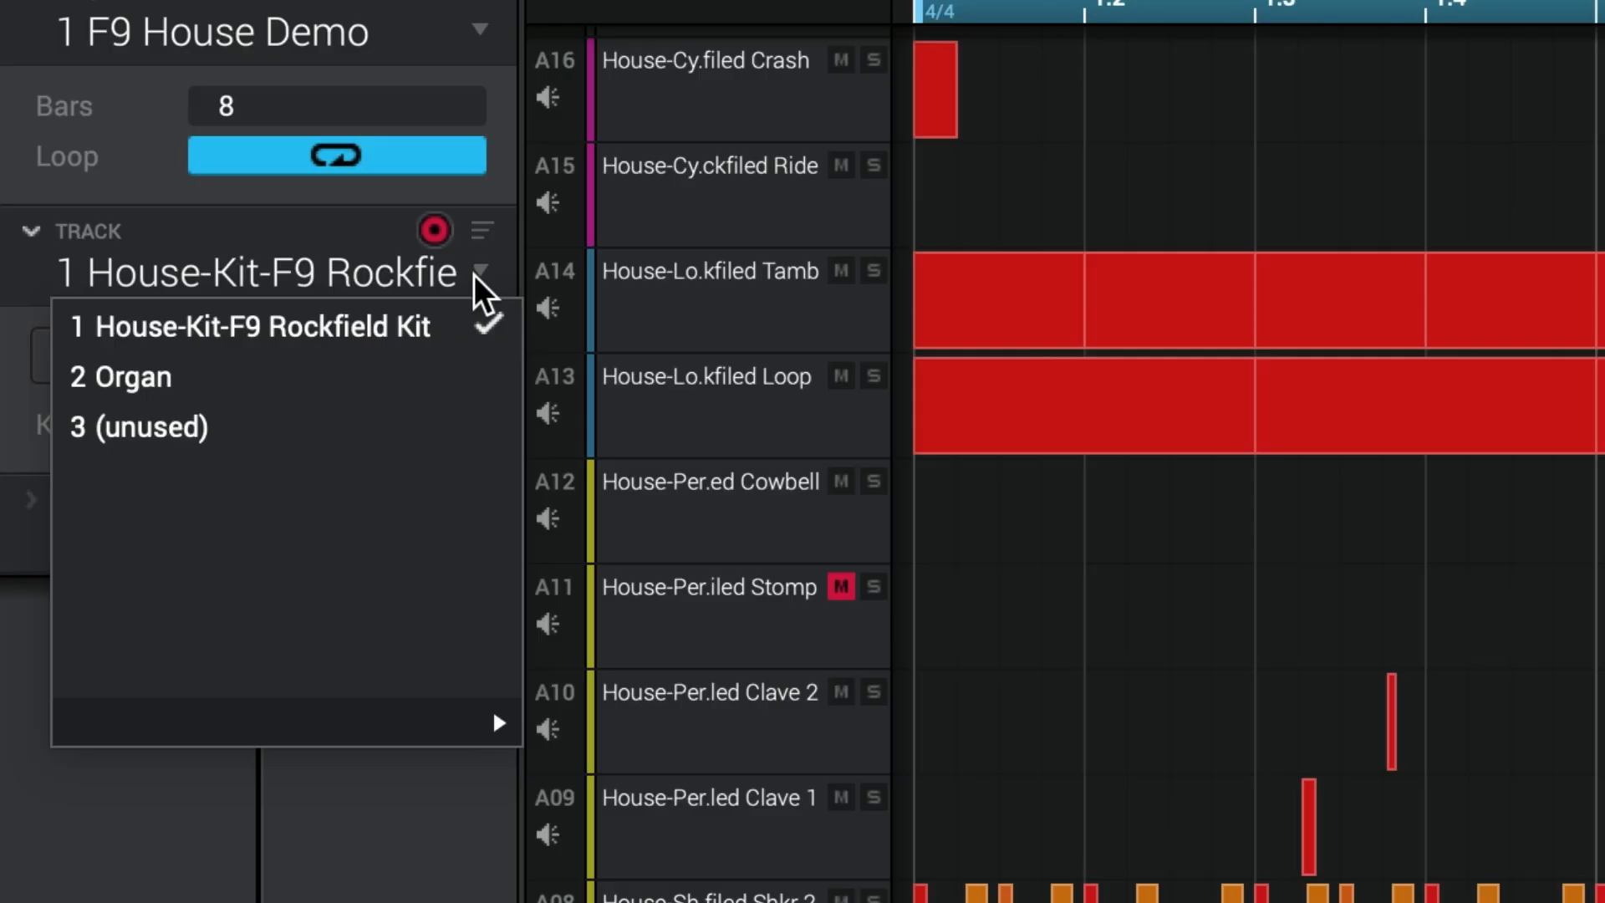
{"action": "left_click", "coordinate": [133, 377]}
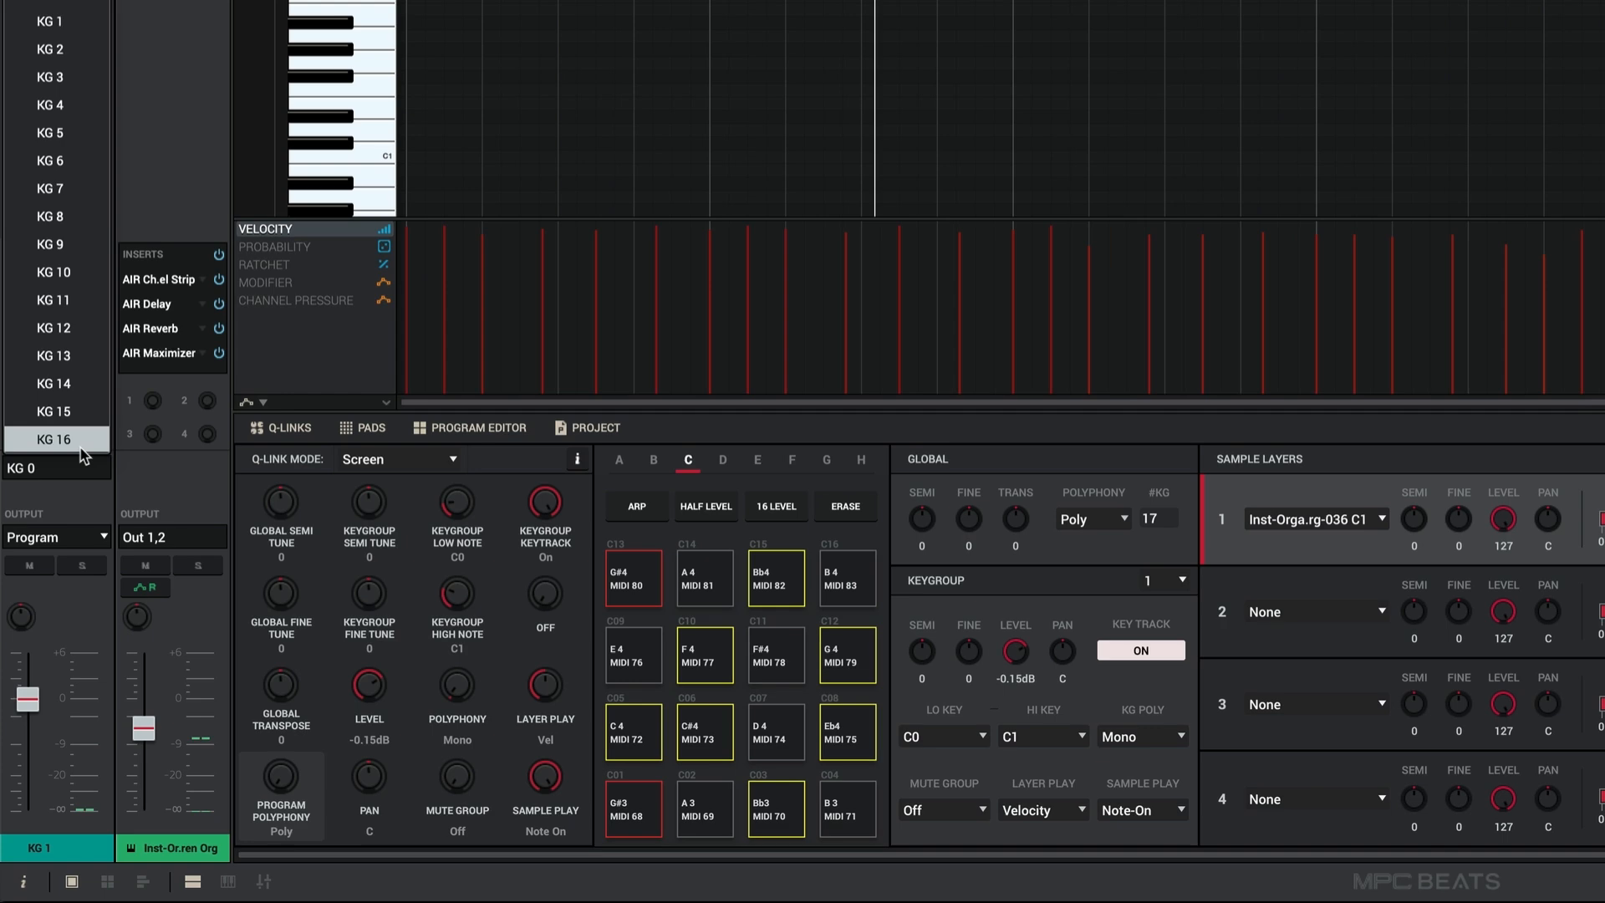
{"action": "mouse_move", "coordinate": [68, 509]}
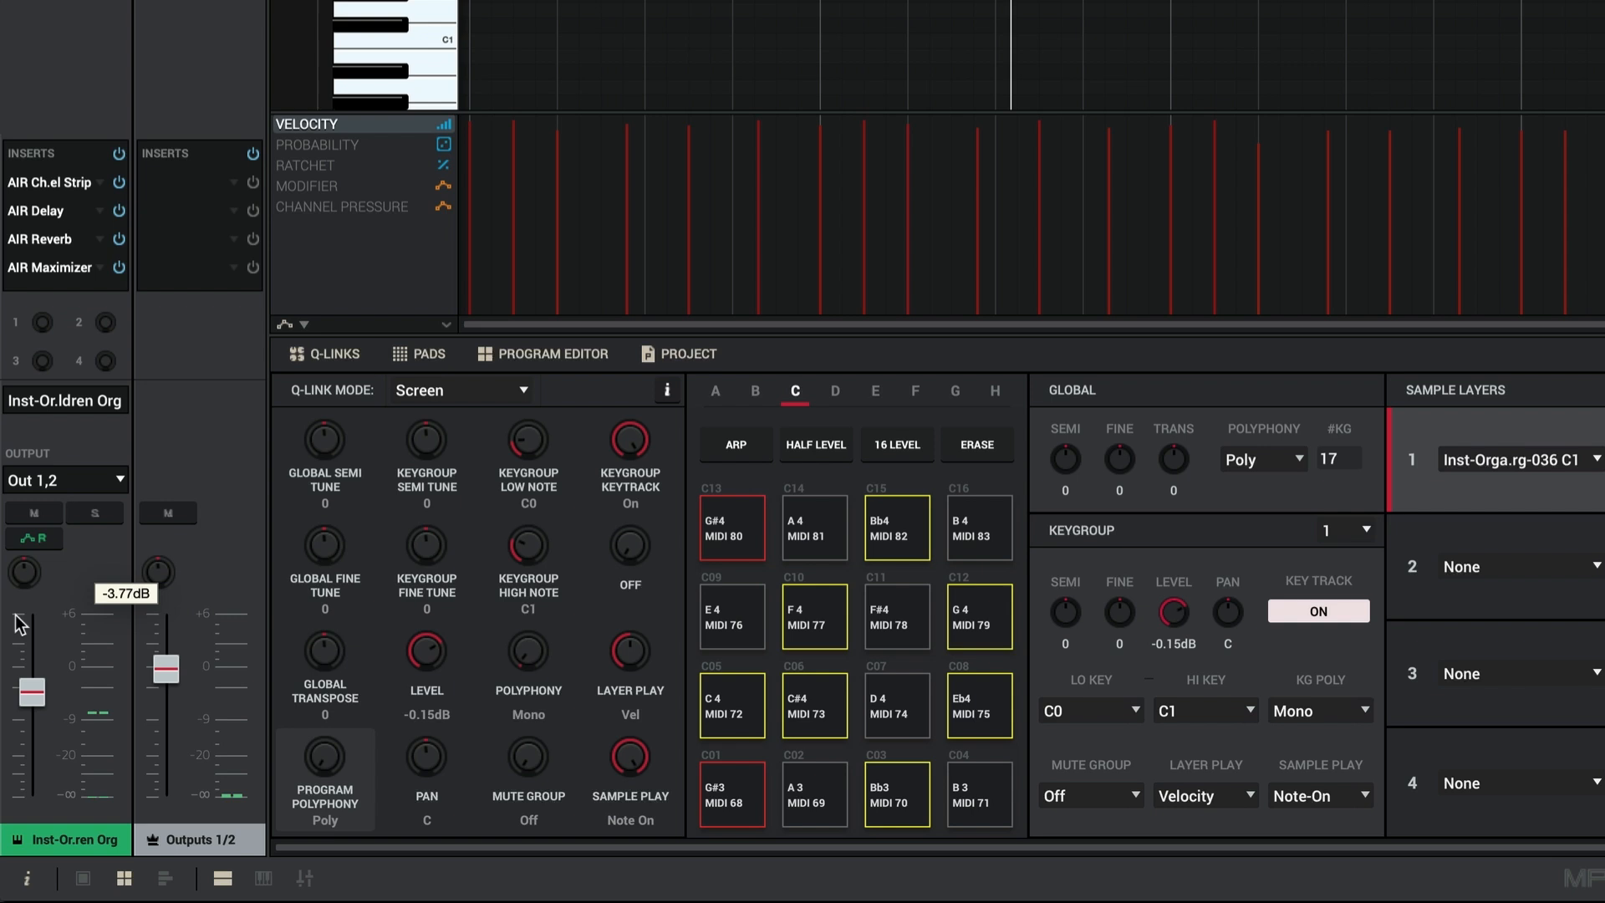
{"action": "mouse_move", "coordinate": [169, 603]}
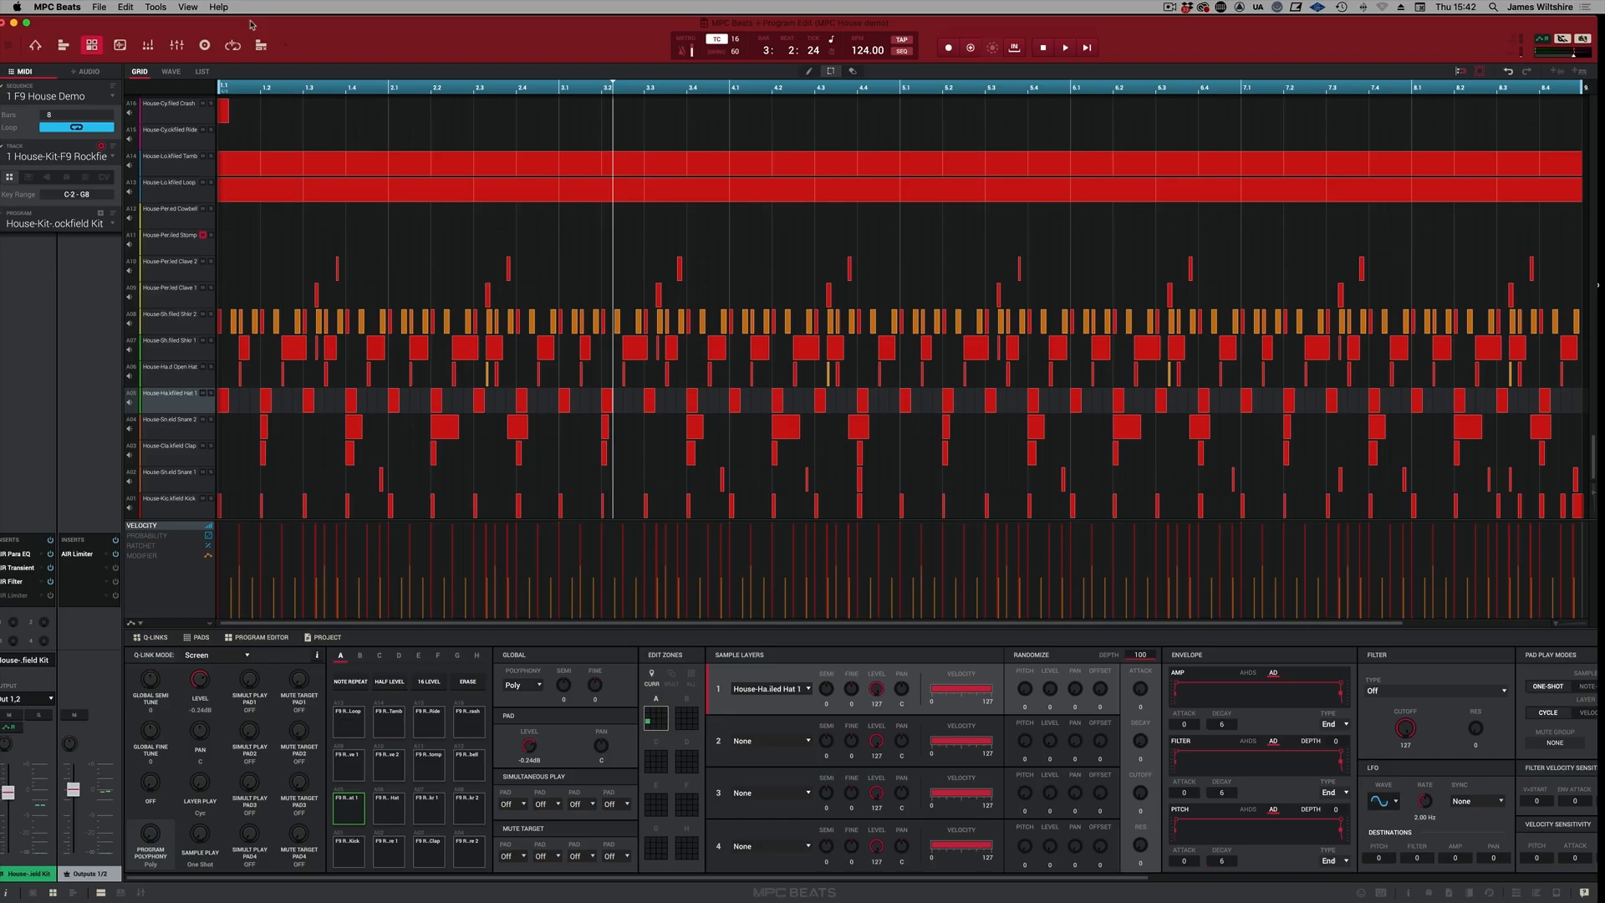
{"action": "mouse_move", "coordinate": [147, 45]}
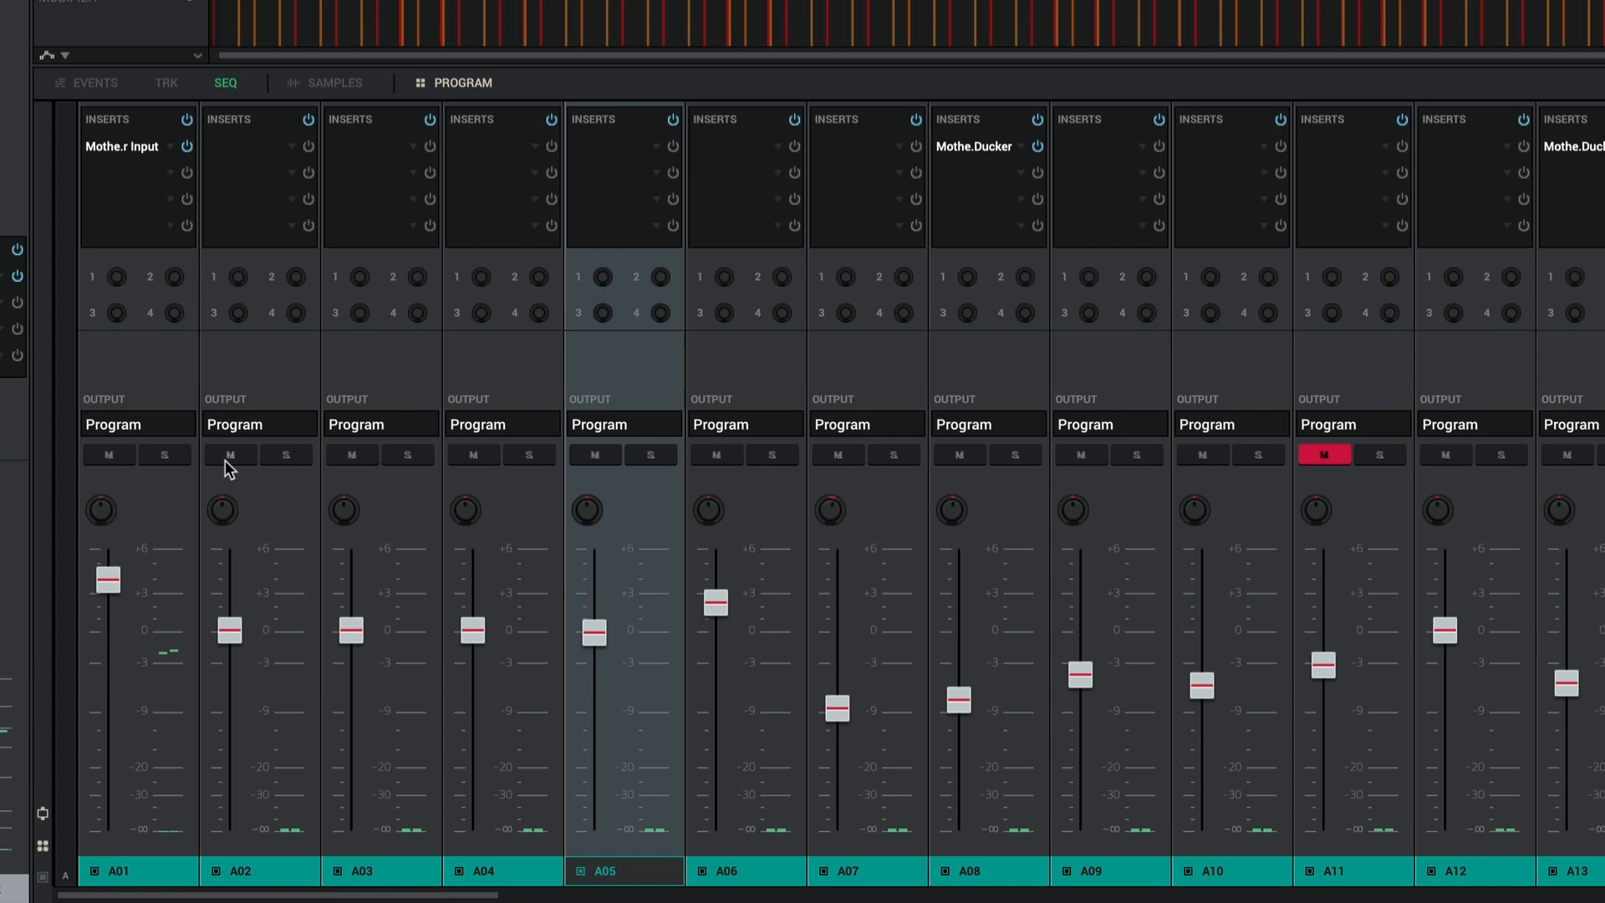
{"action": "mouse_move", "coordinate": [936, 120]}
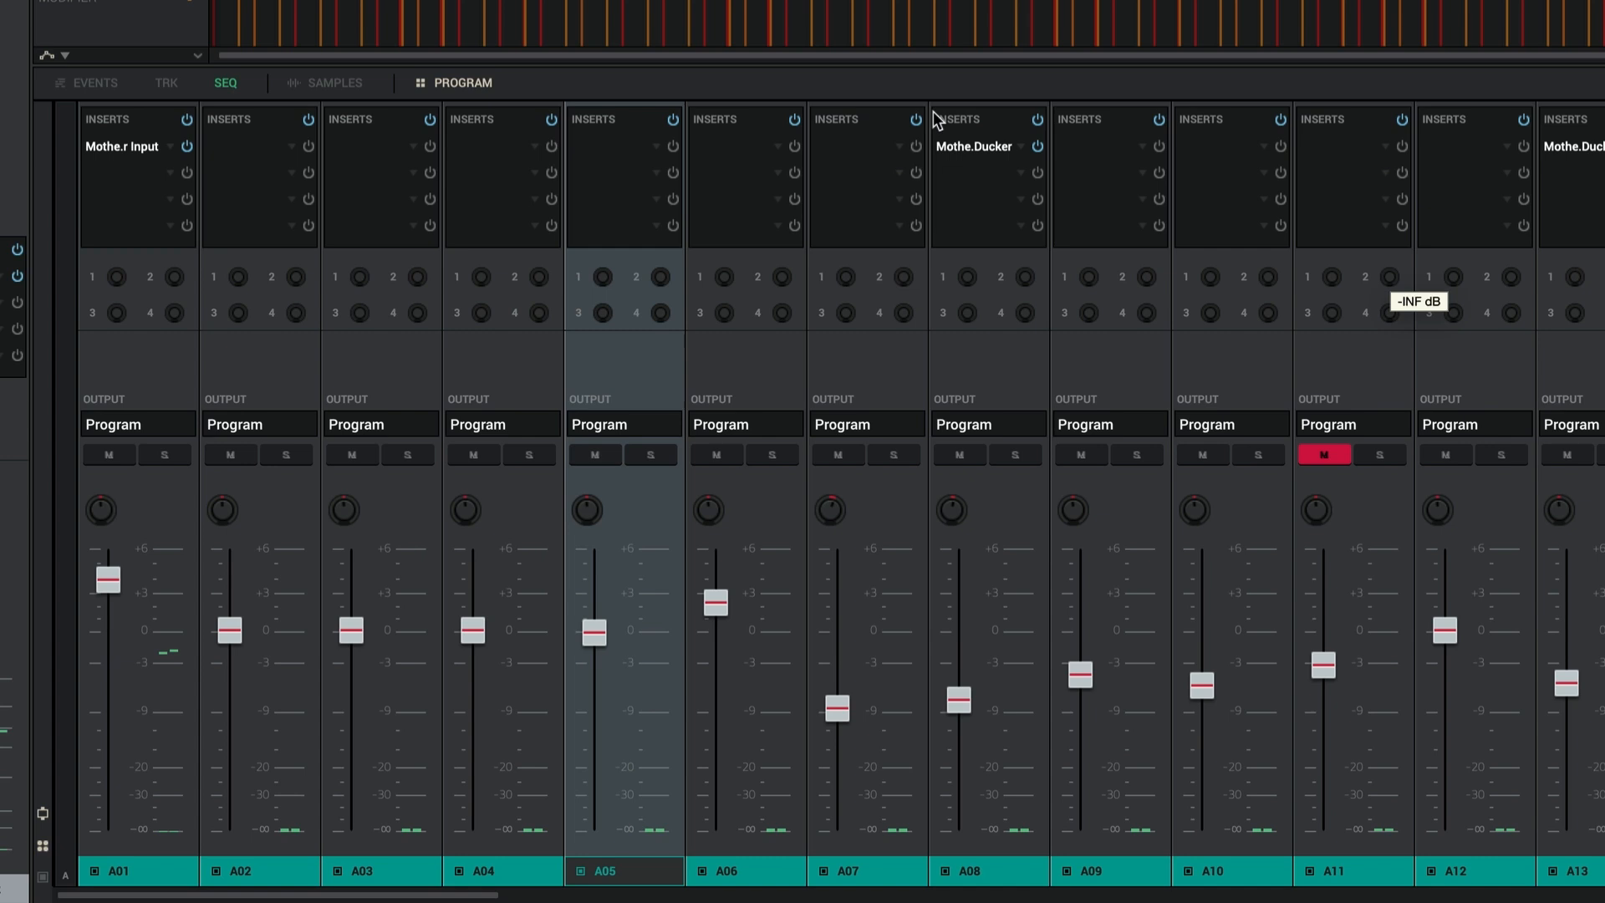
{"action": "left_click", "coordinate": [241, 131]}
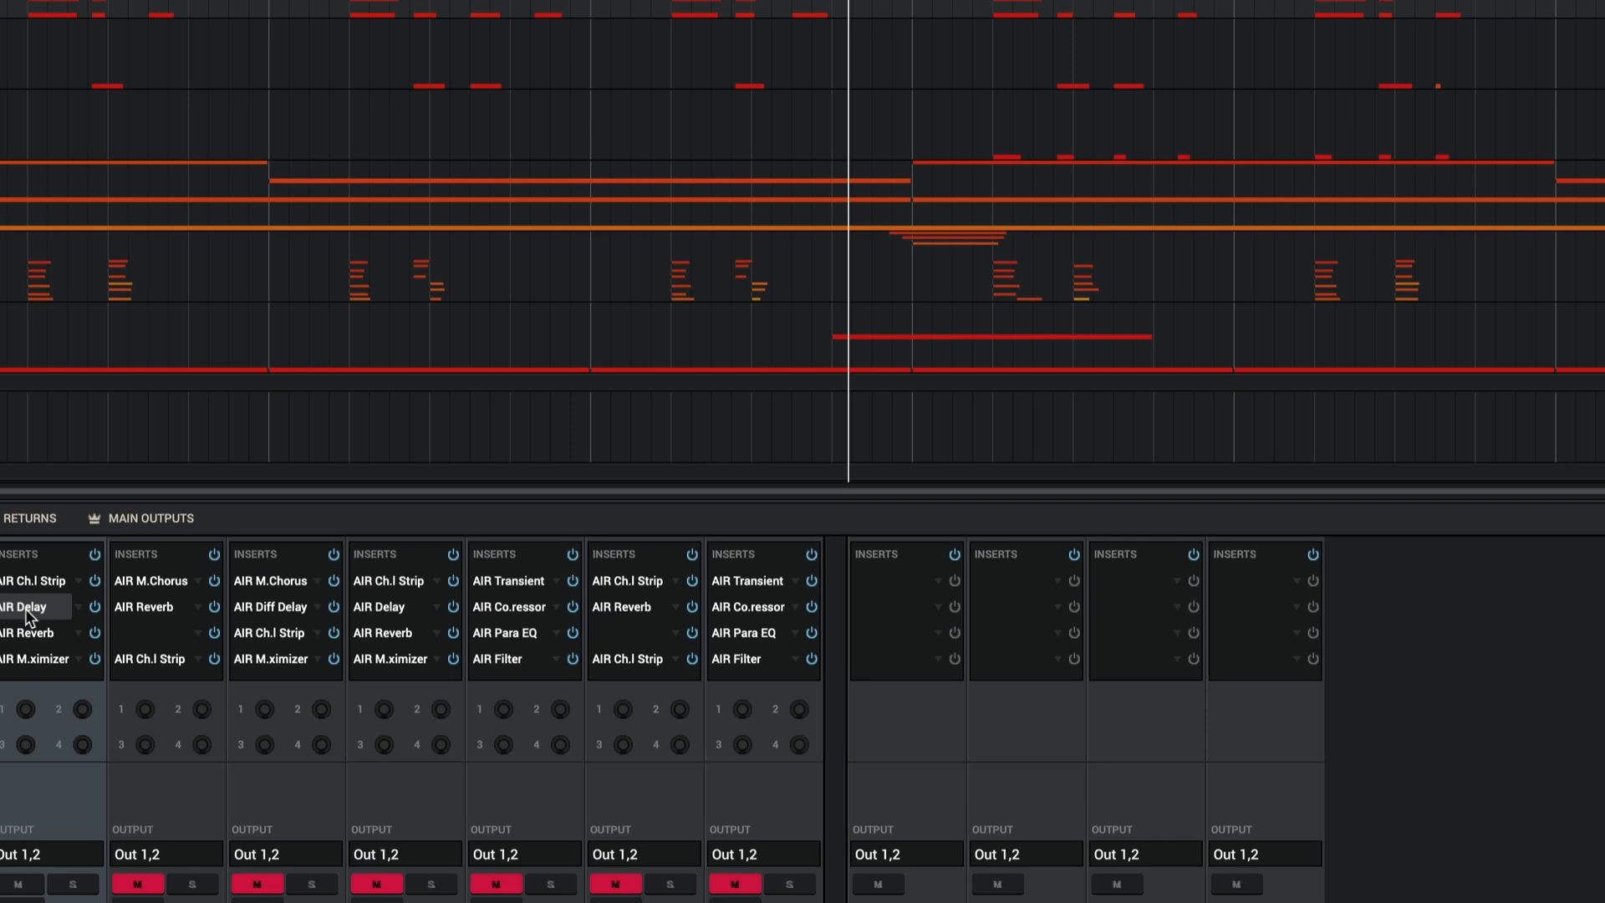
Open the AIR Delay insert on the Chicago Piano channel to view its settings
{"action": "double_click", "coordinate": [37, 606]}
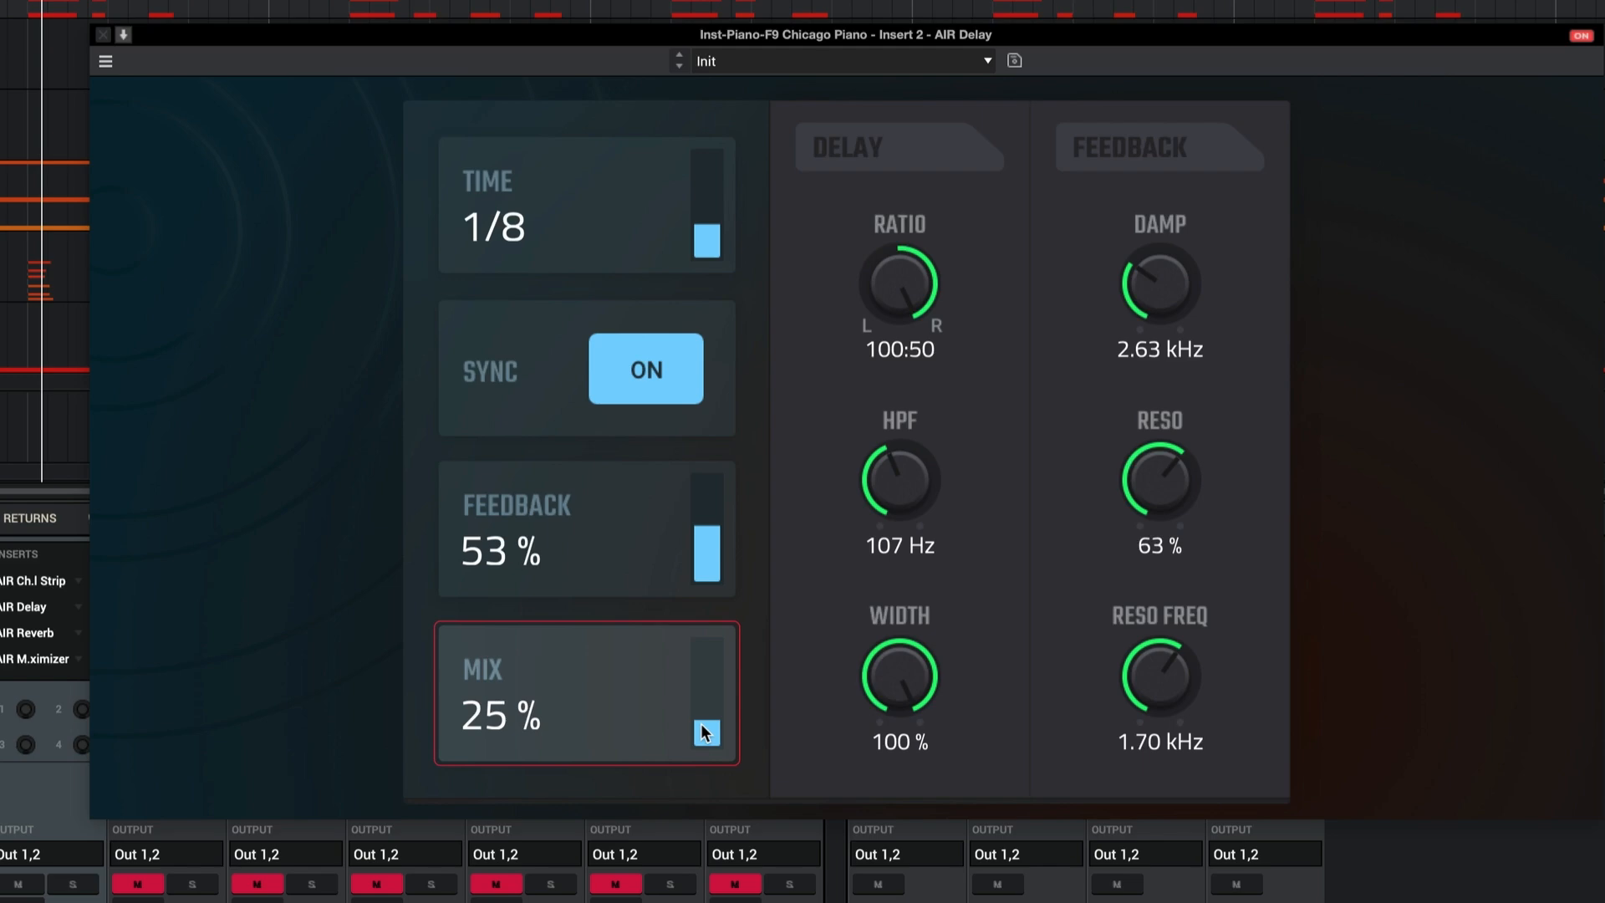
{"action": "left_click", "coordinate": [104, 35]}
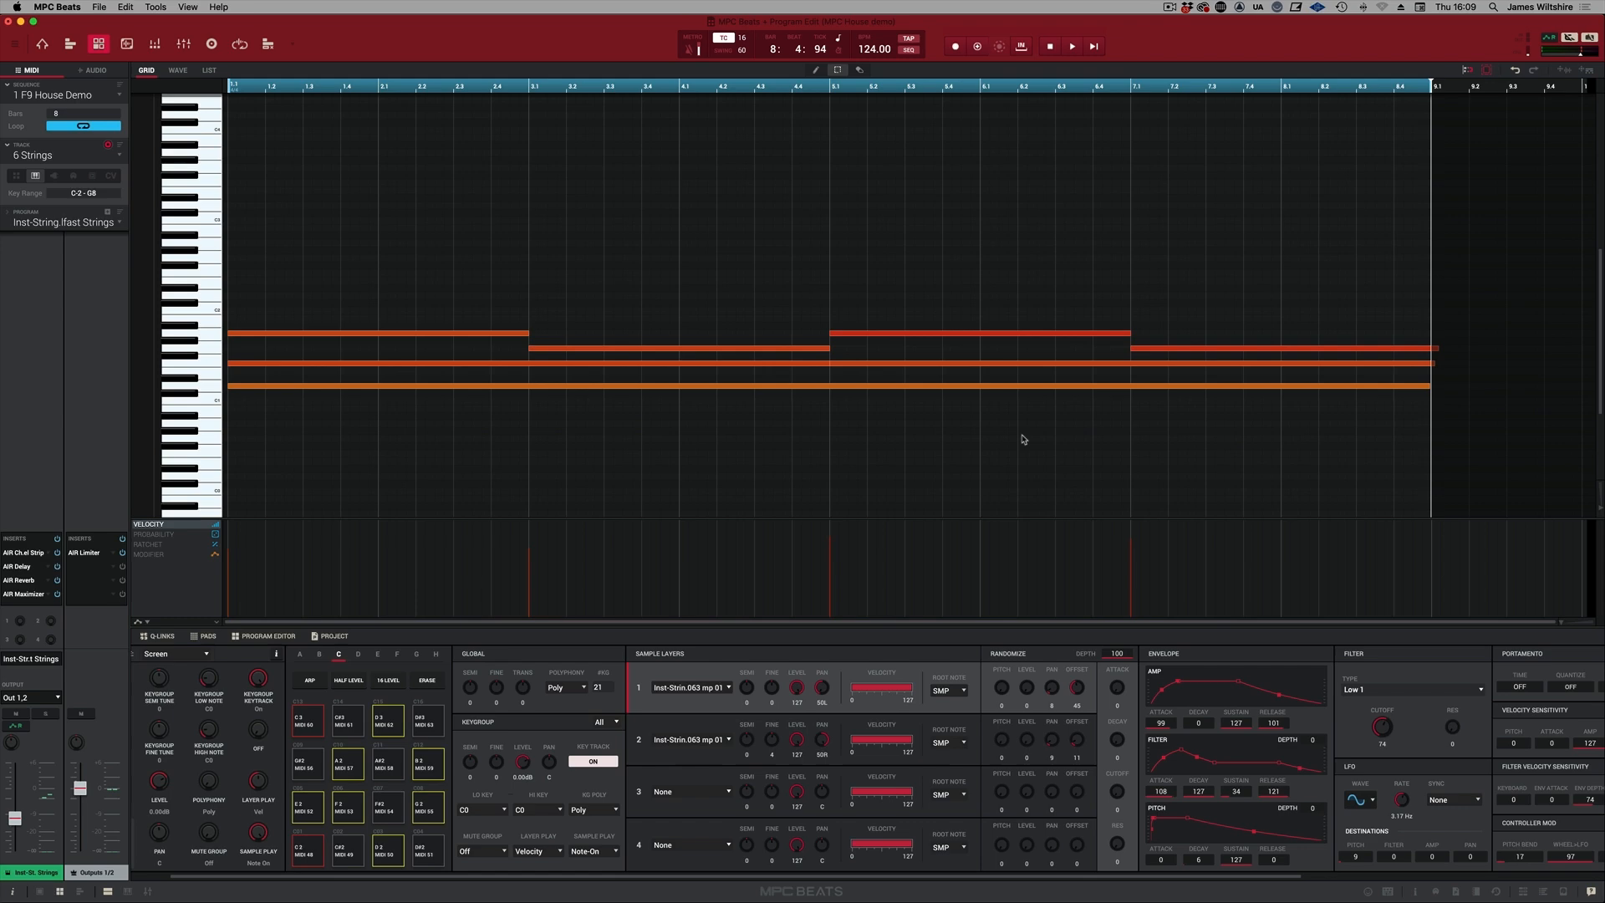
Show Track View with the Channel Mixer, then start and stop sequence playback
{"action": "left_click", "coordinate": [817, 459]}
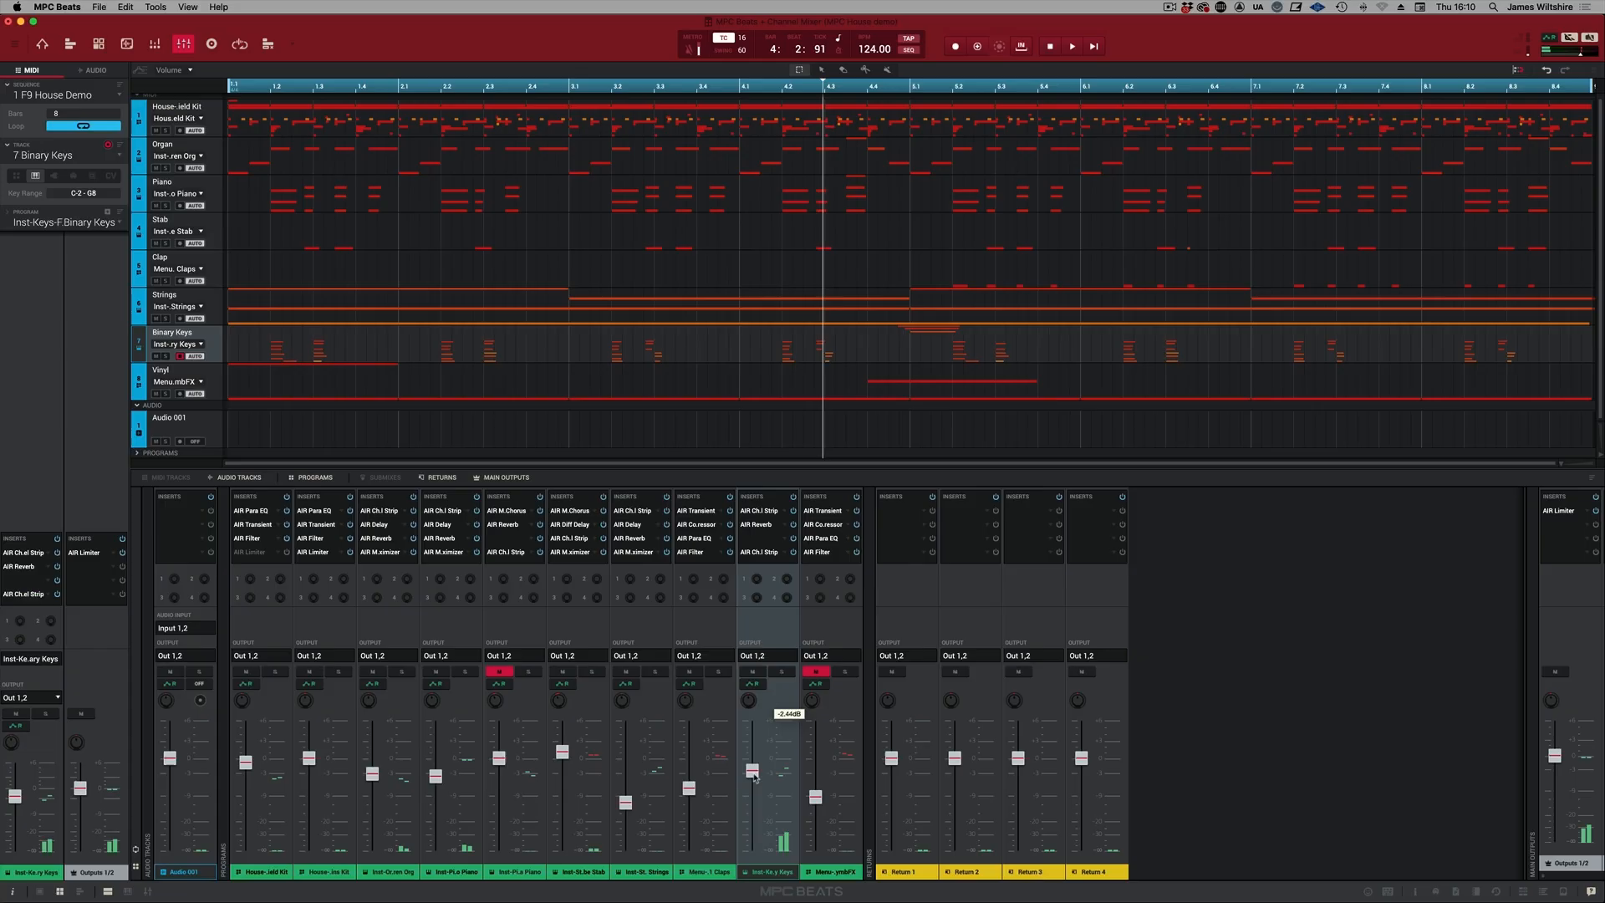
{"action": "left_click", "coordinate": [1071, 46]}
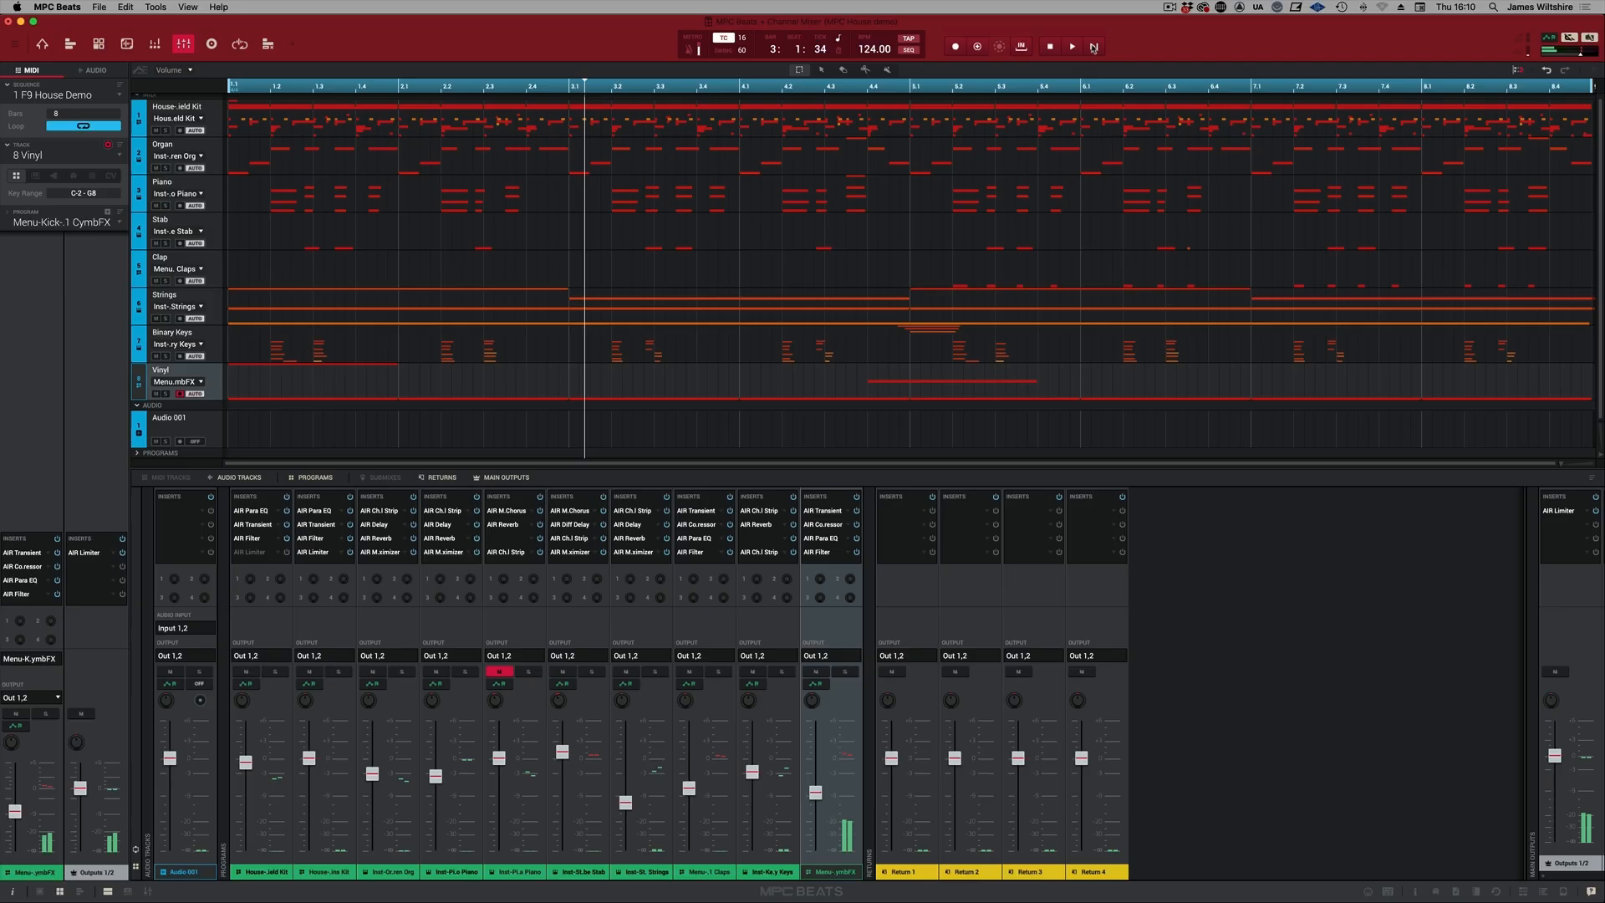
{"action": "left_click", "coordinate": [1070, 45]}
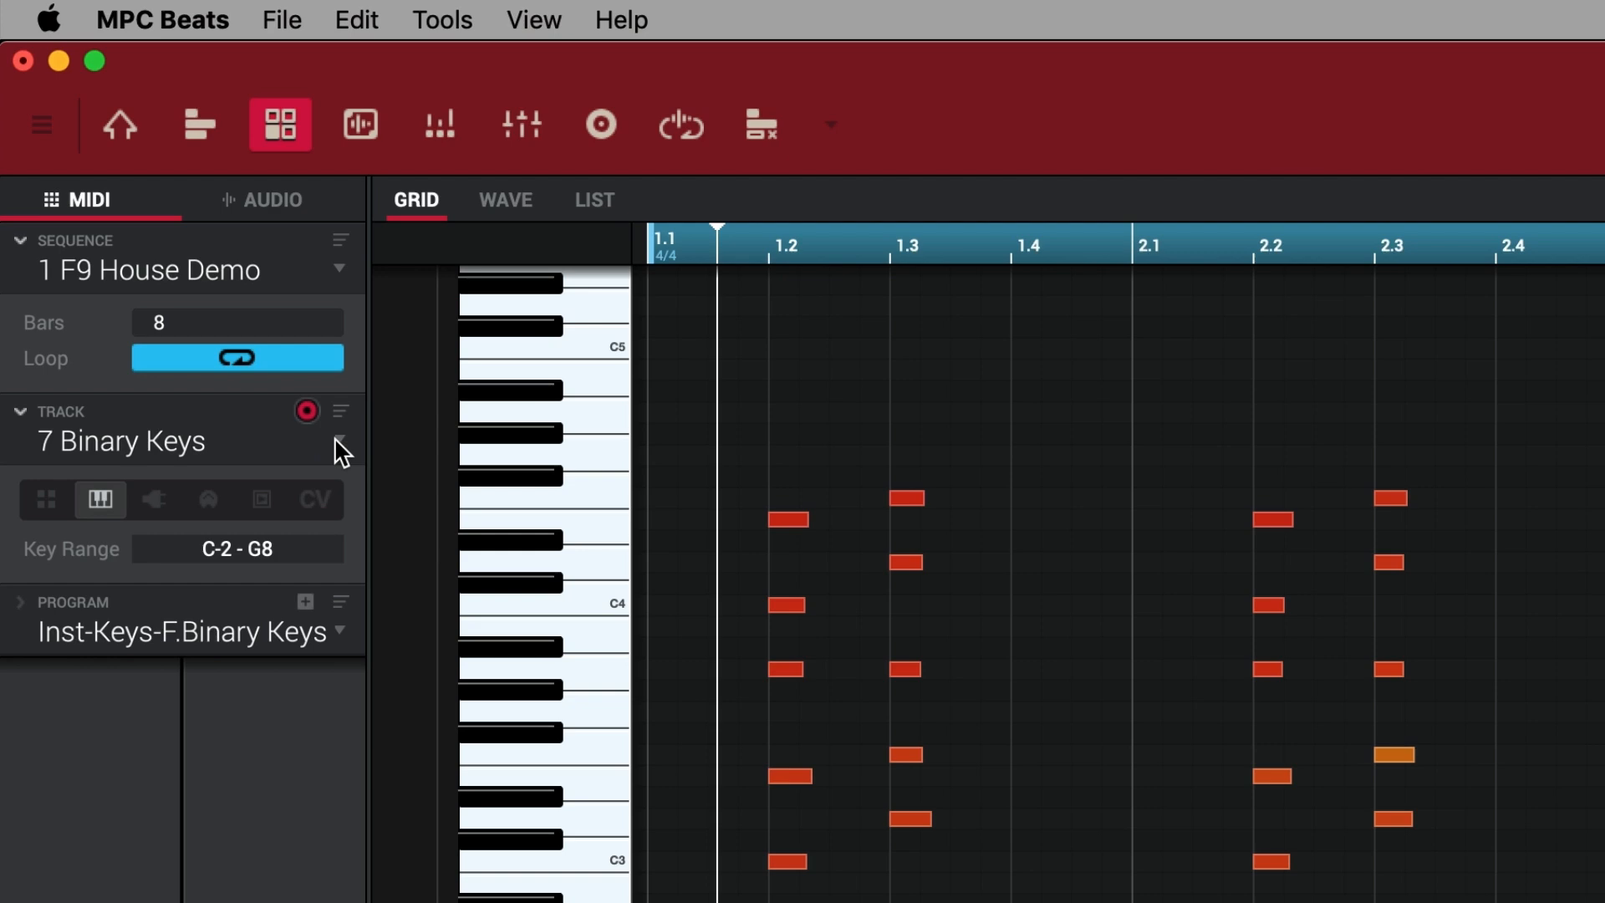
Open the Audio Mixdown export dialog for the F9 House Demo sequence
{"action": "left_click", "coordinate": [281, 19]}
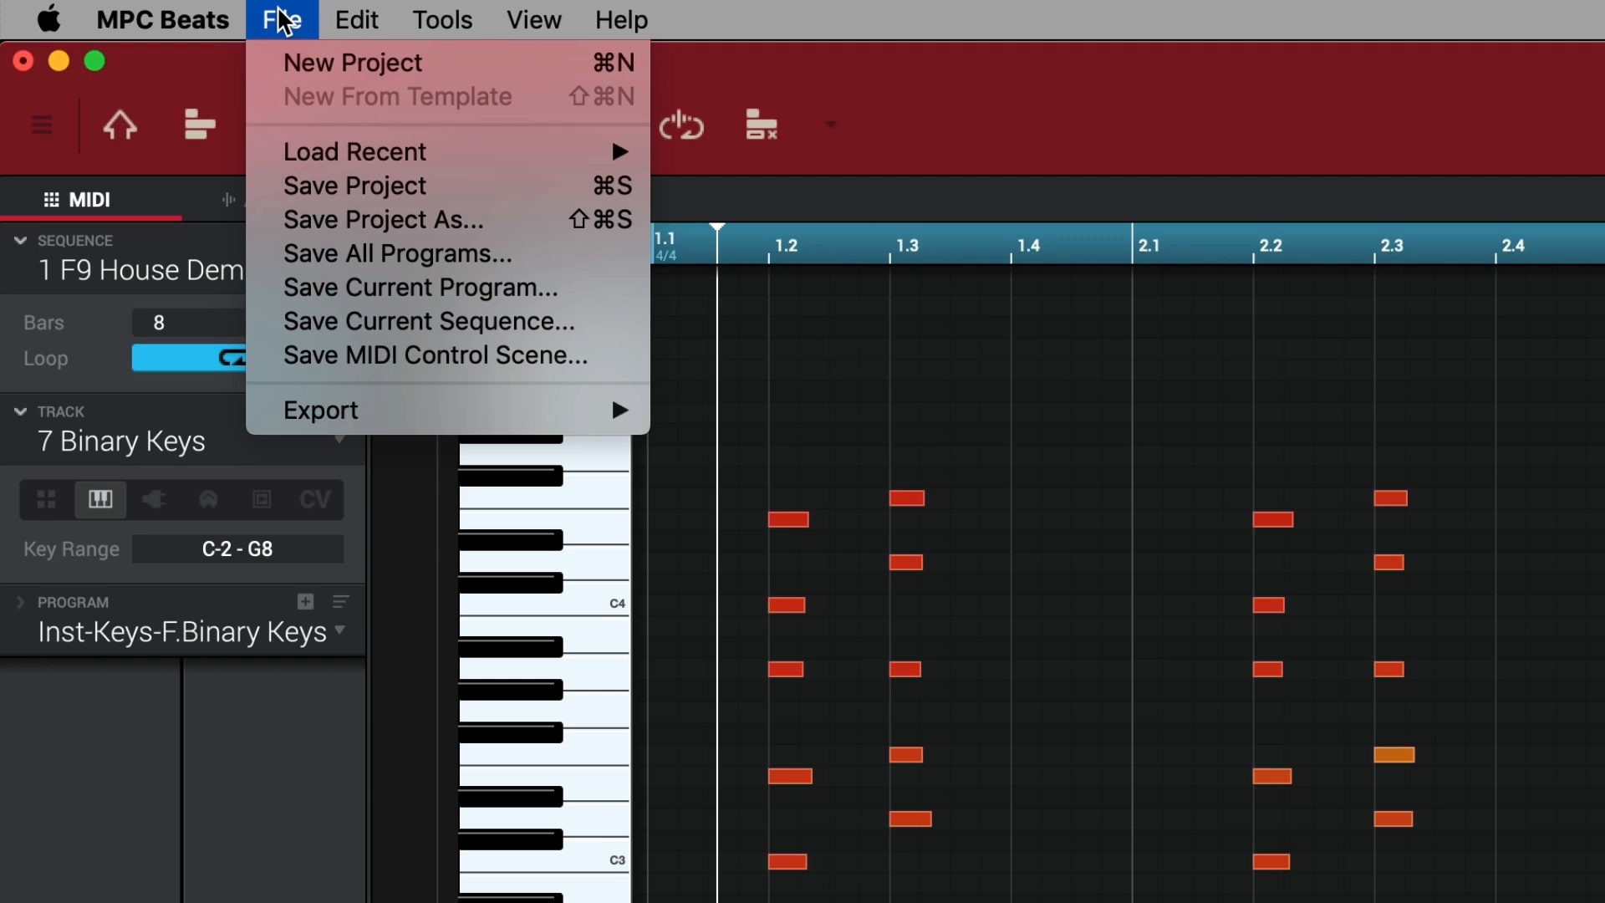
{"action": "mouse_move", "coordinate": [397, 252]}
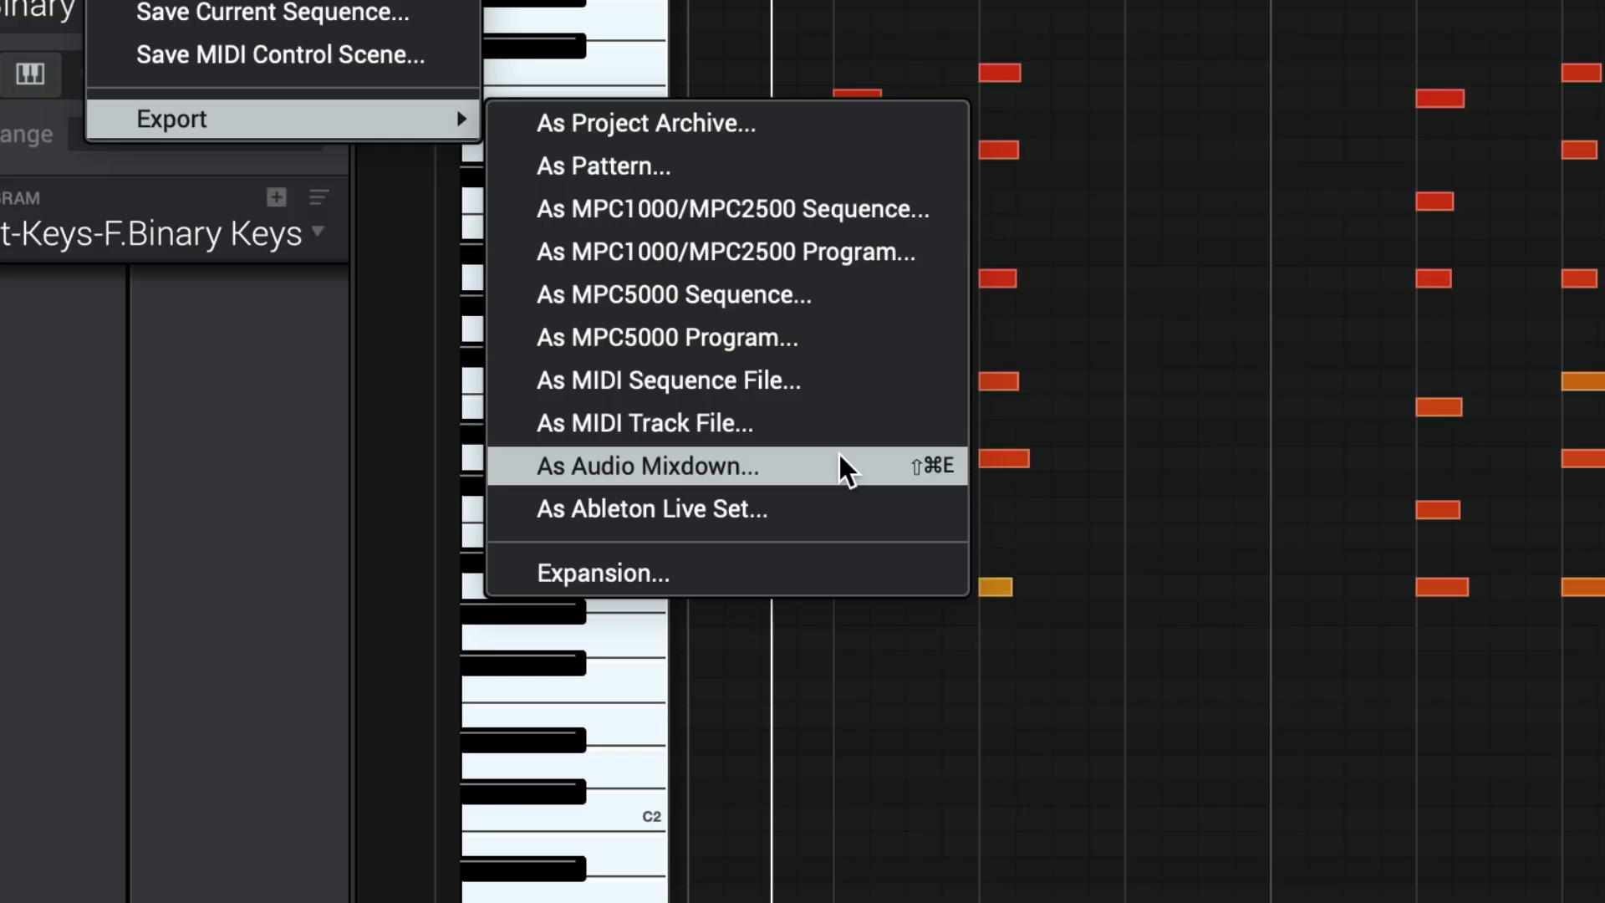
{"action": "mouse_move", "coordinate": [720, 498]}
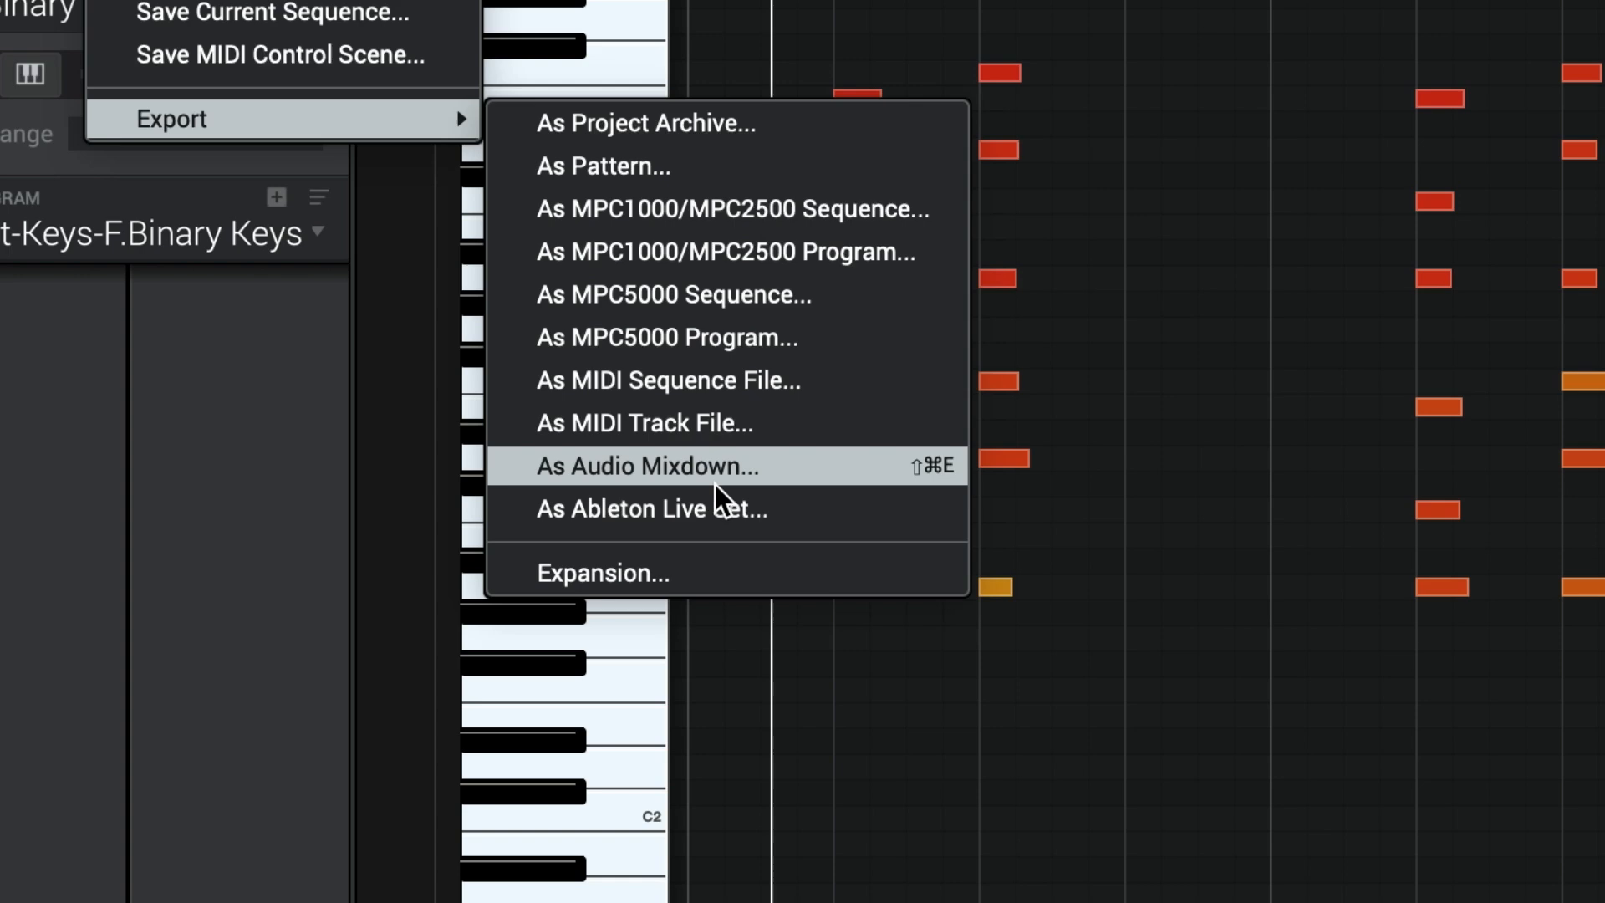
{"action": "mouse_move", "coordinate": [685, 471]}
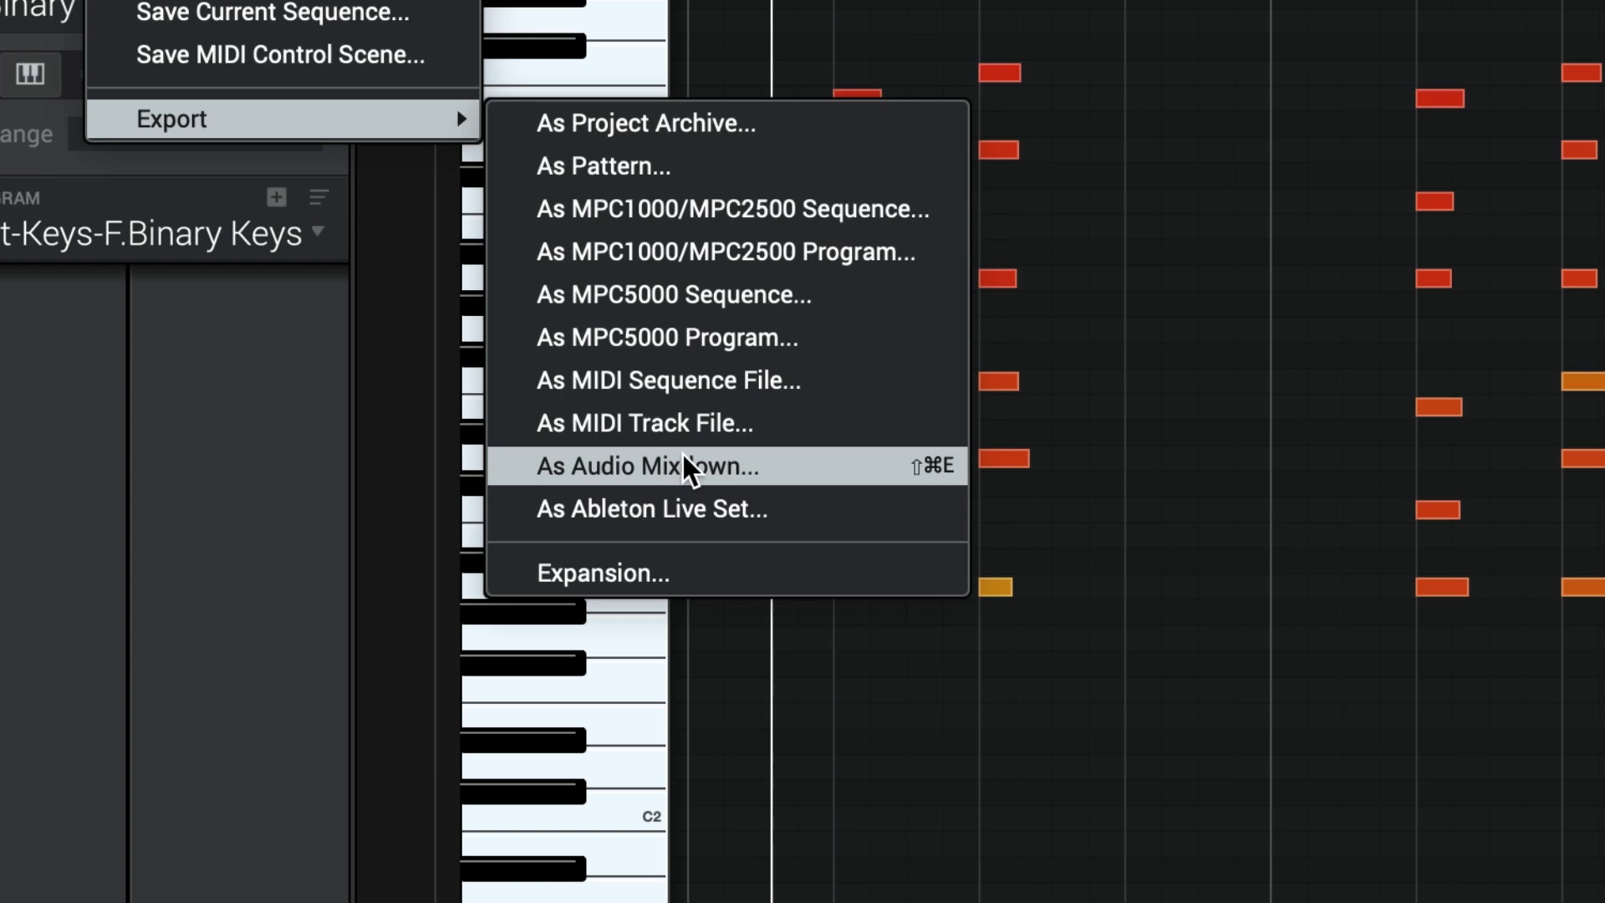
{"action": "left_click", "coordinate": [647, 467]}
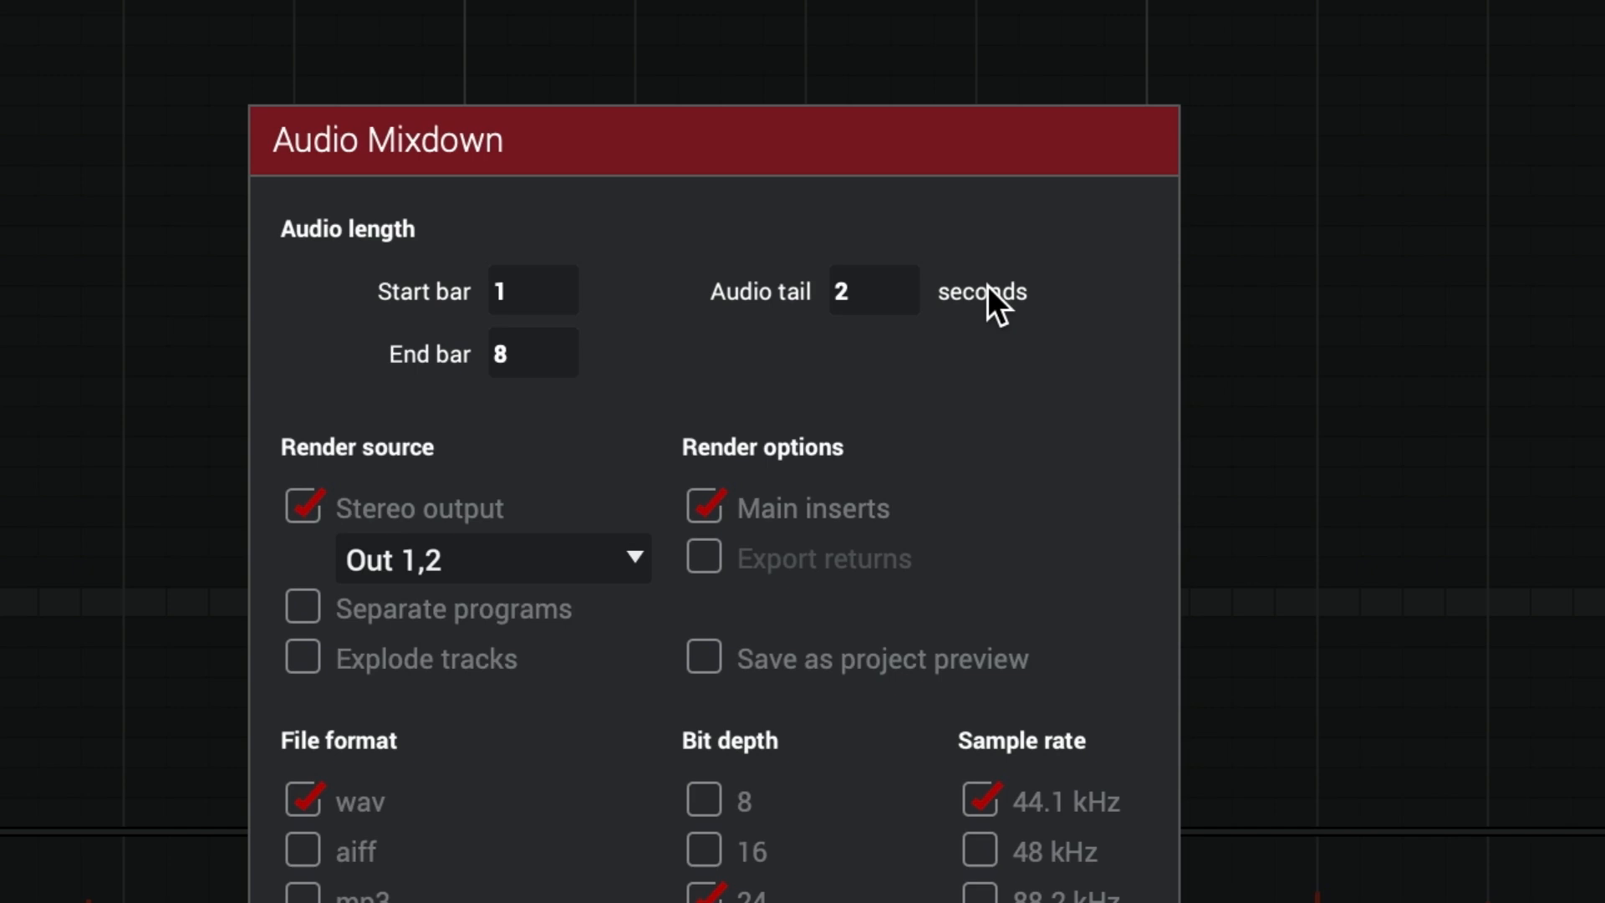
{"action": "mouse_move", "coordinate": [725, 552]}
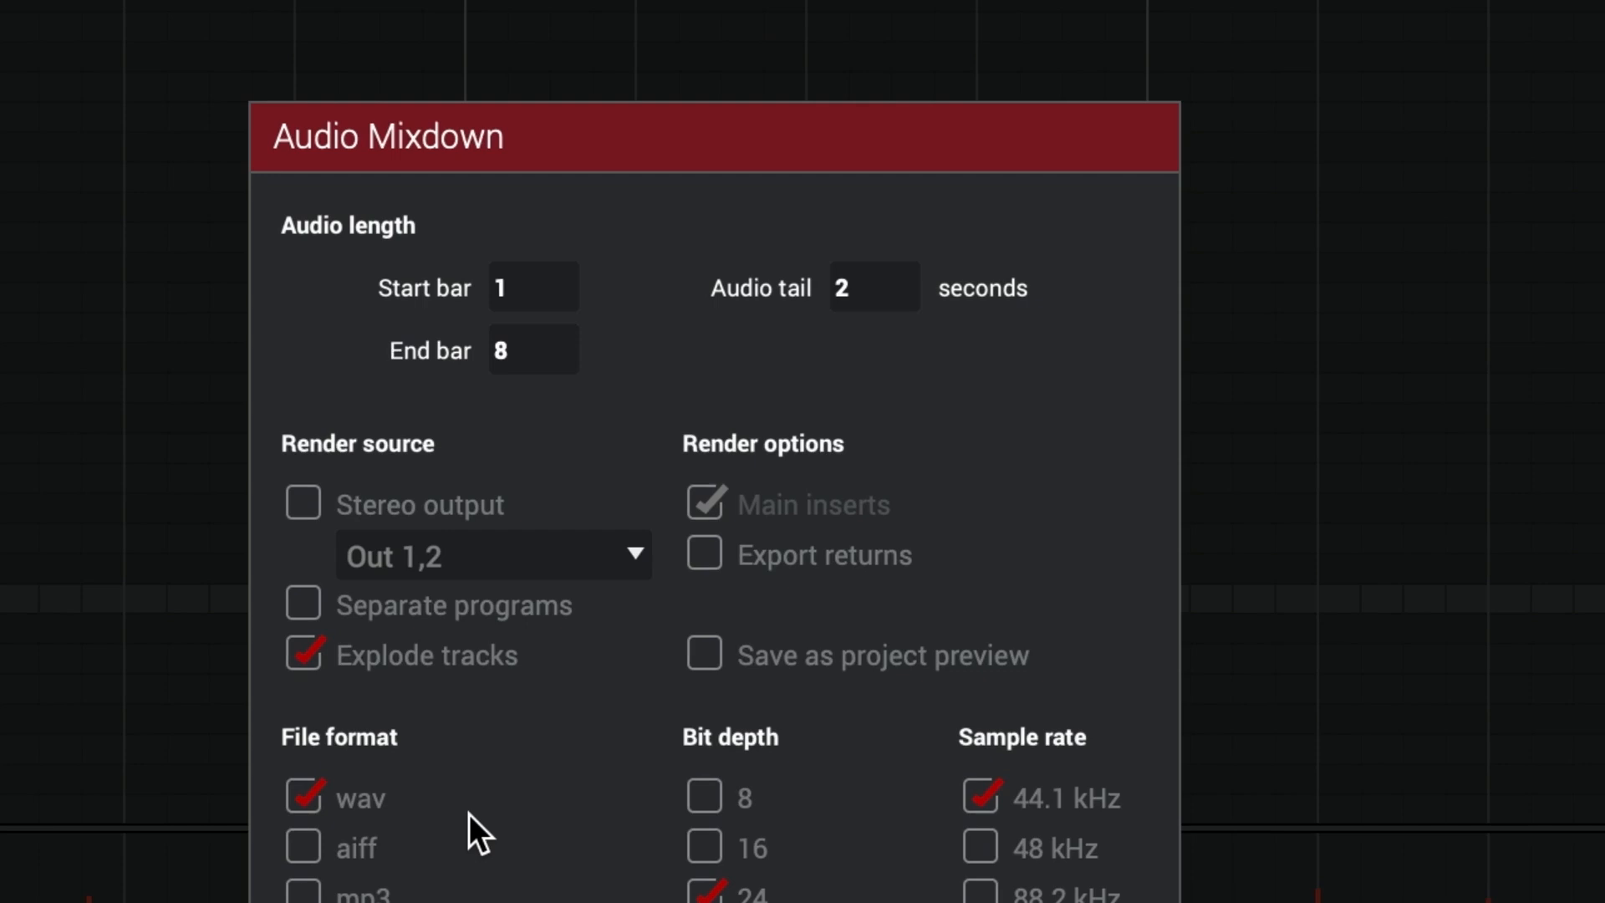
Export the eight bars as exploded 24-bit WAV stems to the Desktop, named F9_Dem
{"action": "scroll", "scroll_direction": "down", "scroll_amount": 3}
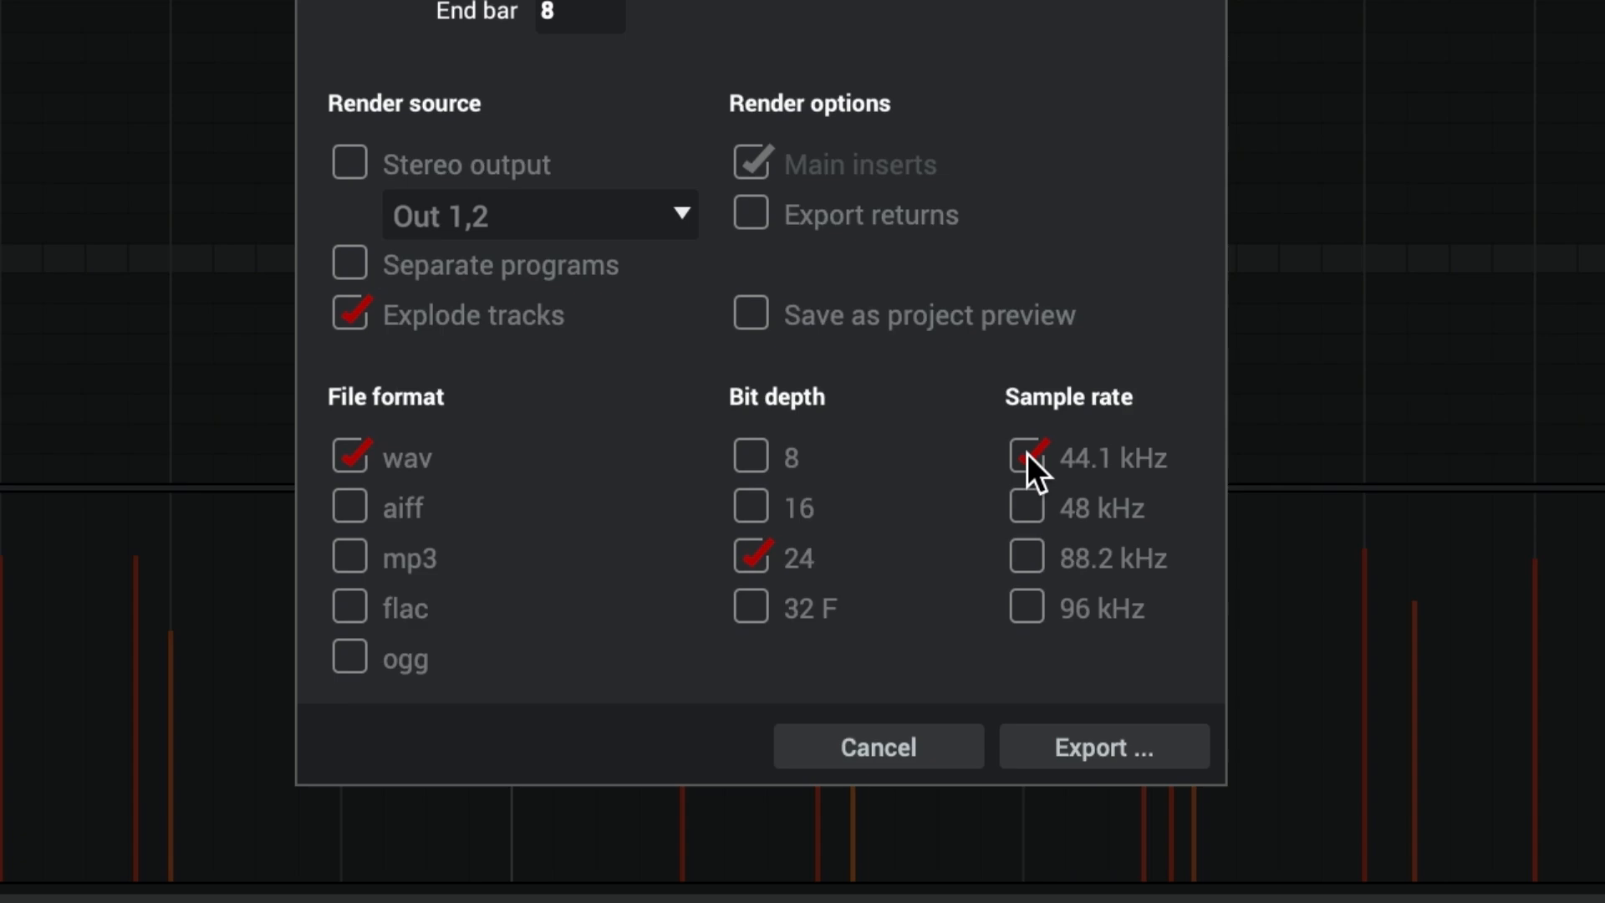
{"action": "left_click", "coordinate": [1103, 746]}
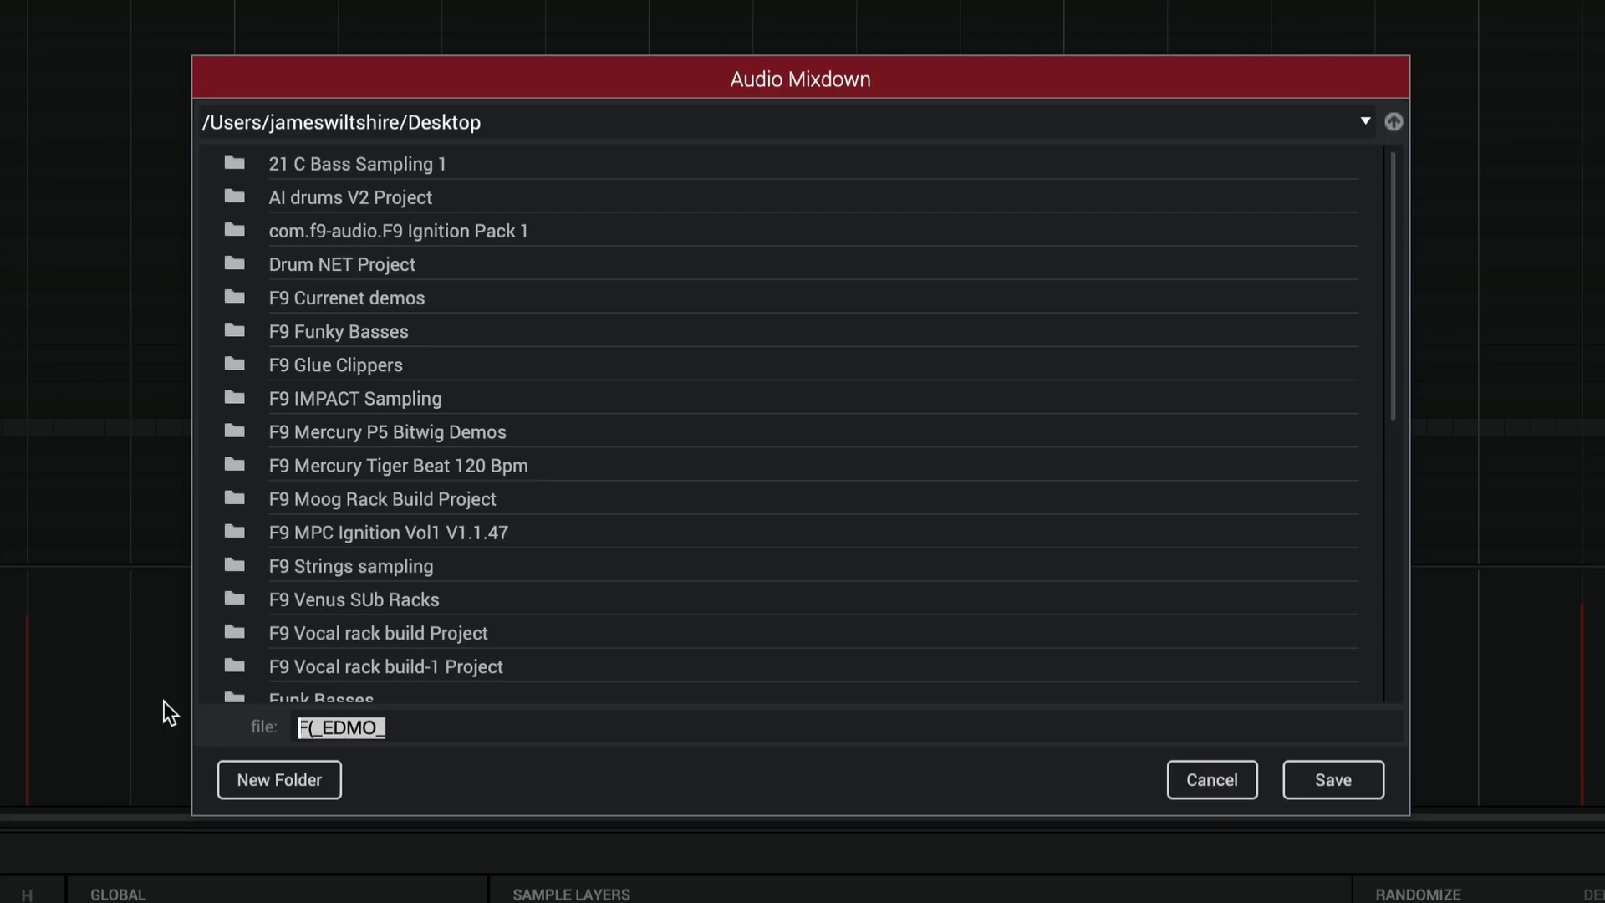
{"action": "type", "text": "F9_Dem"}
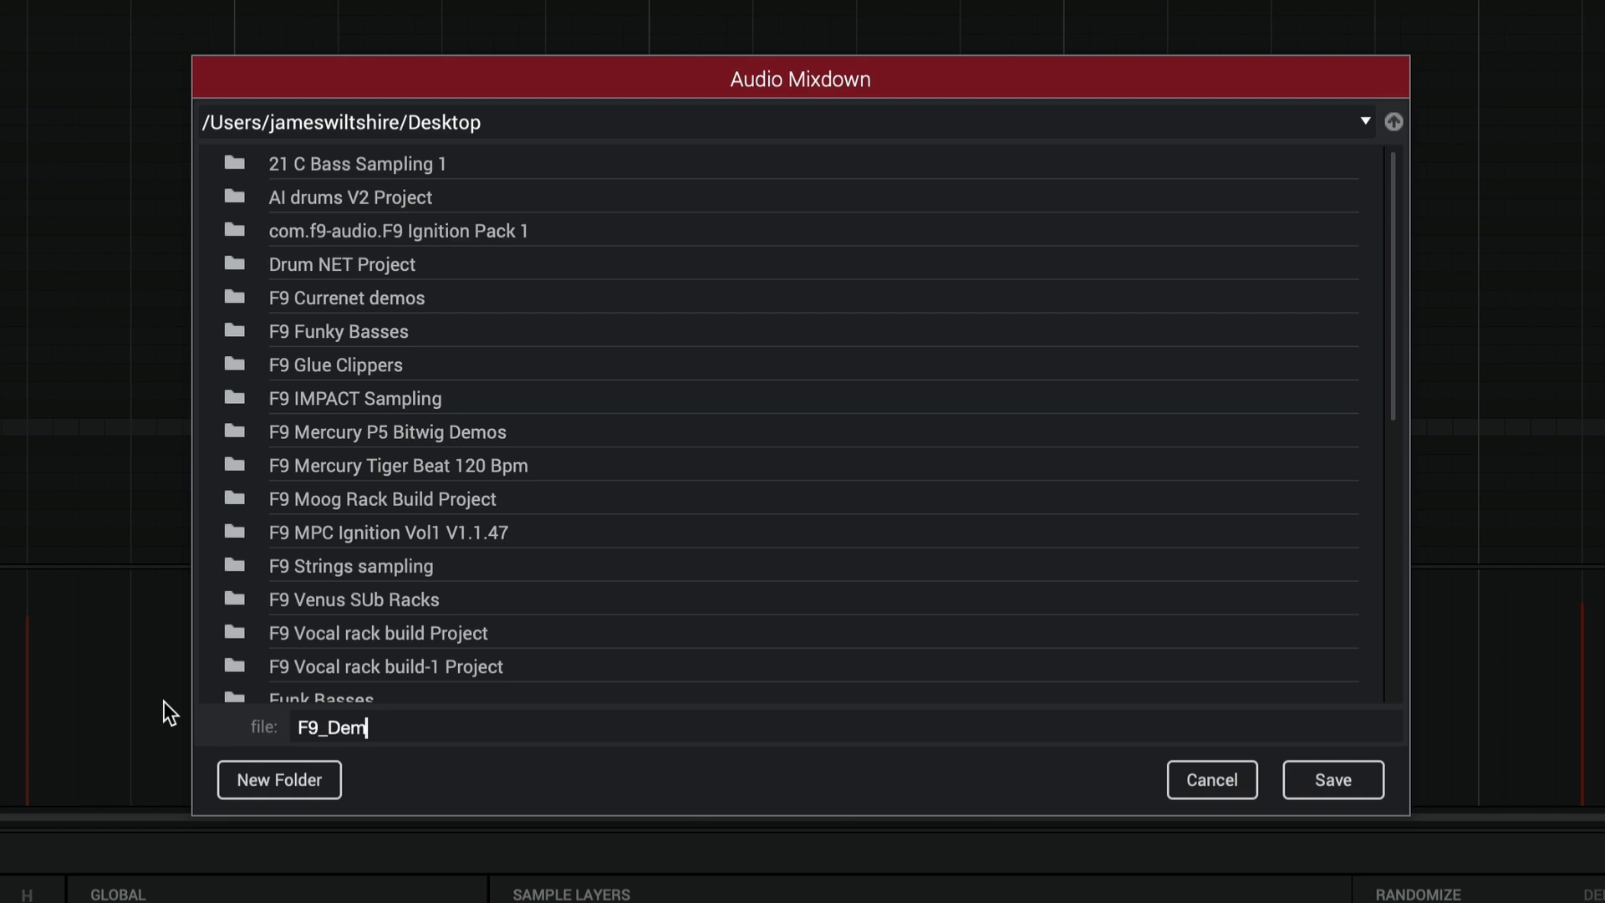
{"action": "left_click", "coordinate": [1331, 779]}
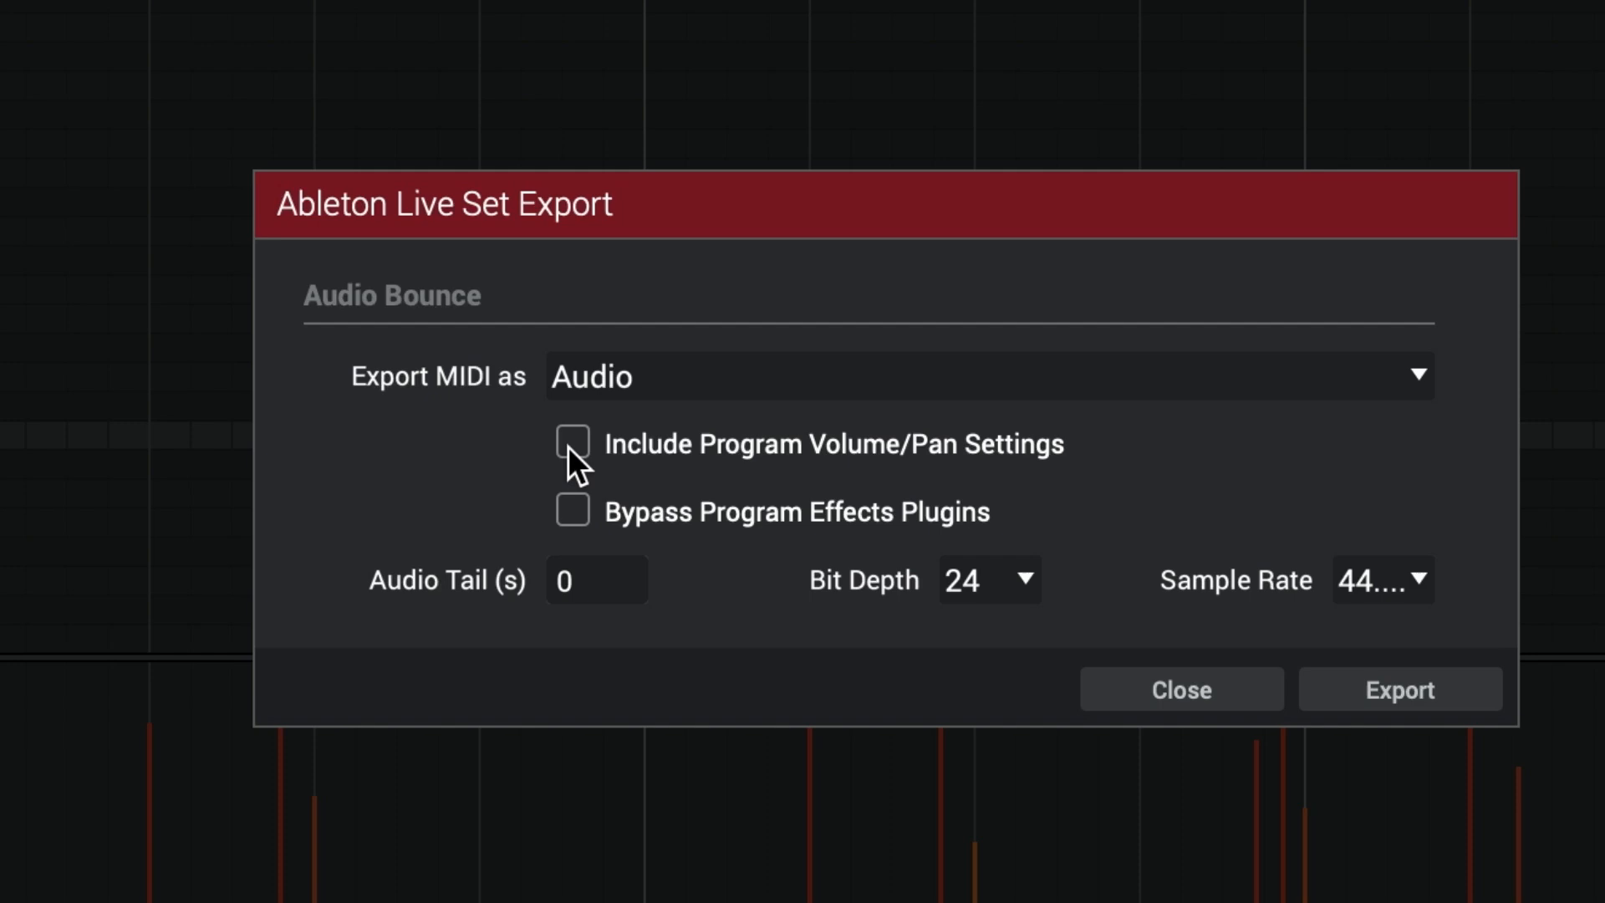
Export the Ableton Live set including program volume/pan, with a 2-second audio tail
{"action": "left_click", "coordinate": [571, 443]}
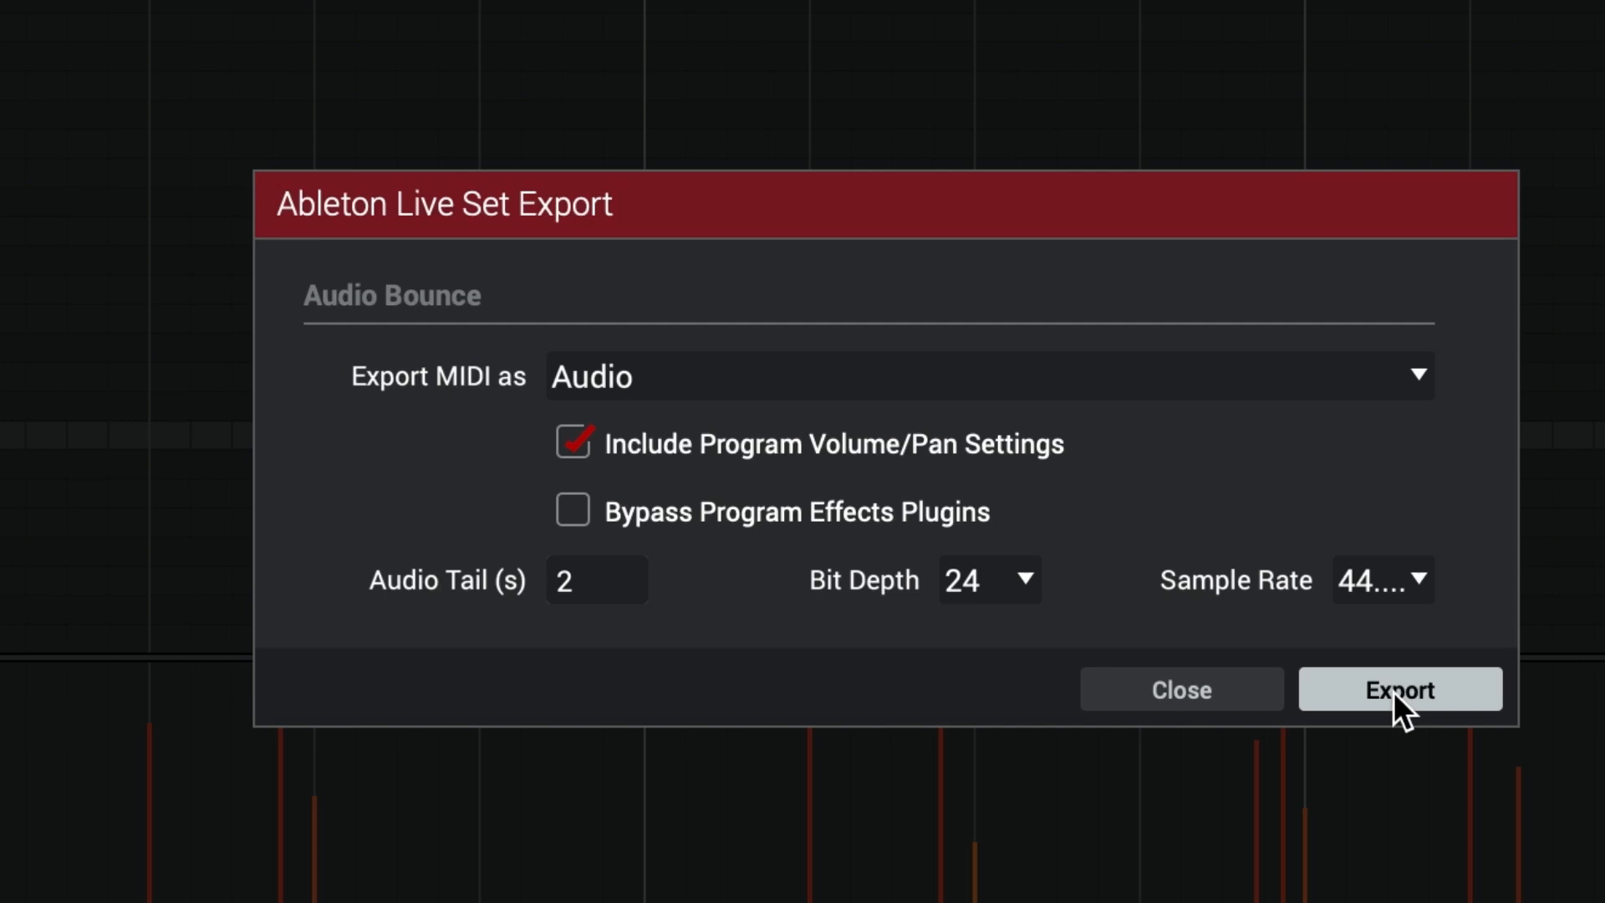
{"action": "left_click", "coordinate": [1399, 688]}
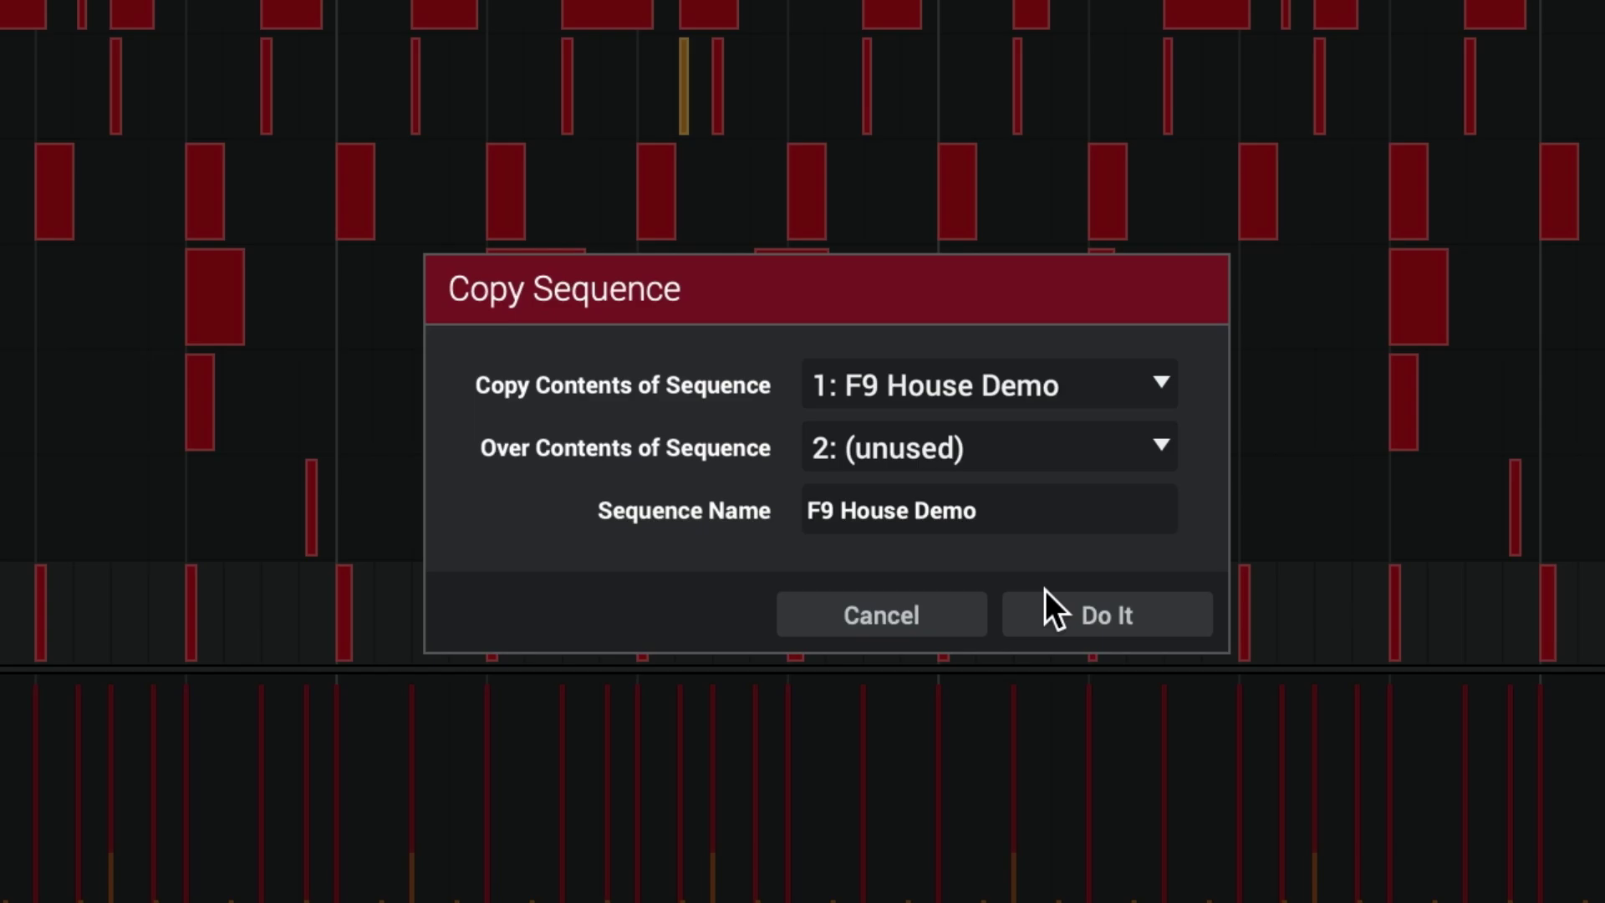
Copy F9 House Demo into sequence 2, then save the mixdown to Desktop as MPC House demo.wav
{"action": "left_click", "coordinate": [1105, 615]}
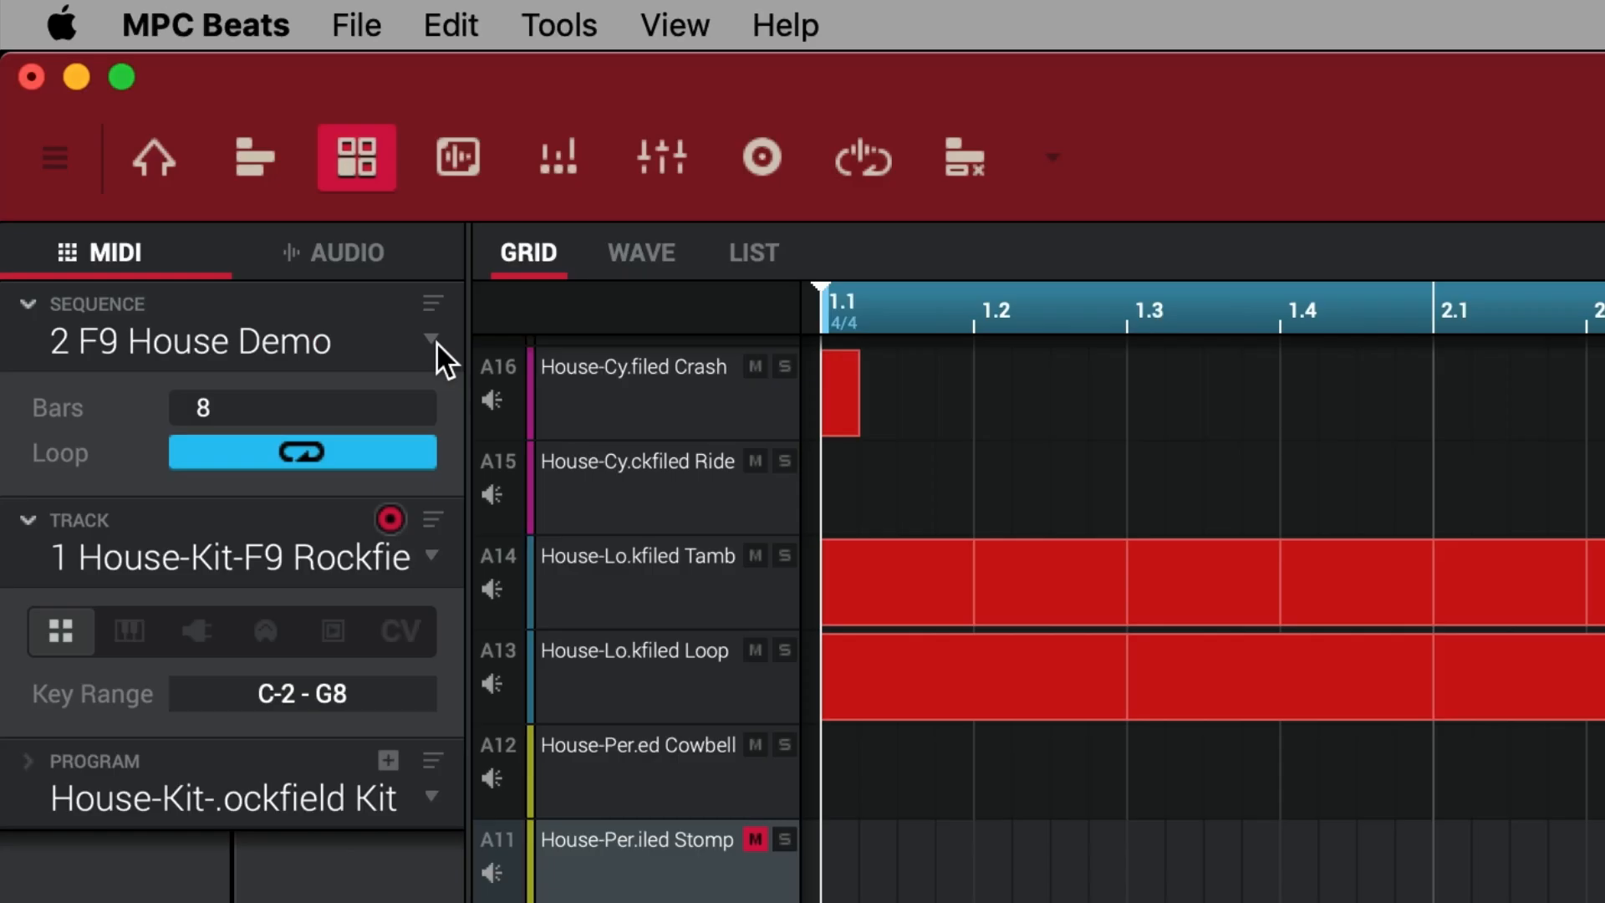
{"action": "mouse_move", "coordinate": [355, 158]}
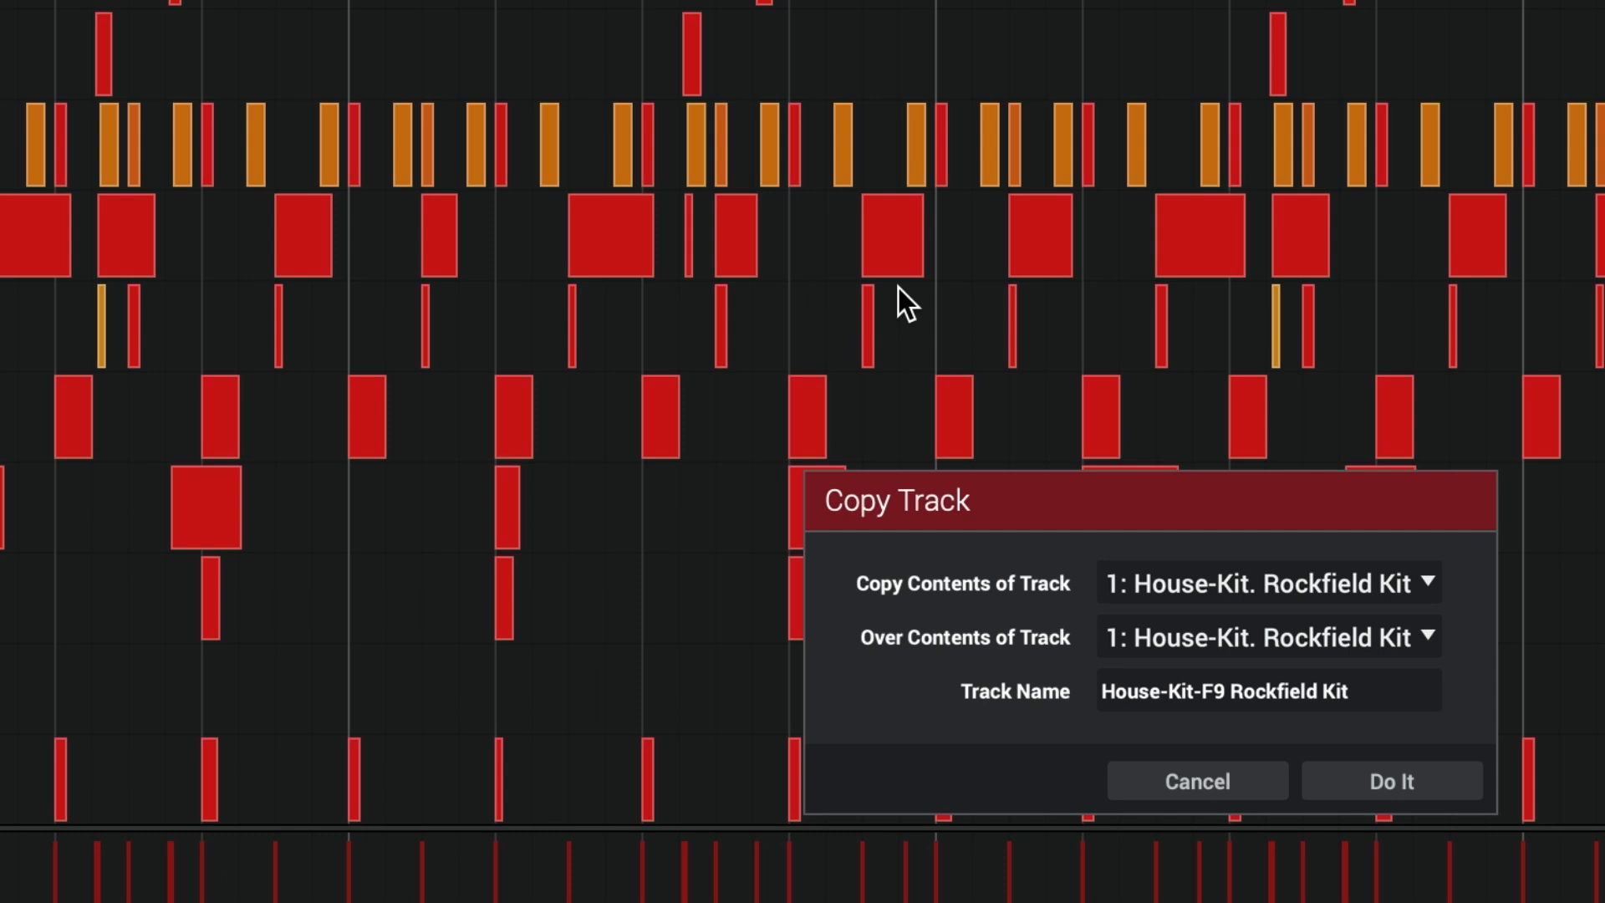
{"action": "left_click", "coordinate": [1389, 781]}
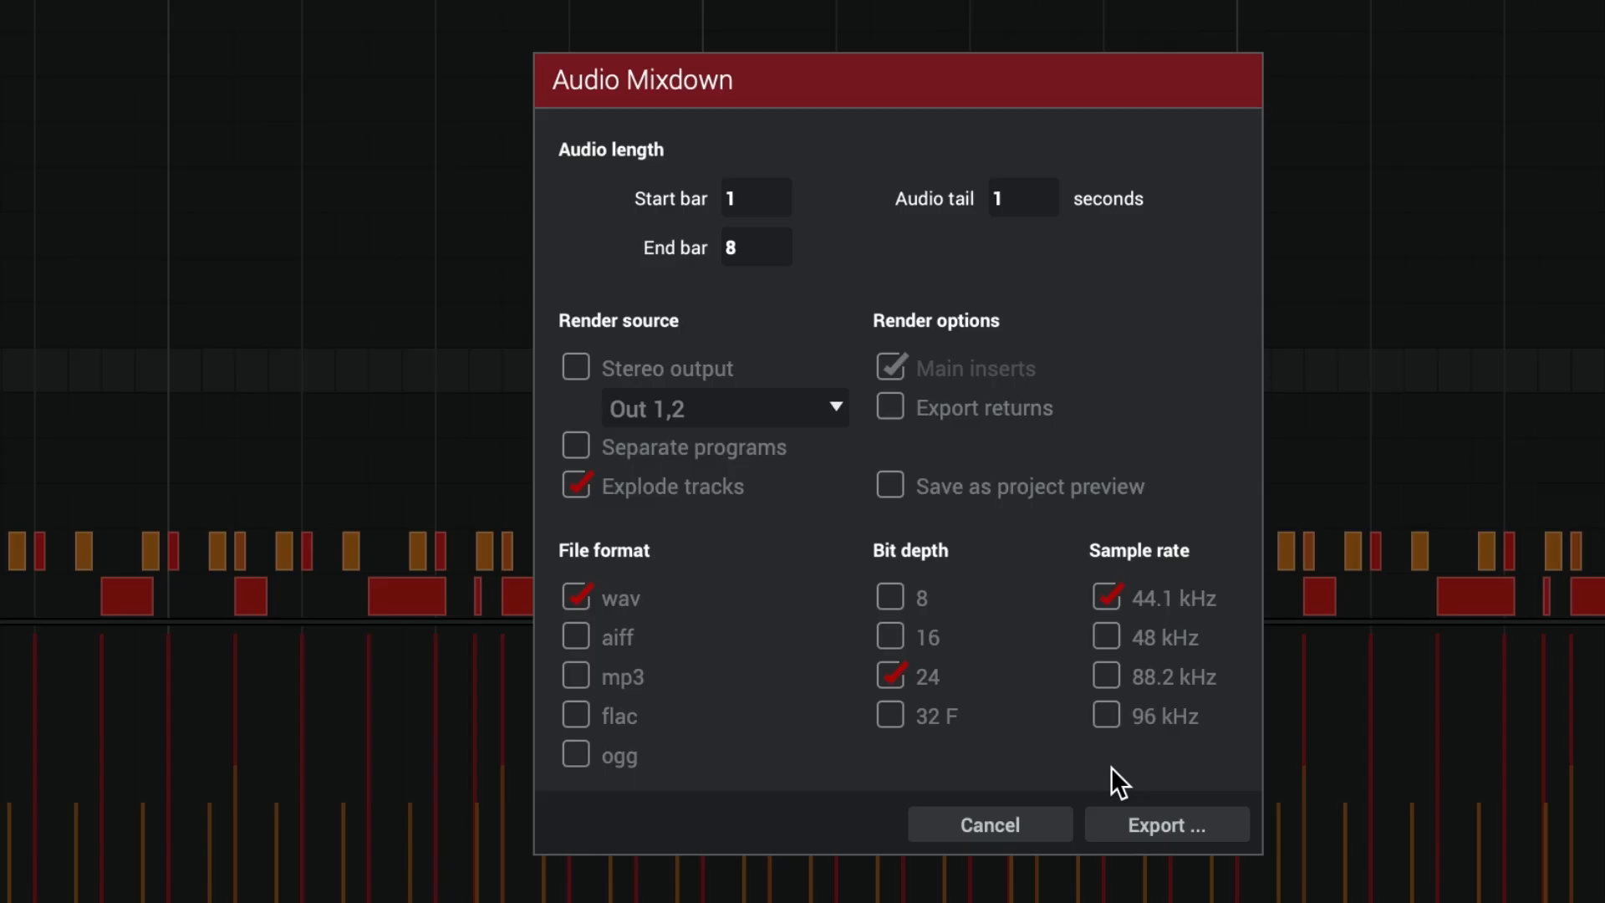
{"action": "left_click", "coordinate": [1166, 824]}
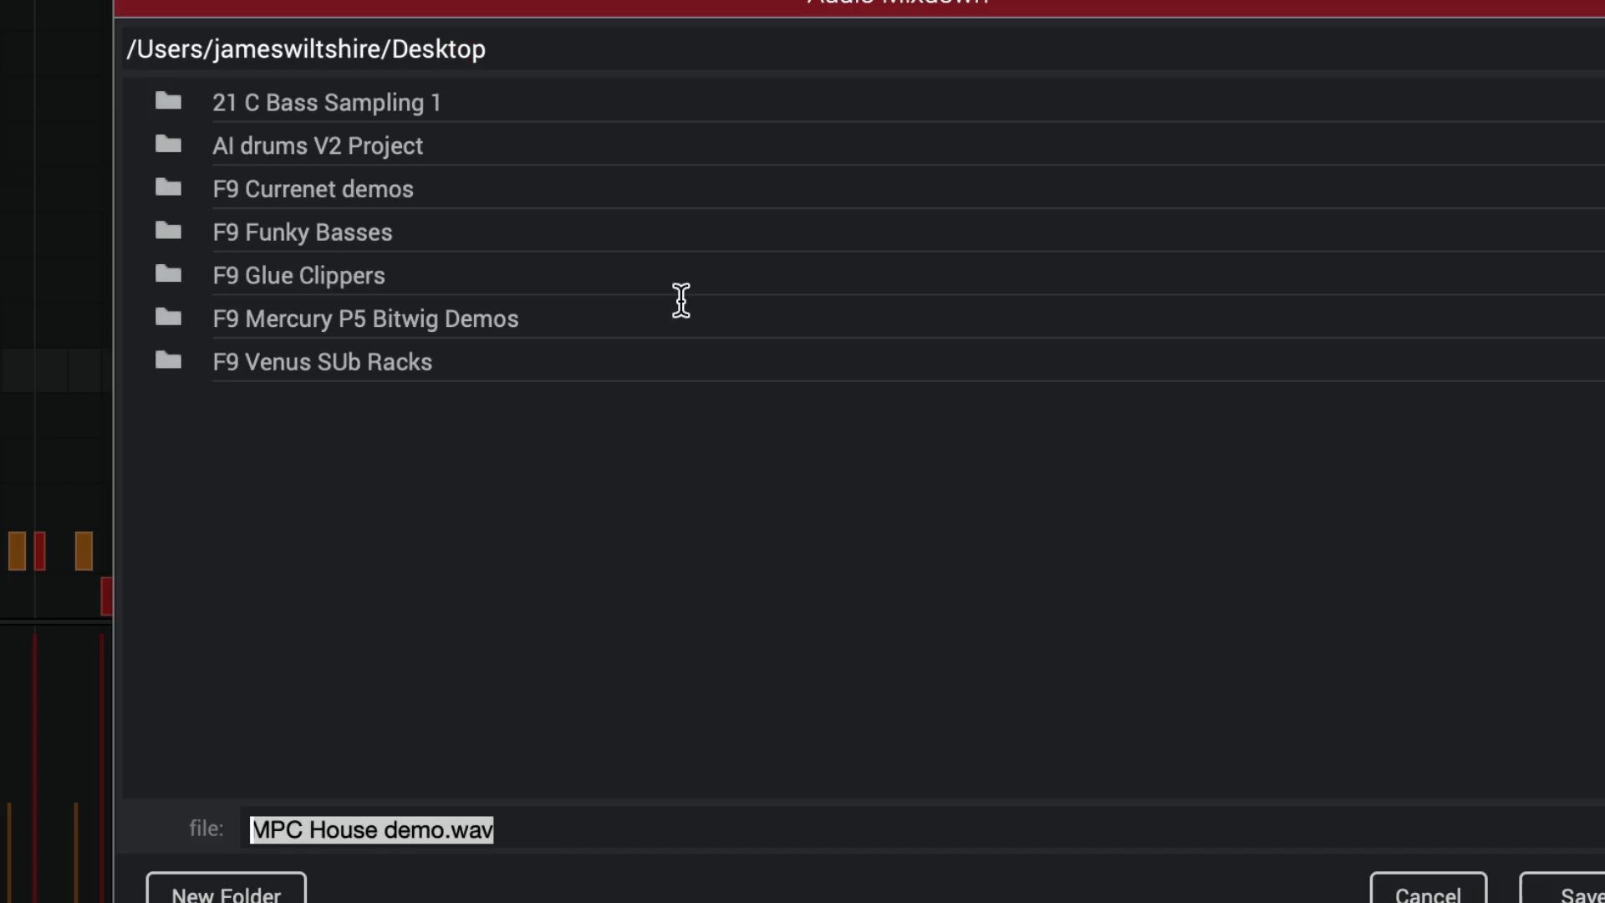
{"action": "left_click", "coordinate": [1581, 892]}
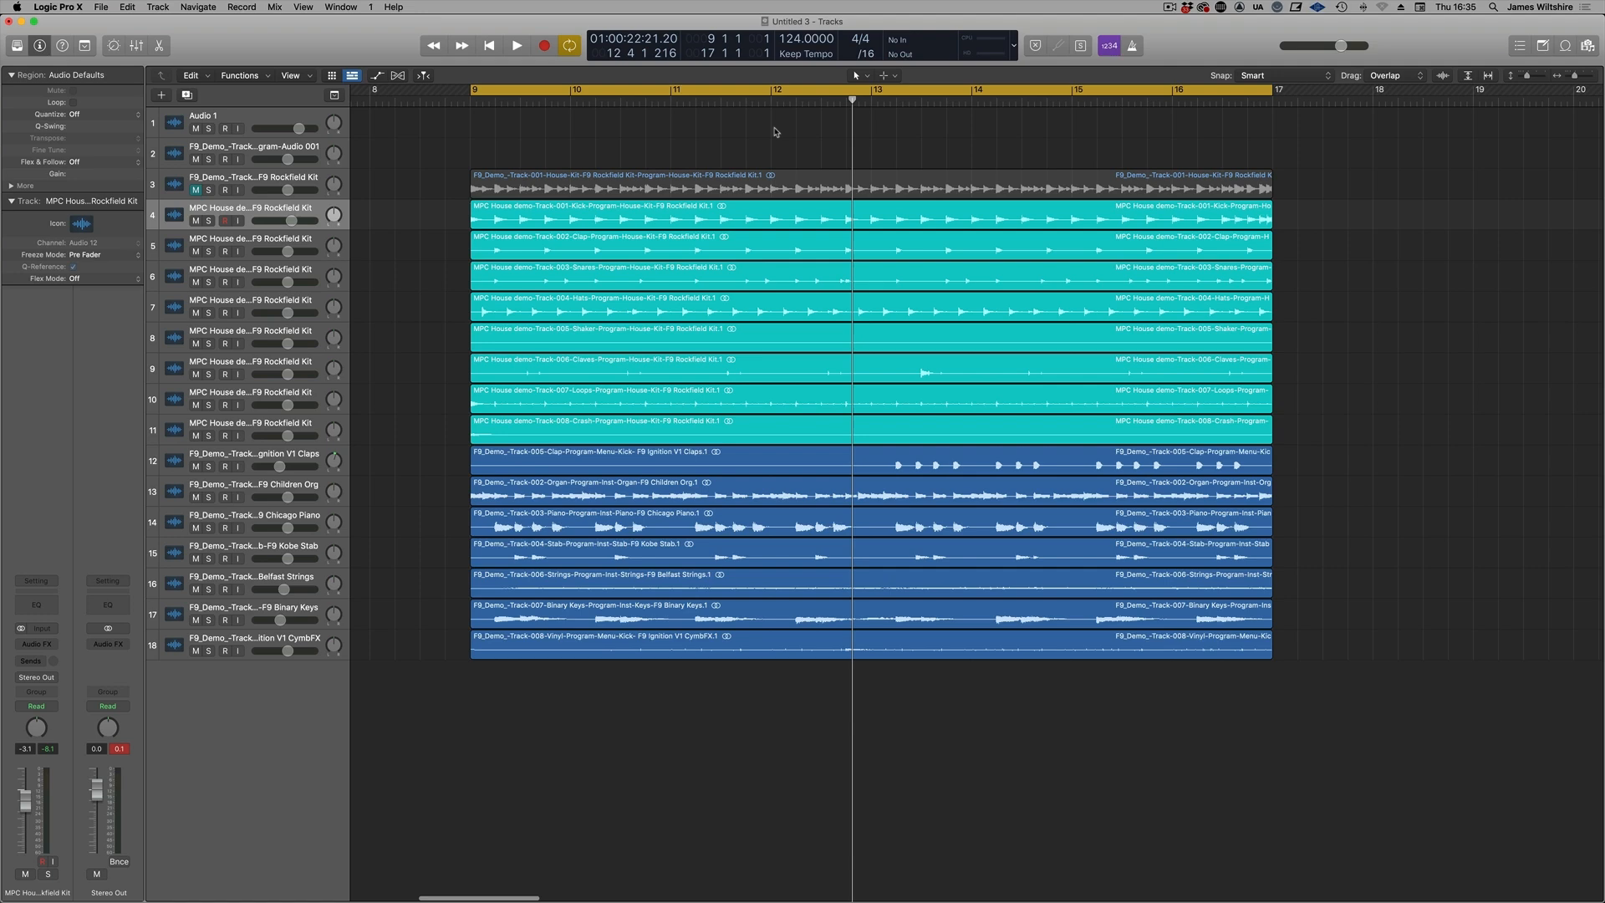
Start playback of the imported MPC House demo stem tracks in Logic Pro X
{"action": "left_click", "coordinate": [515, 45]}
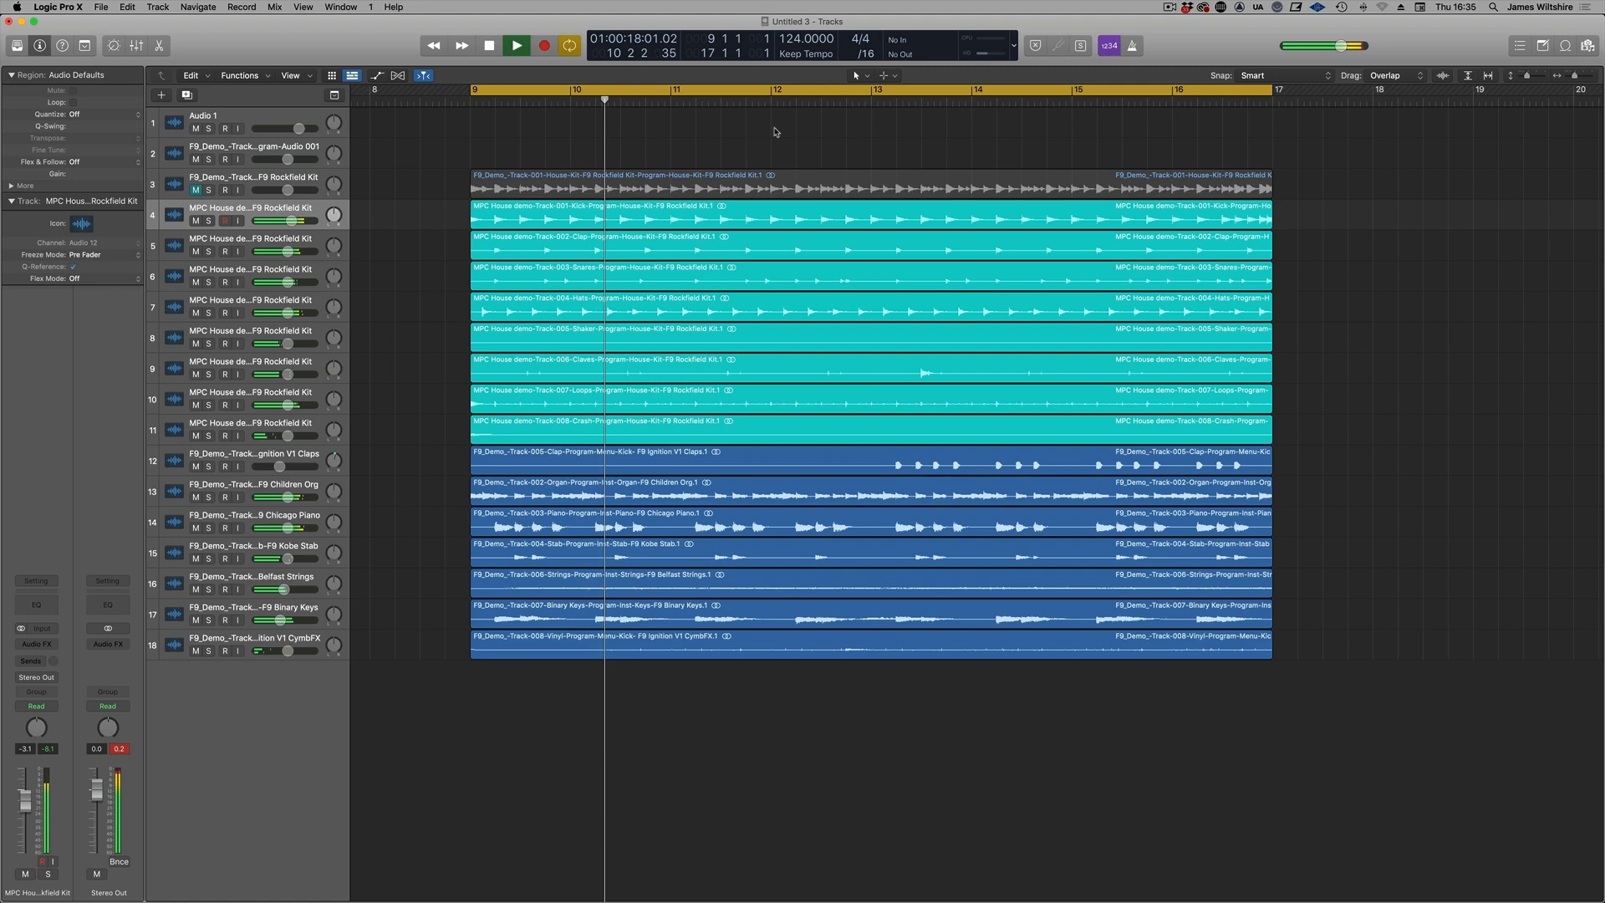